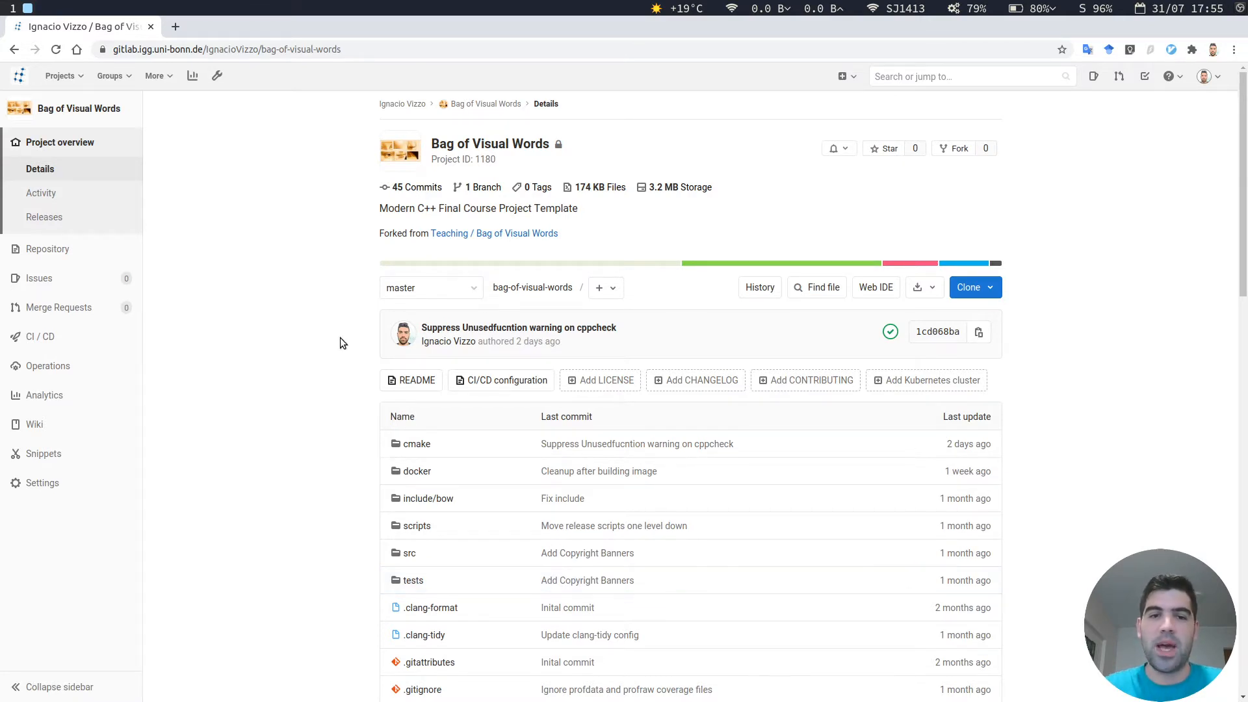
mouse_move(534, 170)
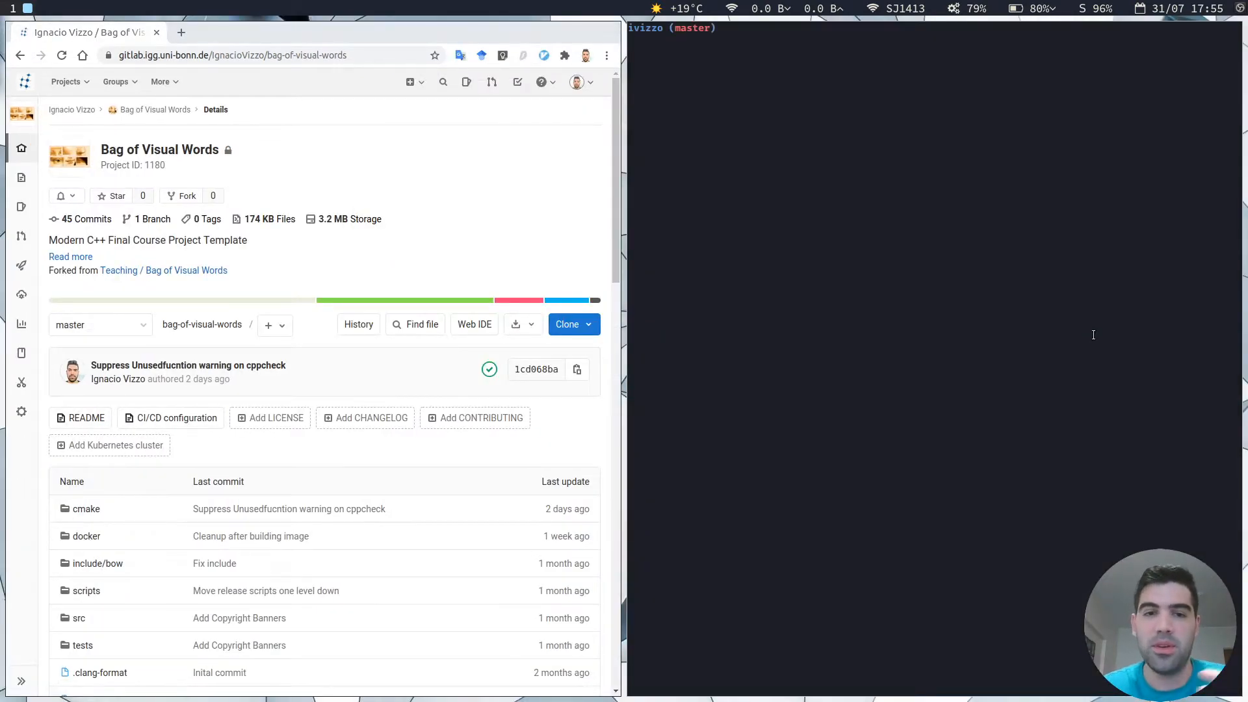
Remove the old bag-of-visual-words clone in /tmp and enter its scripts/release folder
text(cd /tmp)
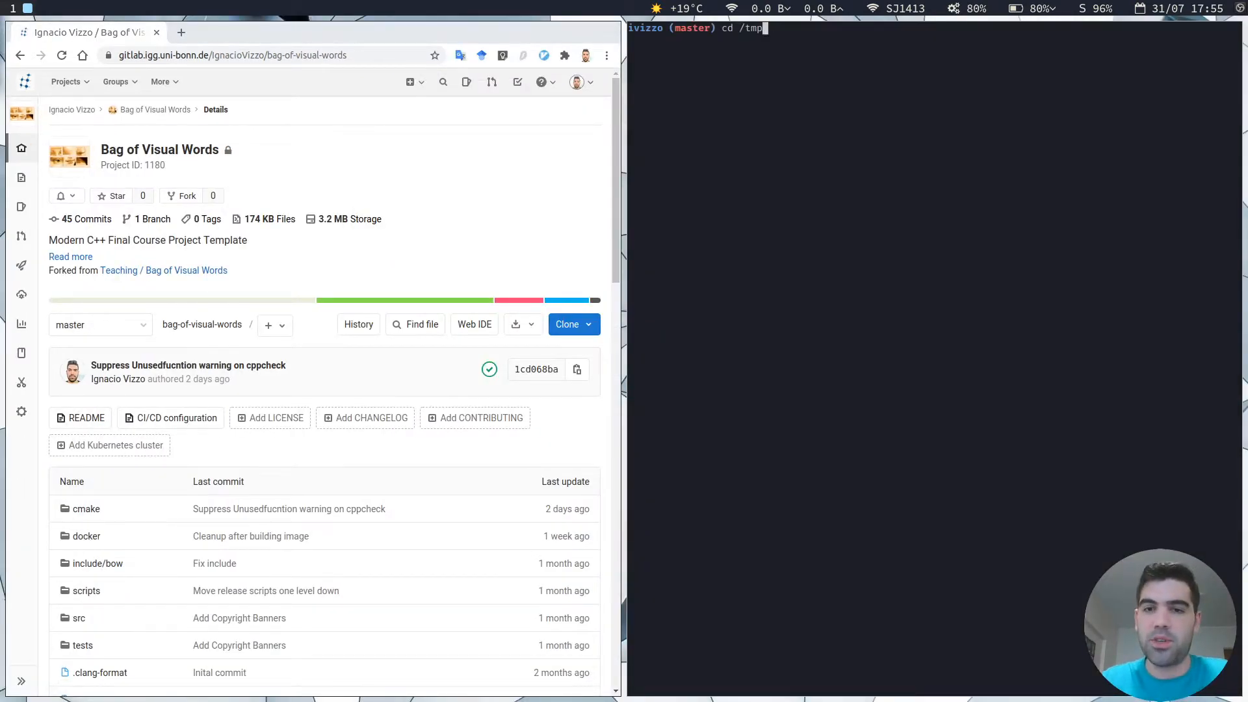
text(rm -rf bag-of-visual-words/)
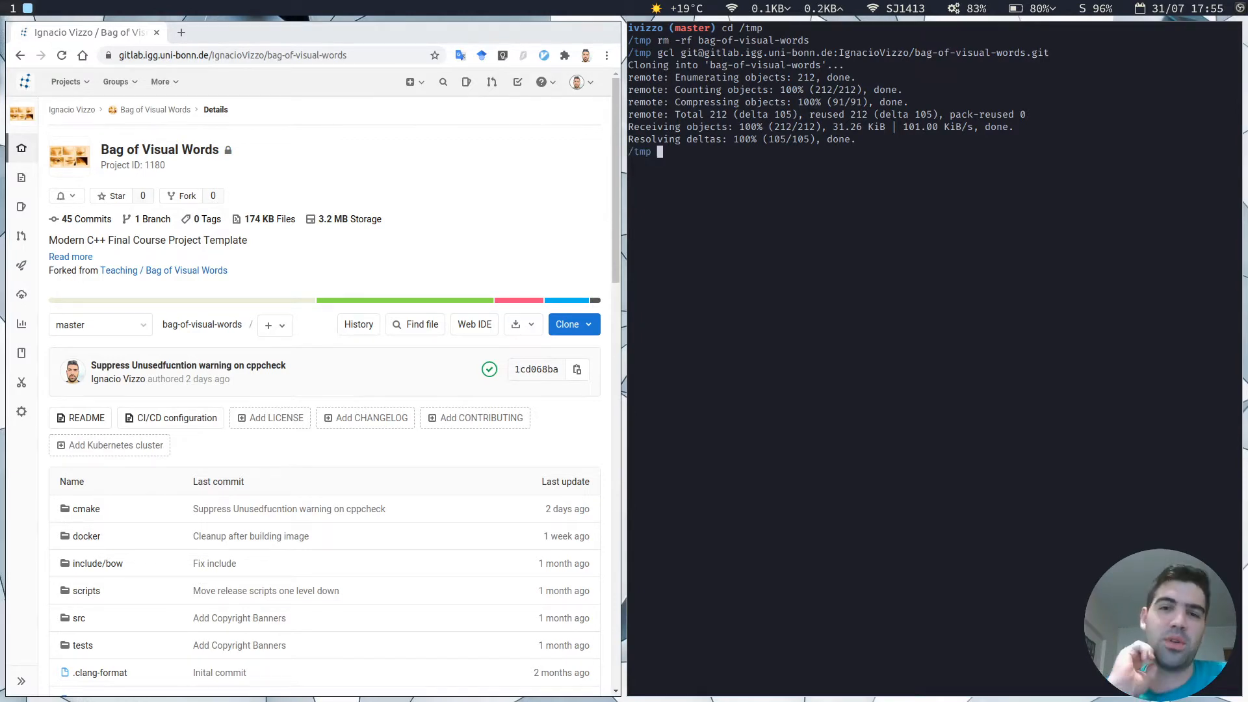
text(cd bag-of-visual-words/scripts/release)
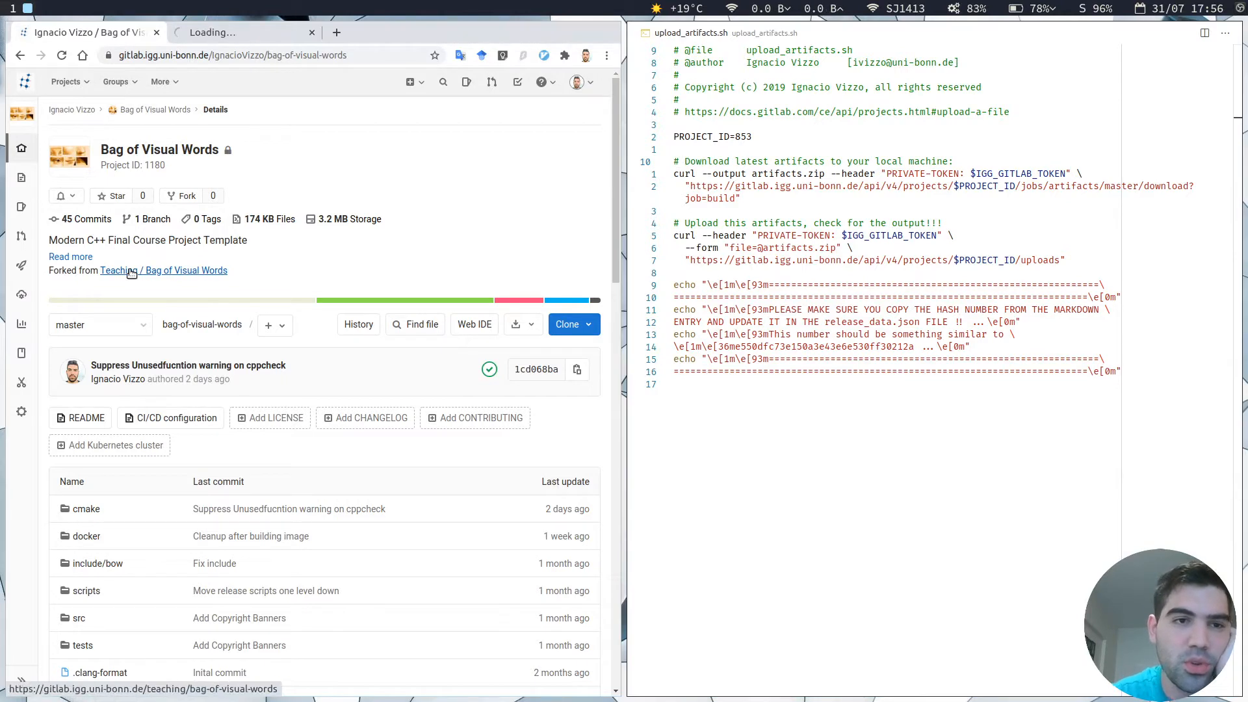
Visit the upstream Teaching project, then delete the old curl and echo lines from upload_artifacts.sh
click(114, 271)
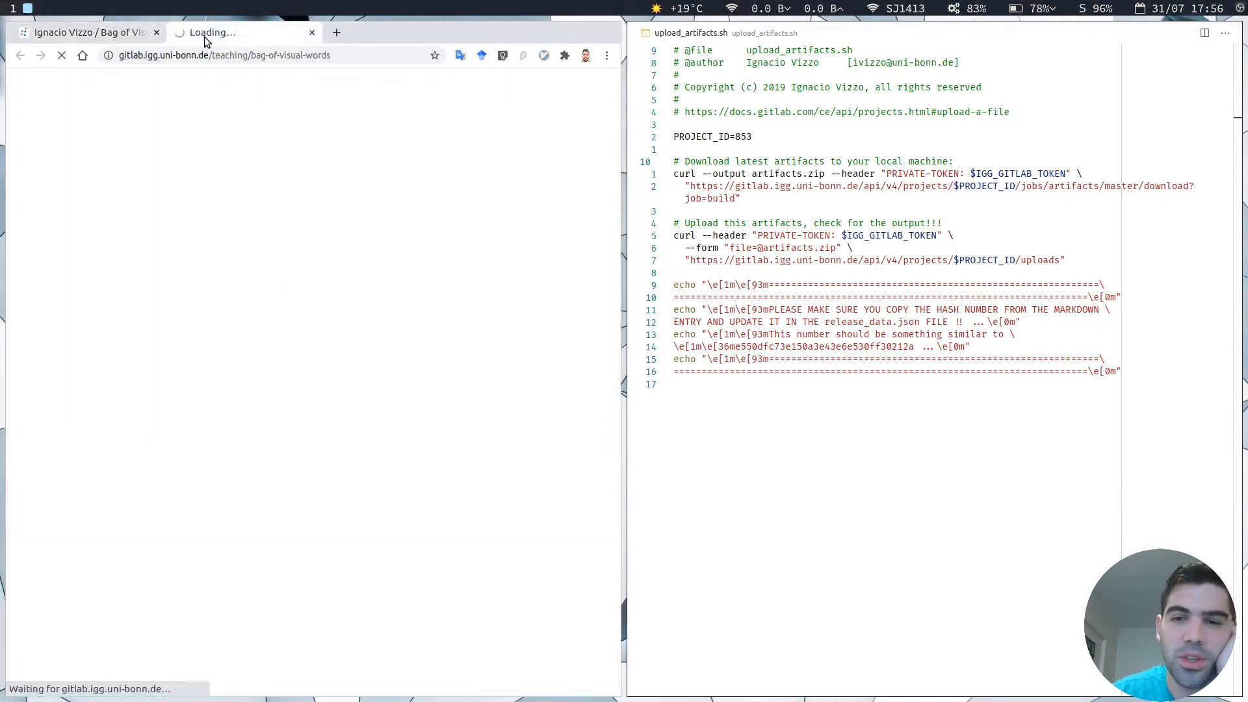
mouse_move(245, 315)
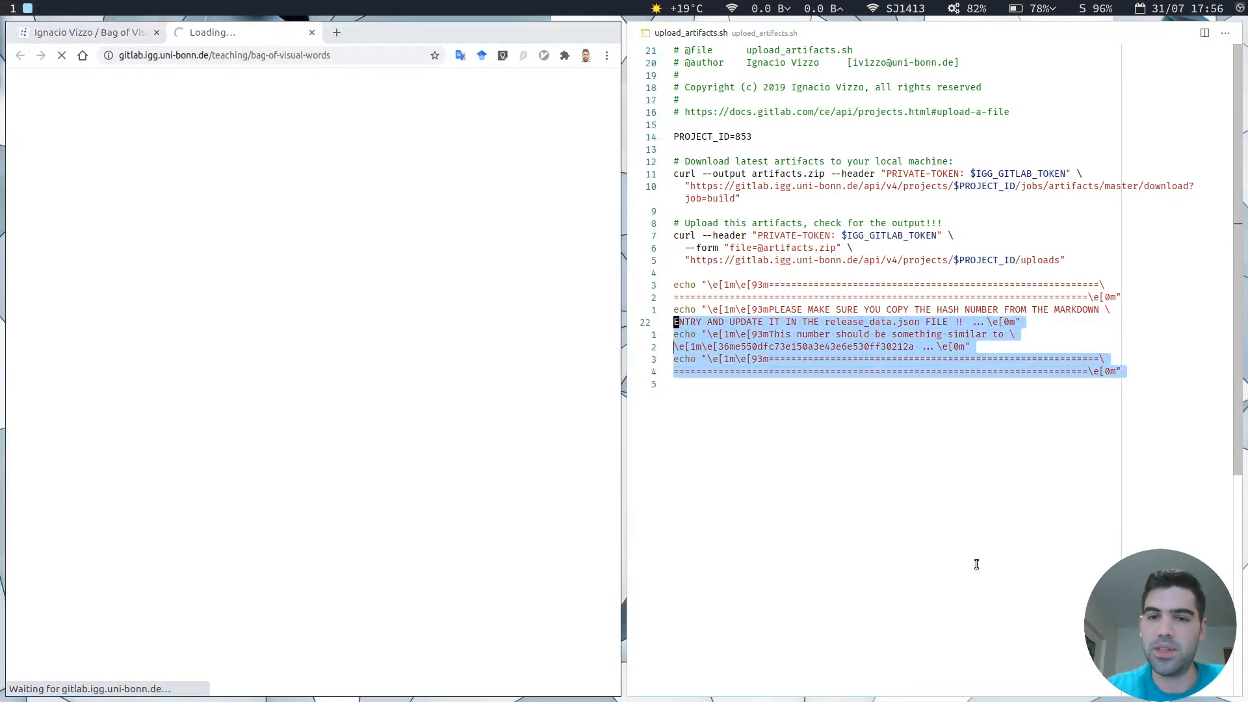
key(Delete)
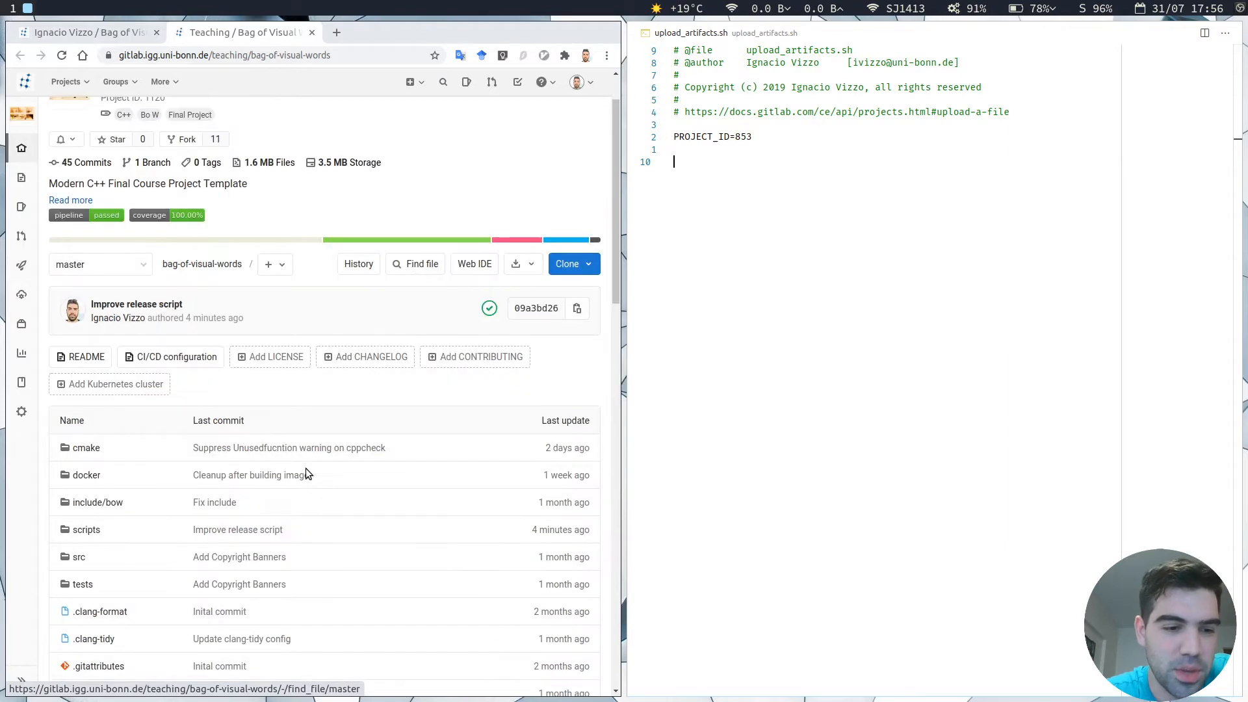
Navigate scripts/release in the Teaching repository and view upload_artifacts.sh
click(85, 529)
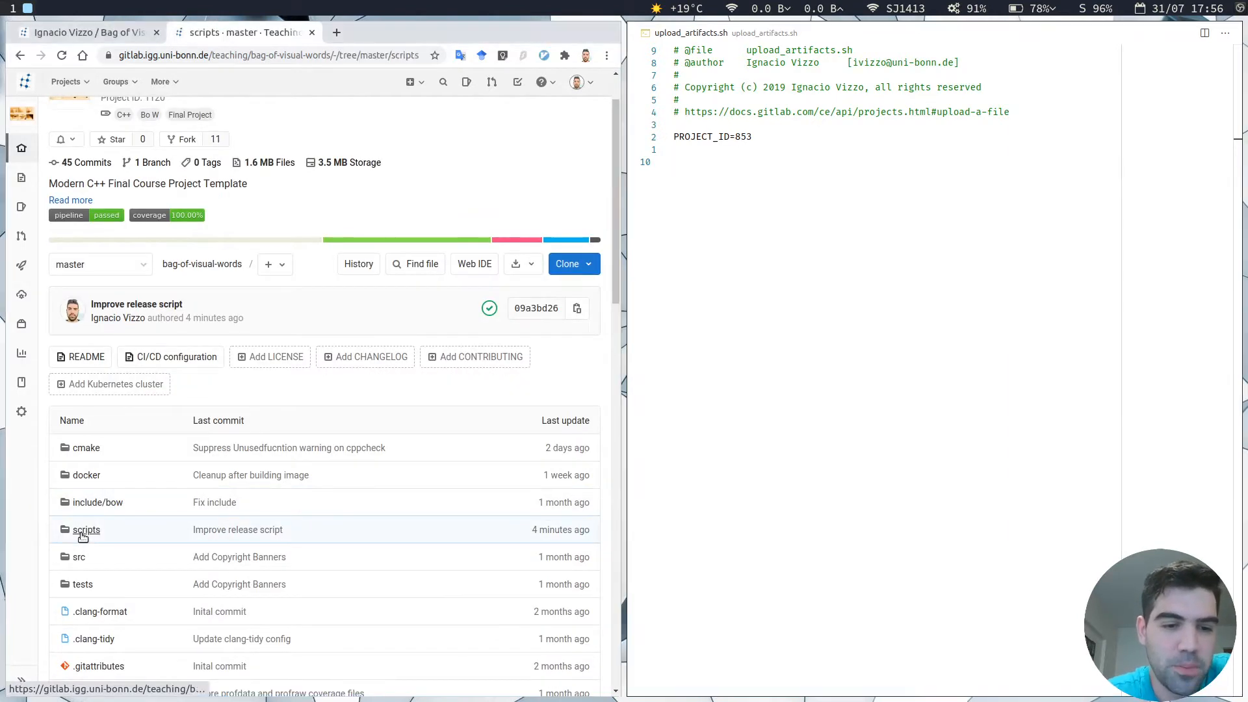
click(86, 529)
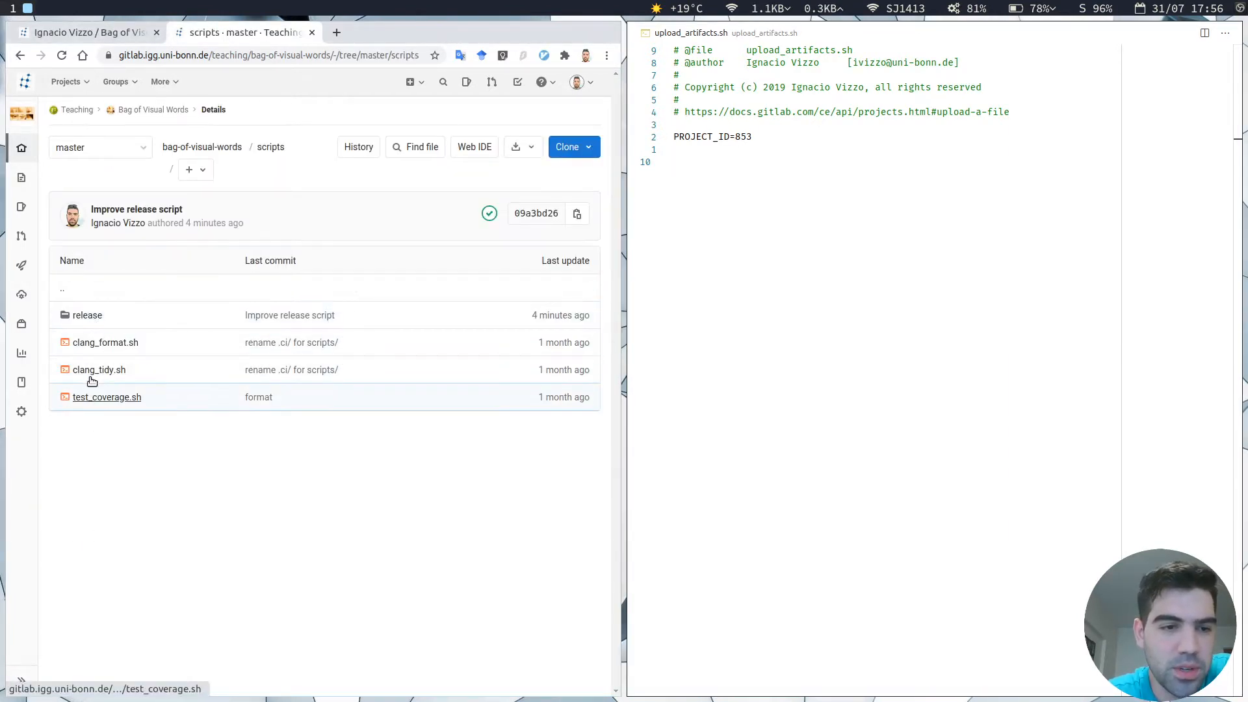
click(87, 315)
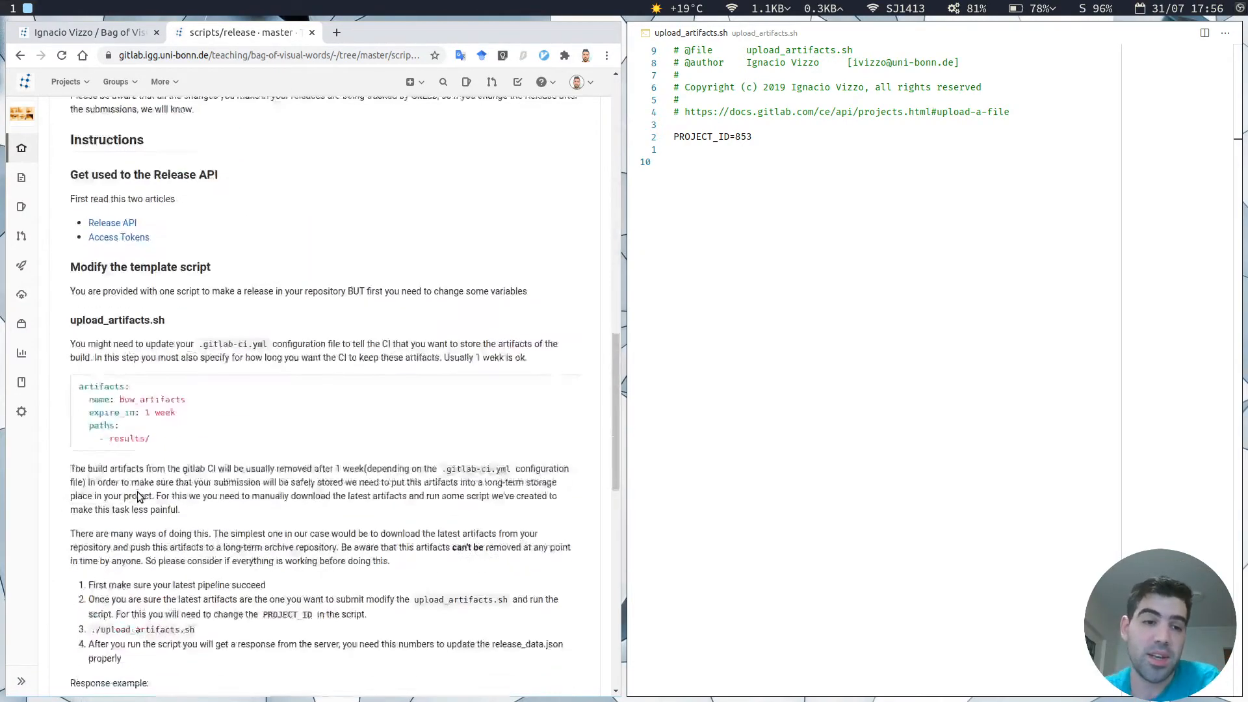
scroll(down, 3)
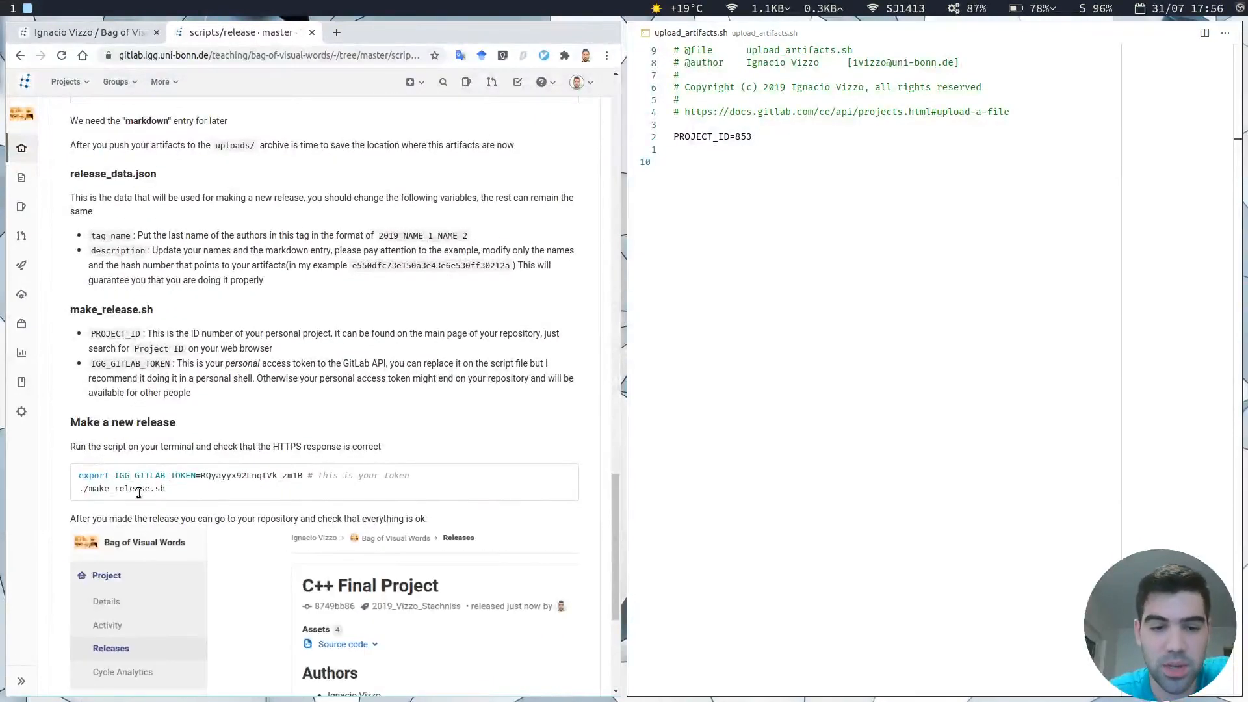
scroll(down, 3)
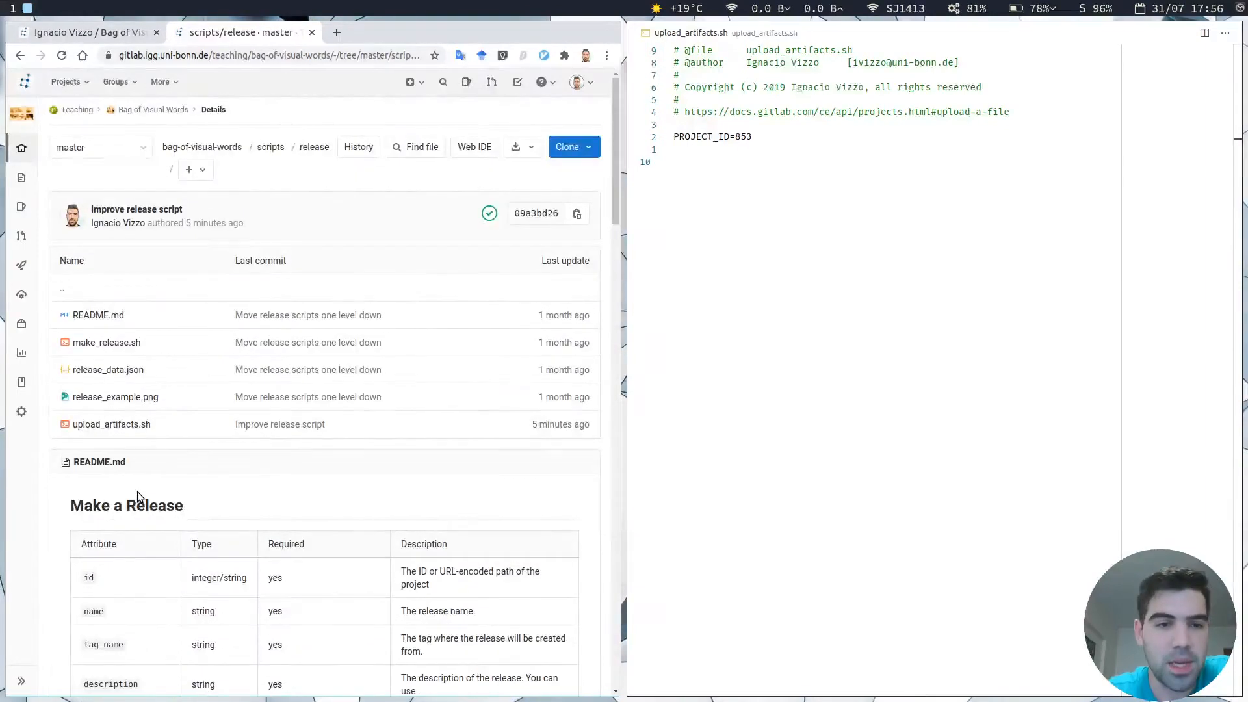
mouse_move(110, 424)
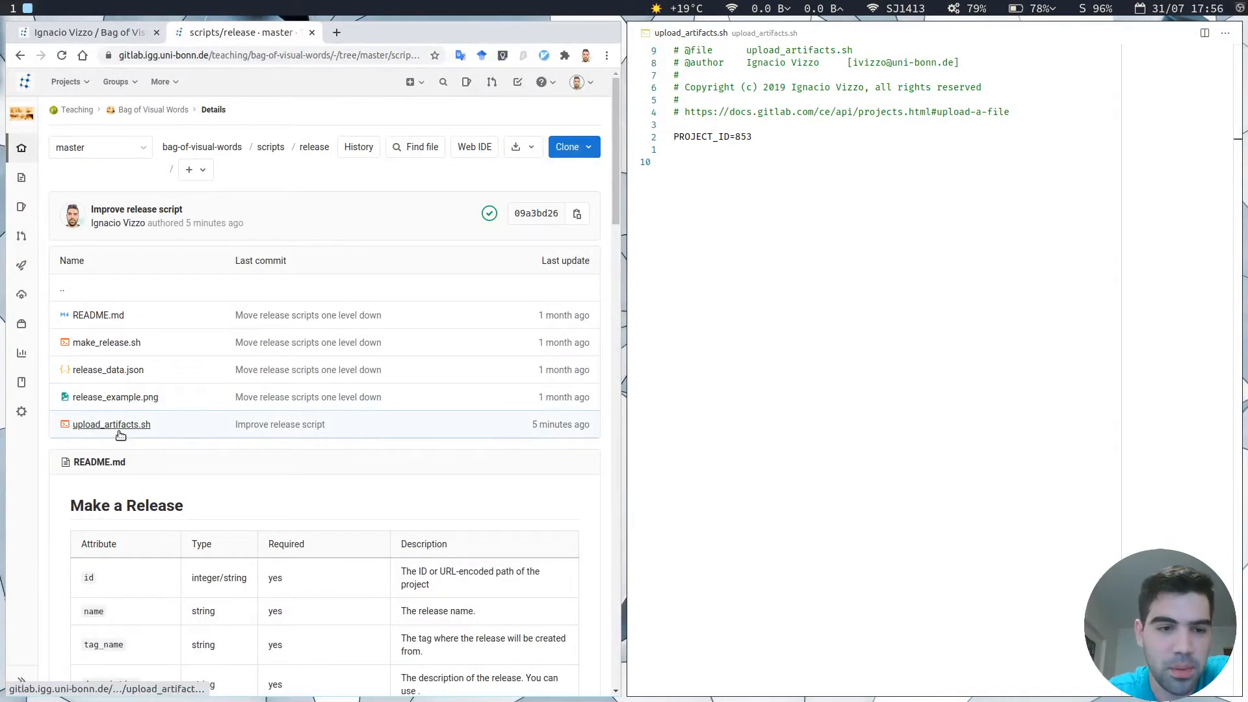
click(110, 424)
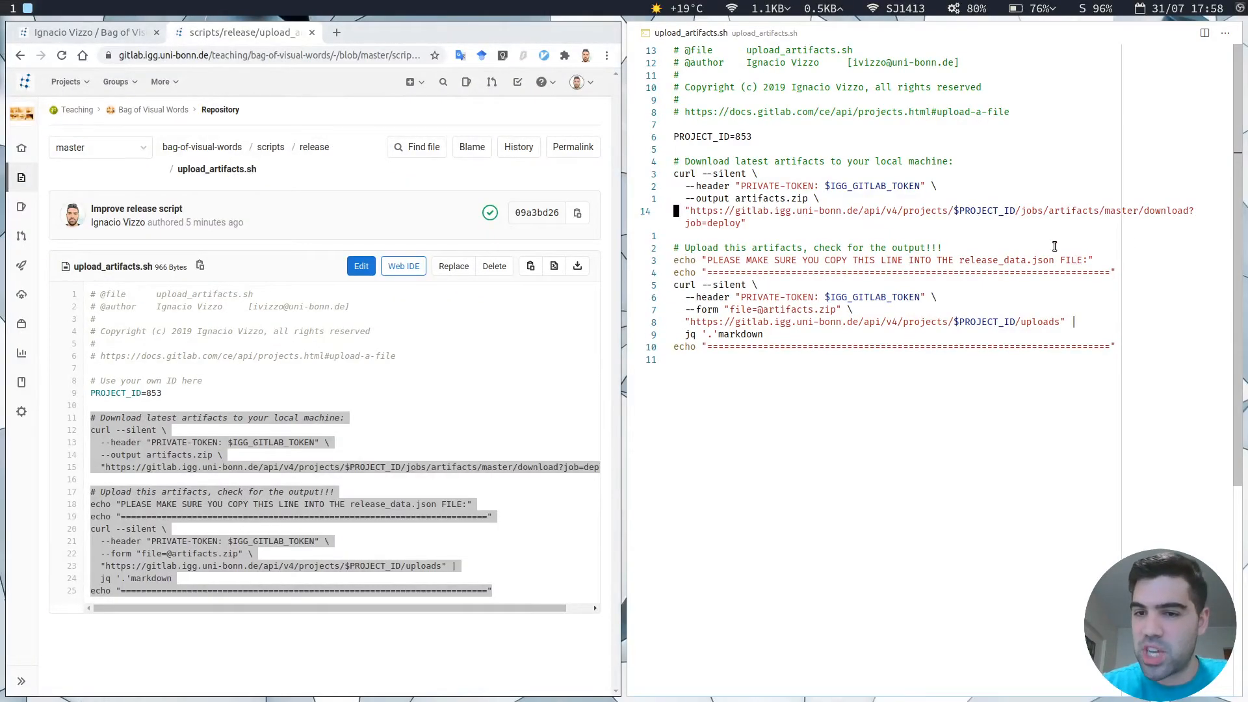
Select the deploy job name in the artifacts download URL
double_click(720, 222)
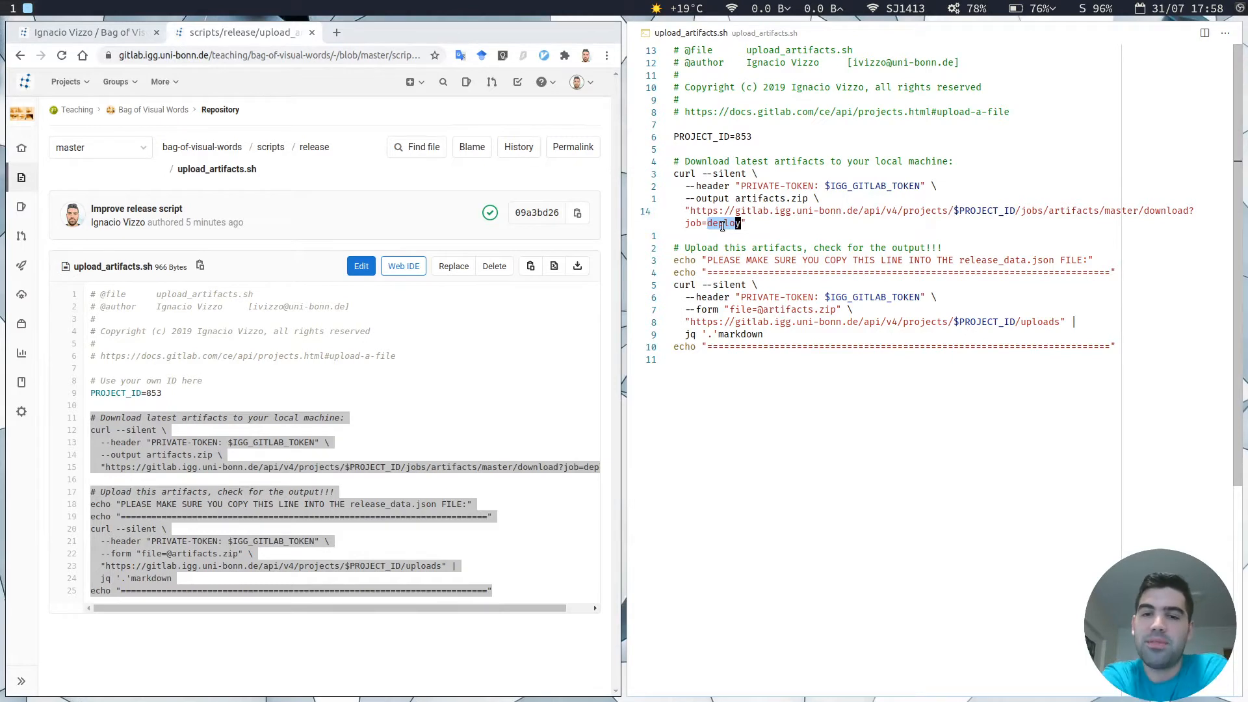
mouse_move(787, 242)
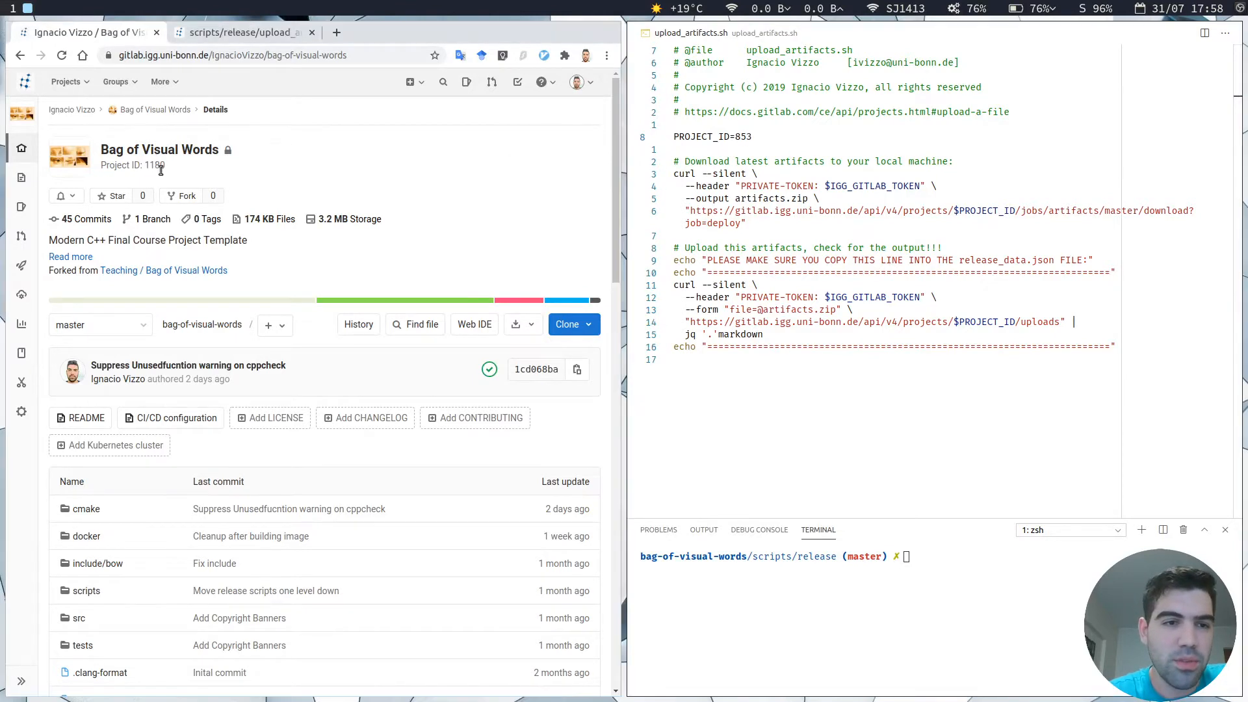
Replace PROJECT_ID 853 with the fork's 1180 and run ./upload_artifacts.sh
double_click(155, 166)
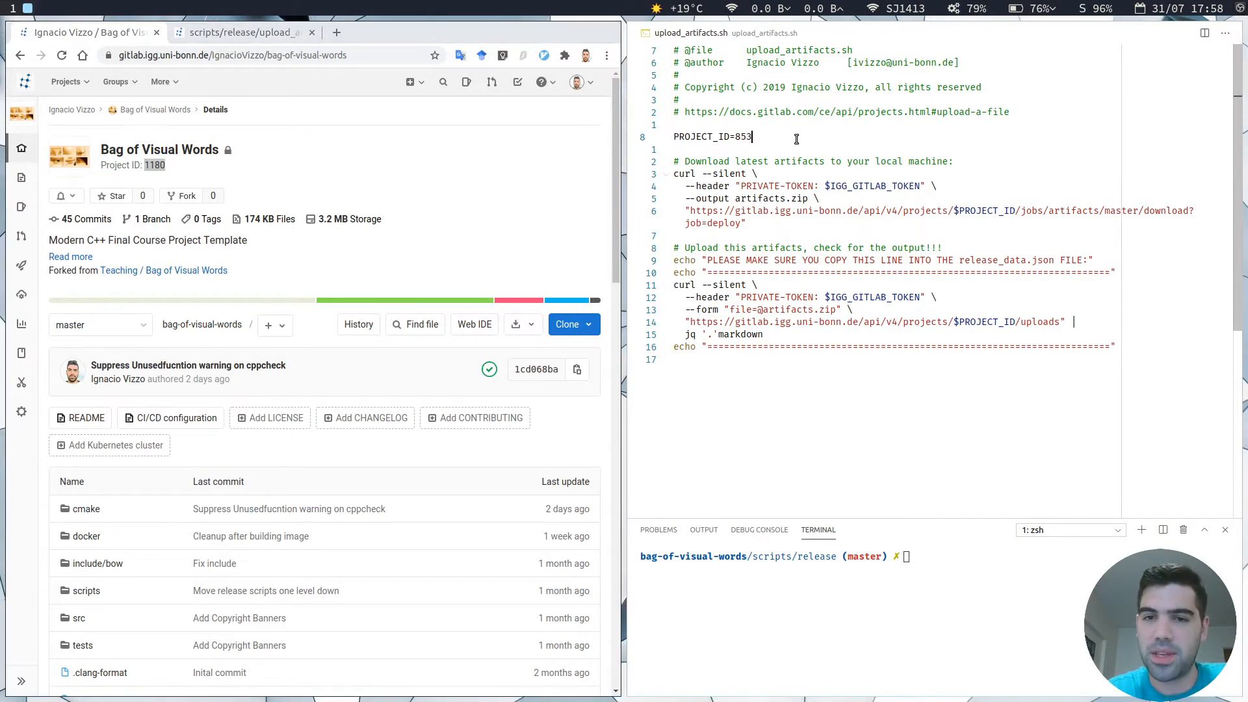
text(1180)
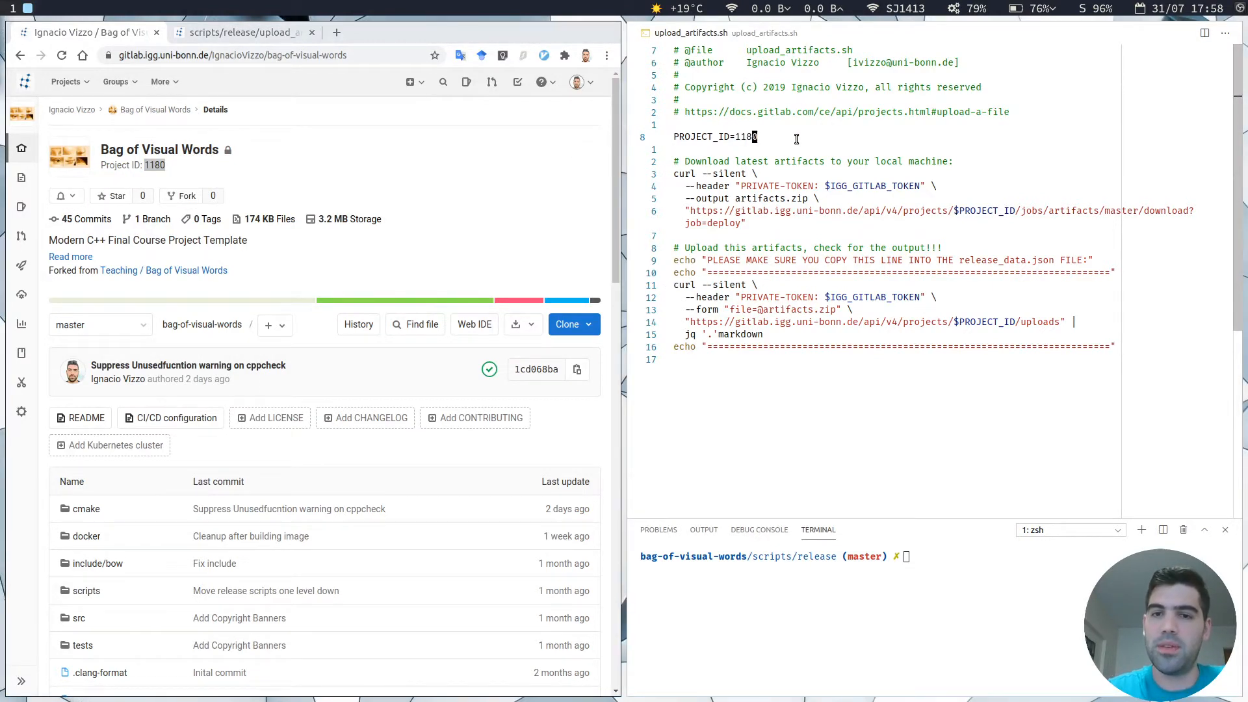
key(enter)
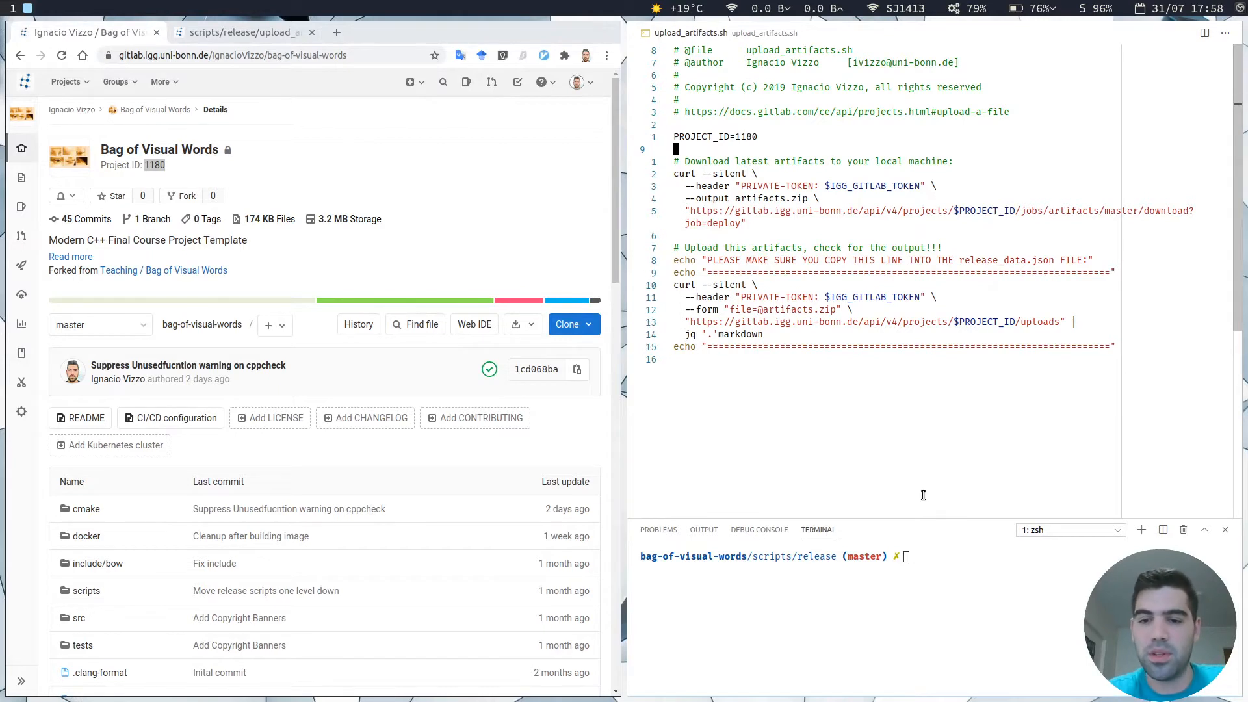
text(./upload_artifacts.sh)
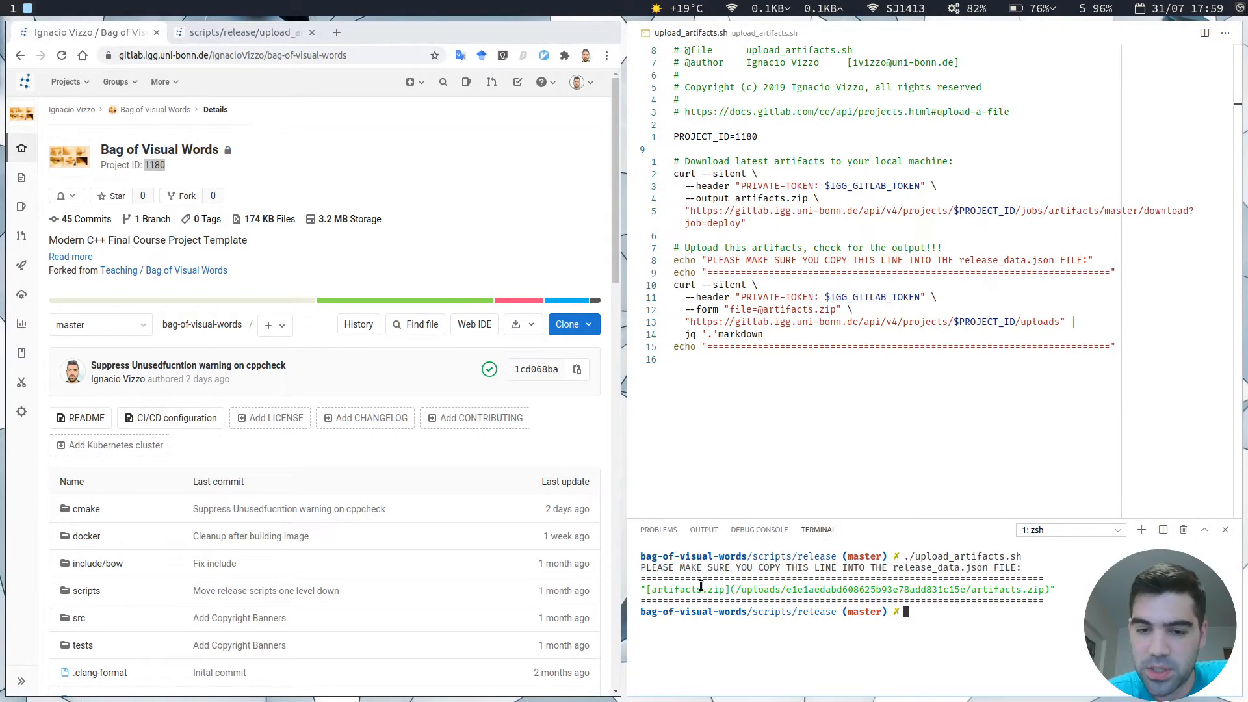
Copy the printed artifacts.zip markdown link and switch to release_data.json
right_click(701, 589)
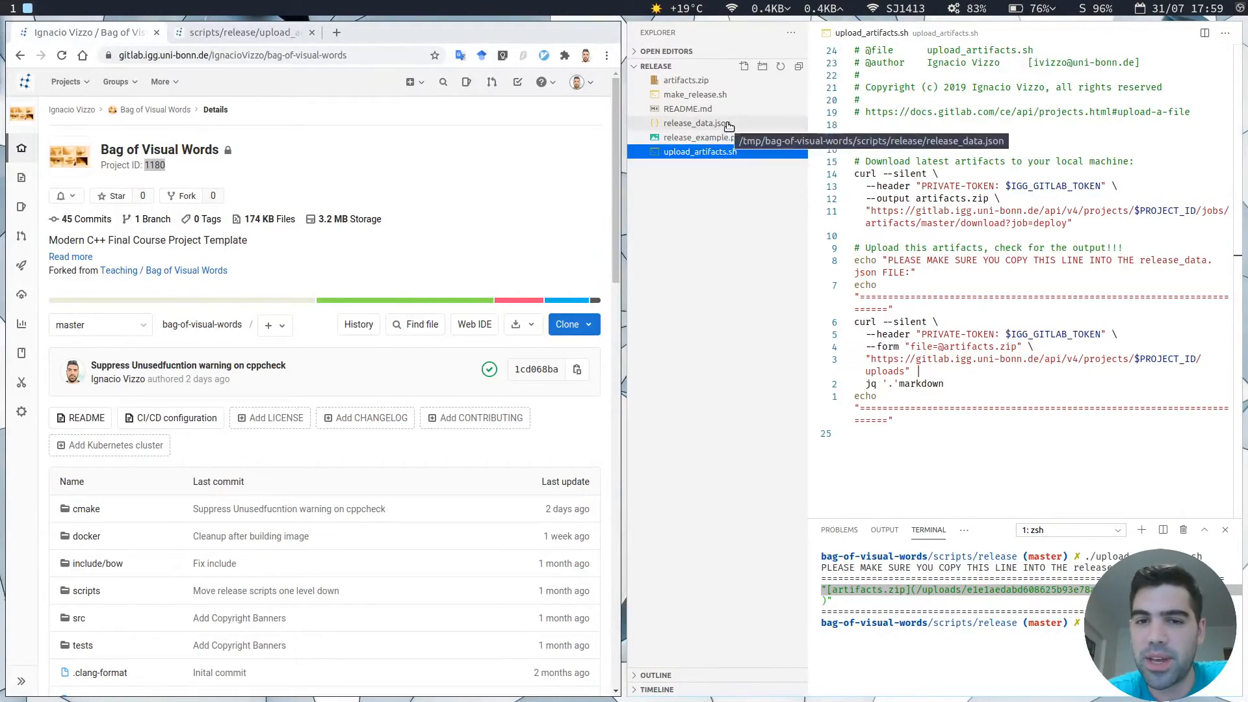
click(697, 122)
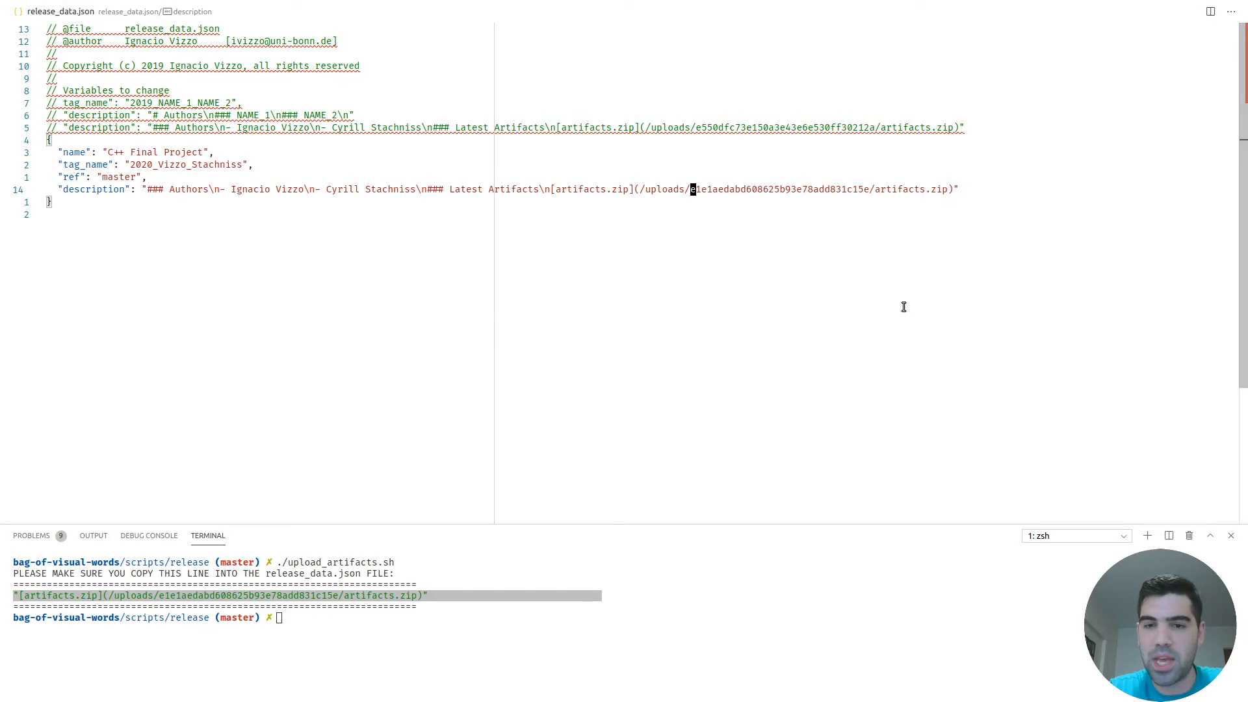
double_click(776, 190)
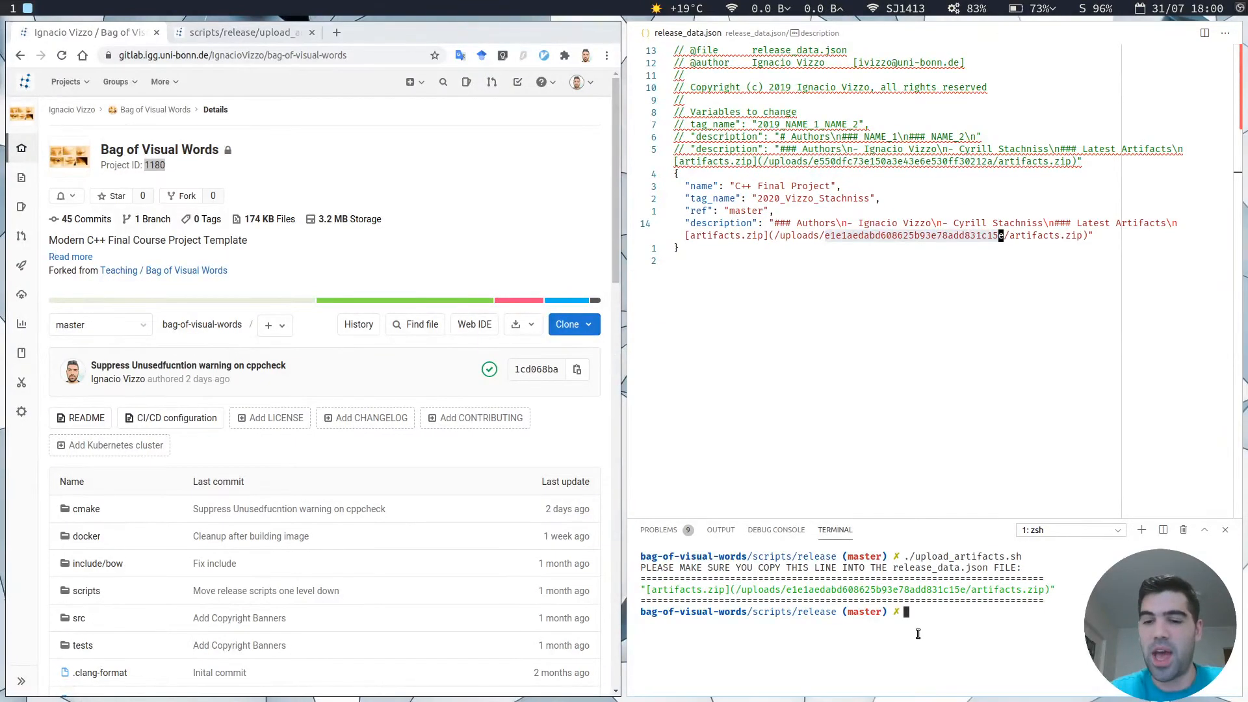
Run ./upload_artifacts.sh and ./make_release.sh, which returns 403 Forbidden, then view the release script
text(./upload_artifacts.sh)
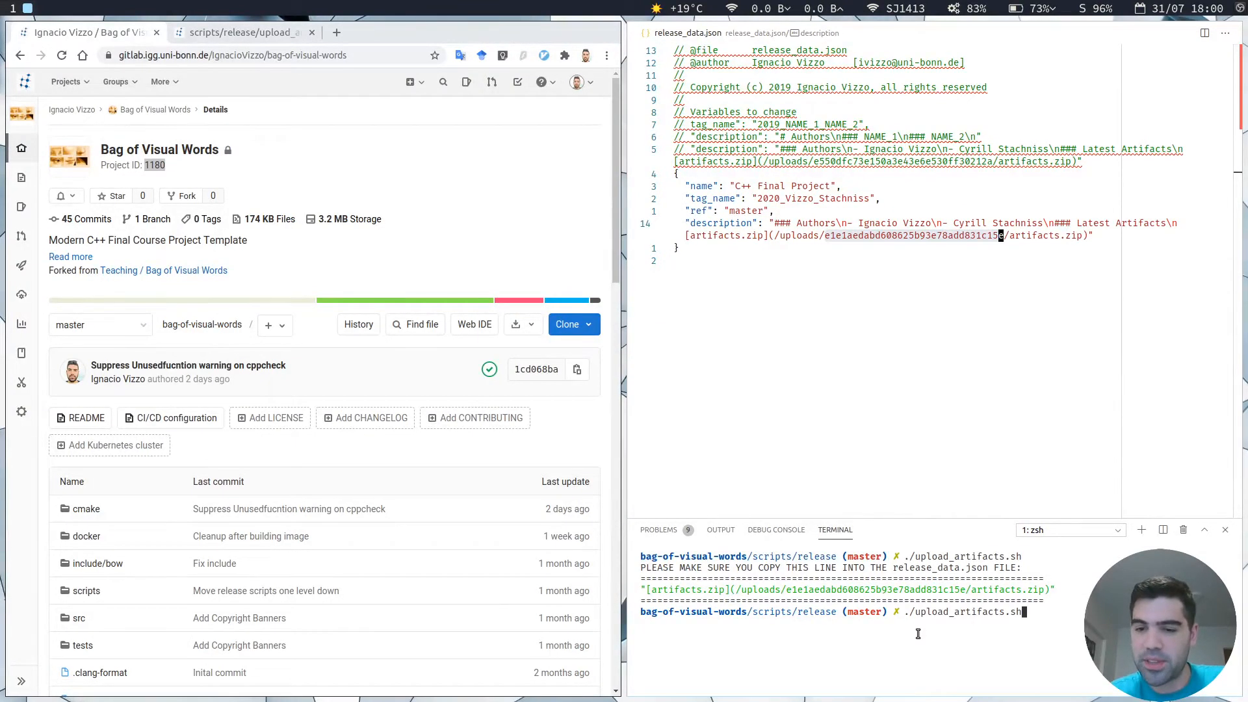
text(./make_release.sh)
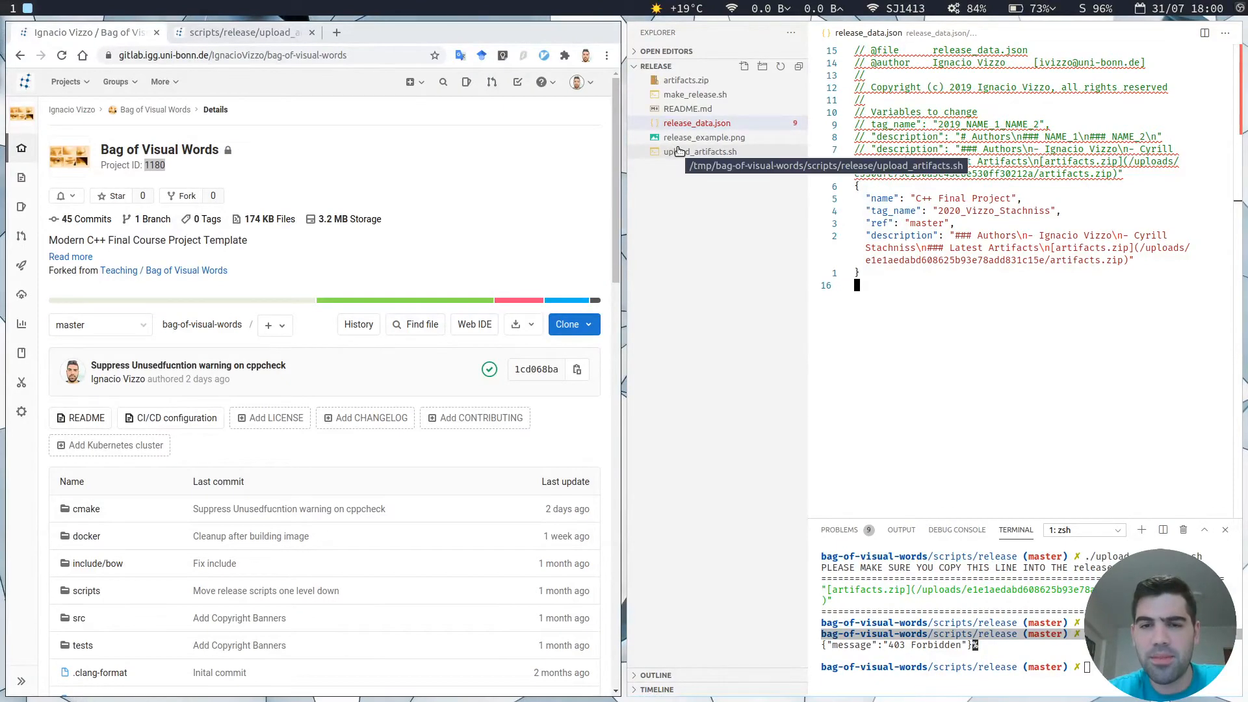
click(693, 93)
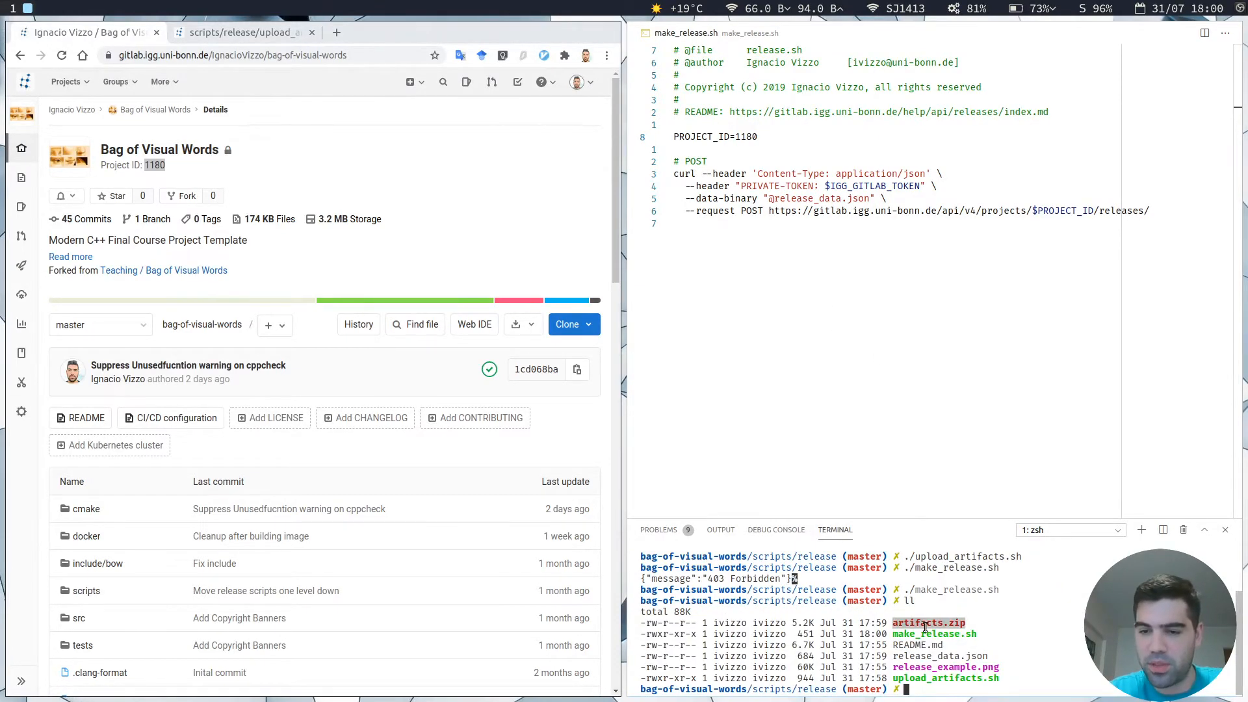
Extract artifacts.zip, list the results tree, and rerun ./make_release.sh to publish the C++ Final Project release
text(x artifacts.zip)
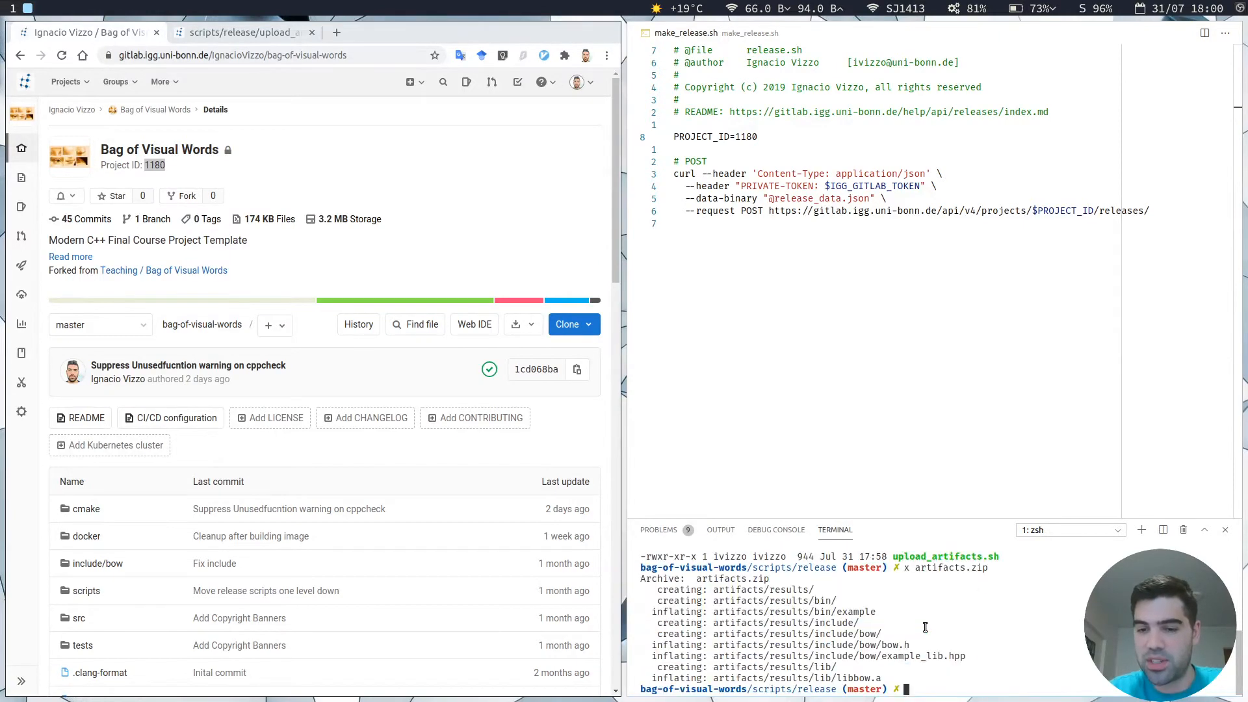
text(tree results)
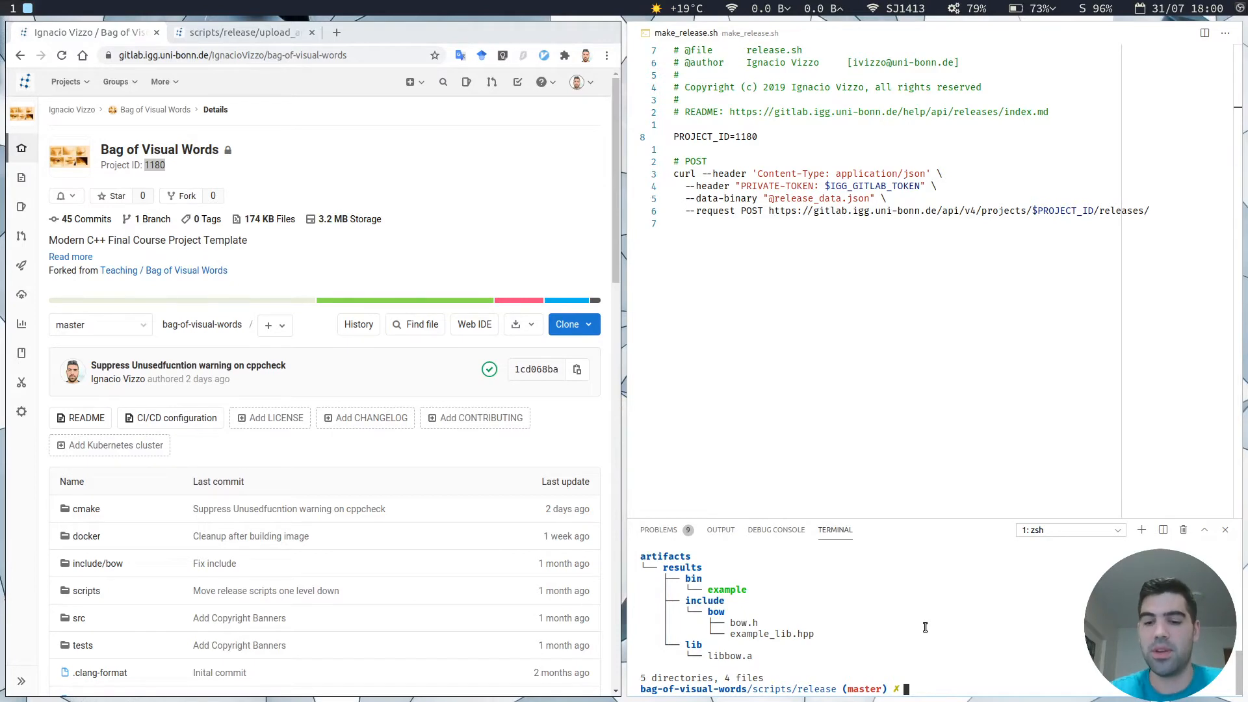
text(./make_release.sh)
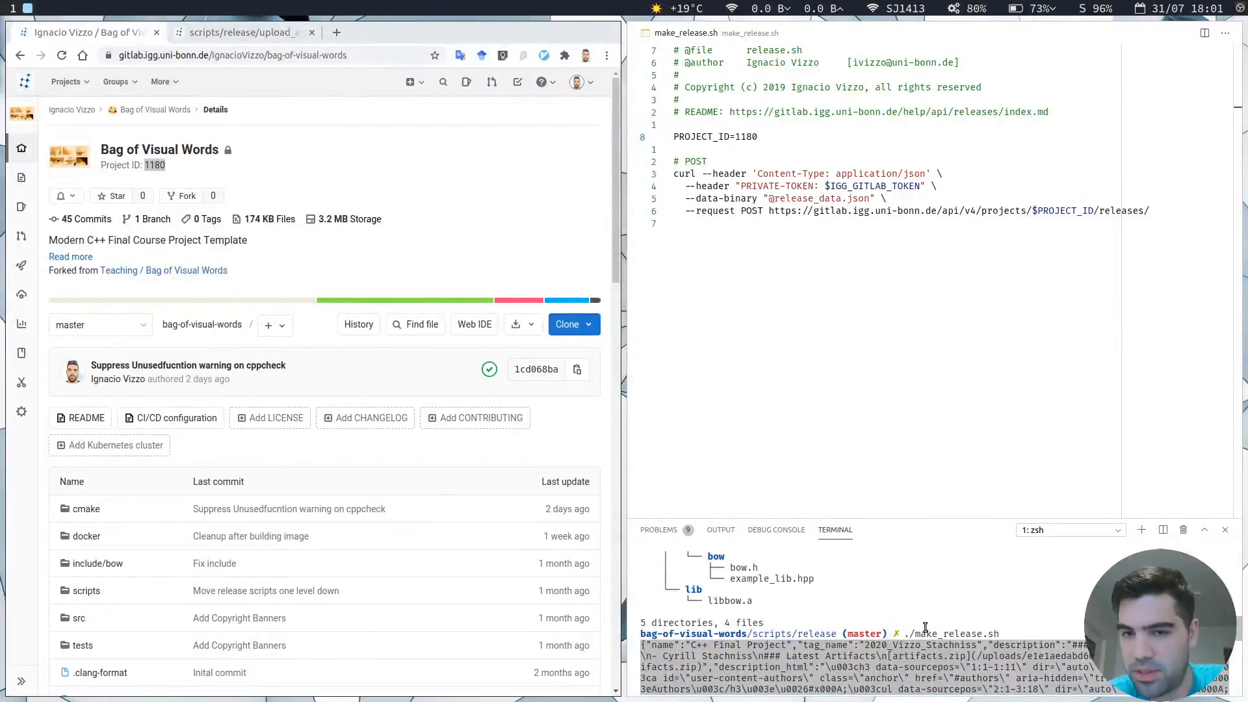
click(22, 182)
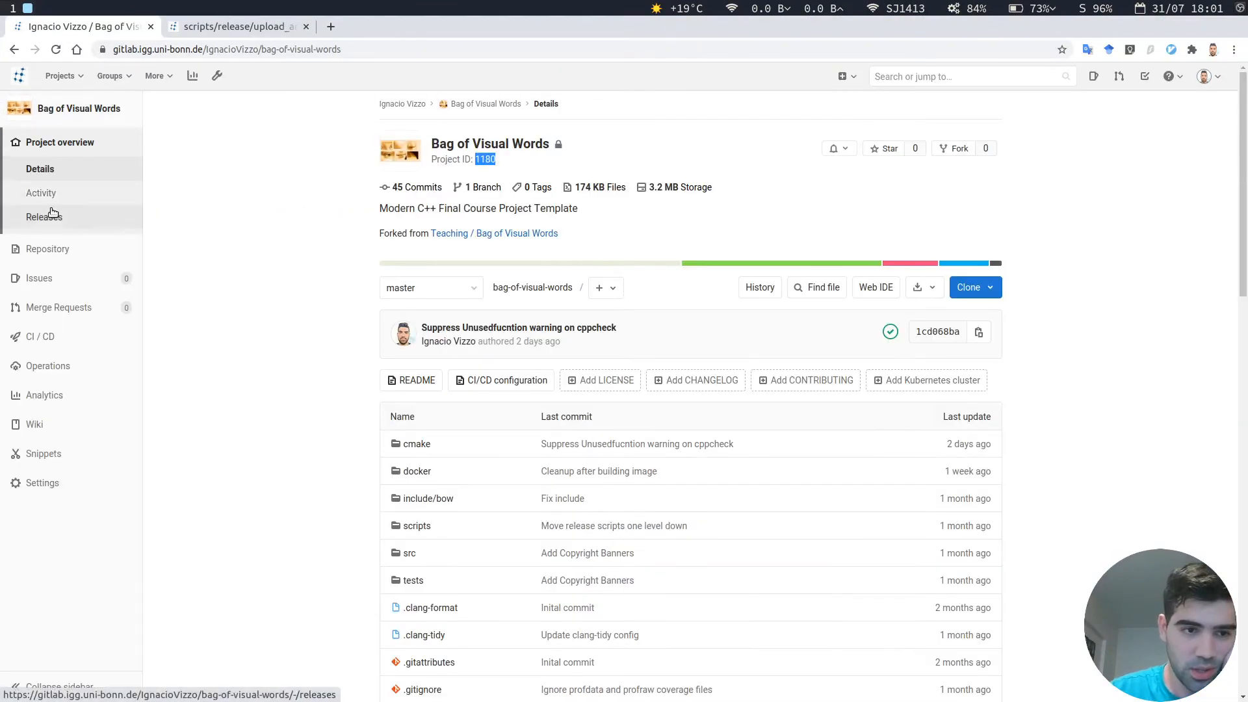
View the C++ Final Project release on the Releases page and download its artifacts.zip
click(44, 217)
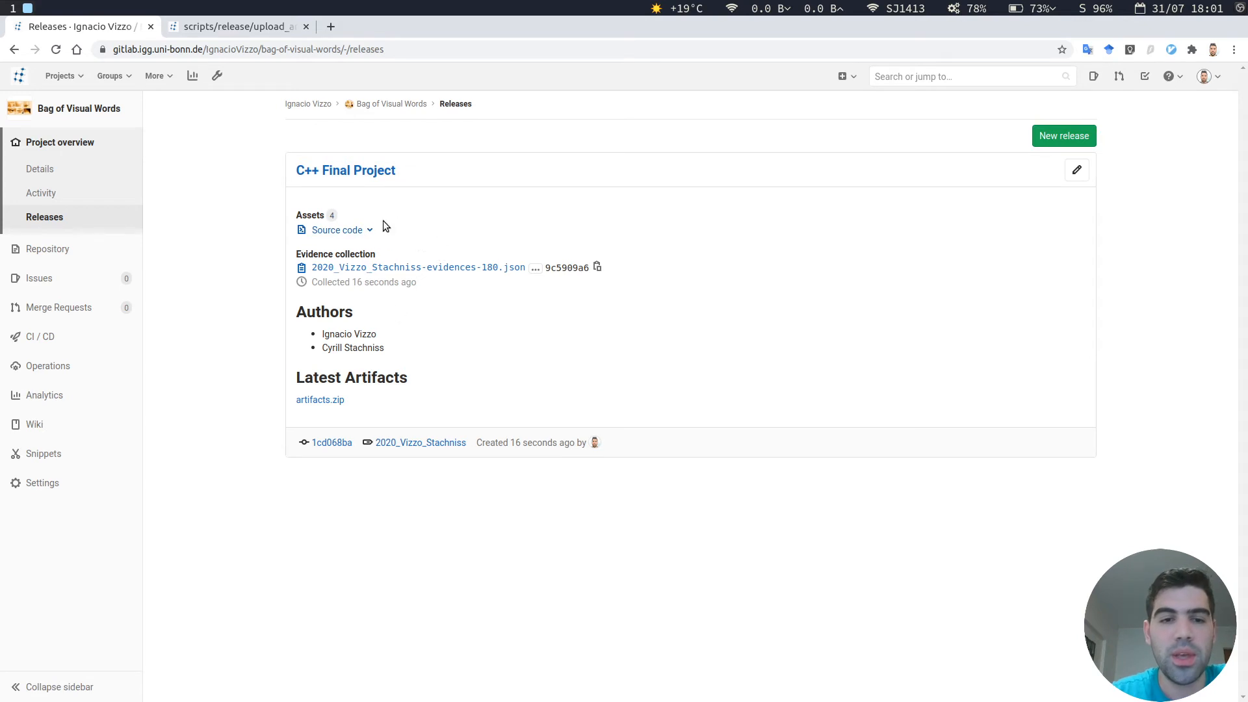
drag(330, 310, 380, 348)
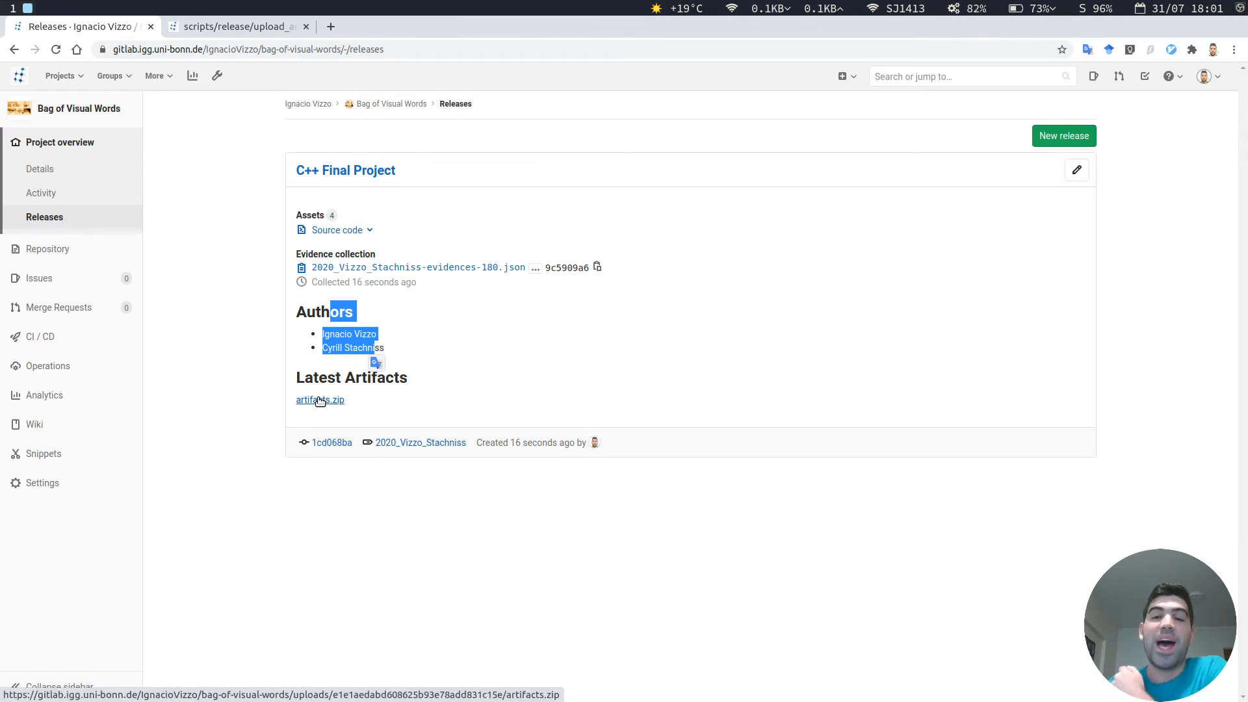
click(319, 399)
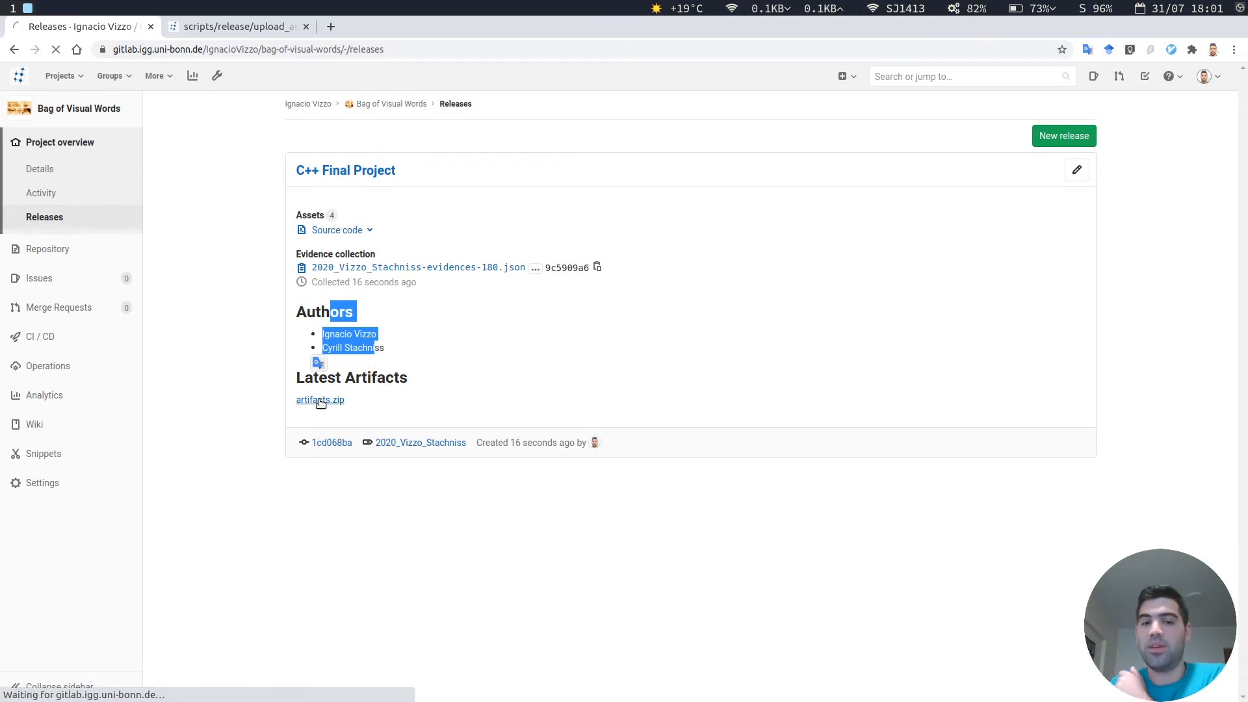
click(320, 399)
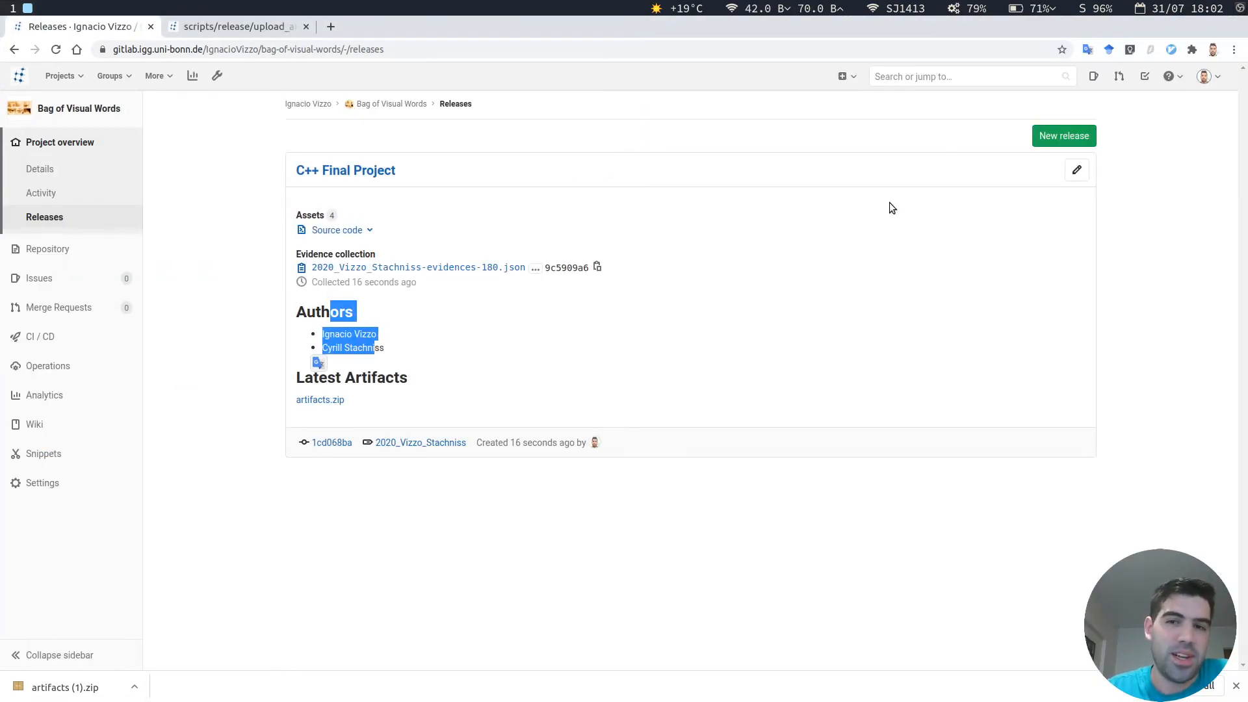
Go to the user profile and then the user settings from the avatar menu
click(1207, 75)
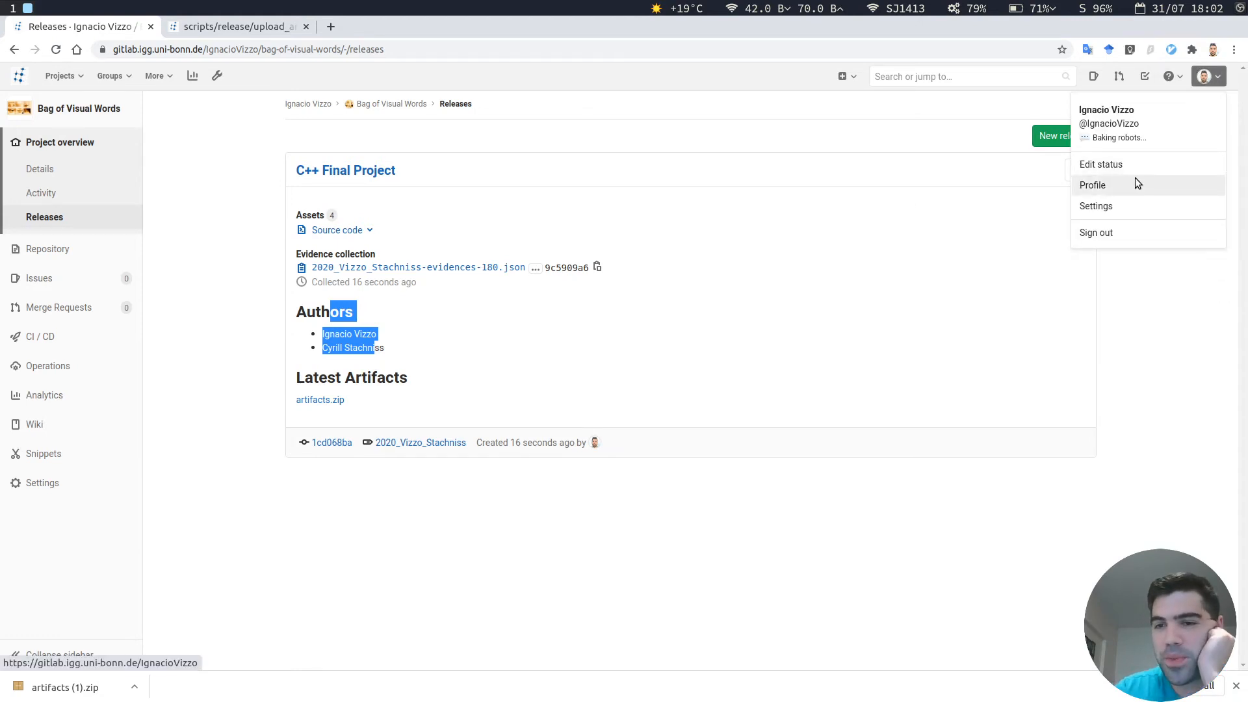
click(1092, 184)
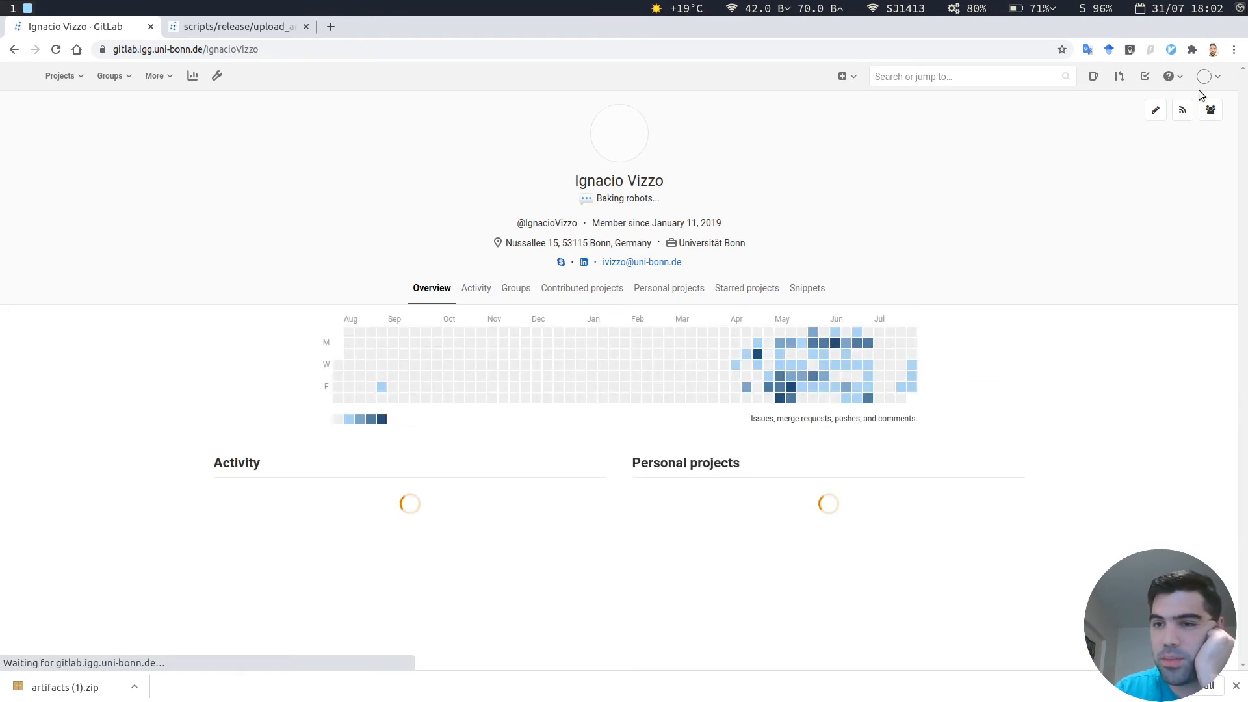
click(1207, 75)
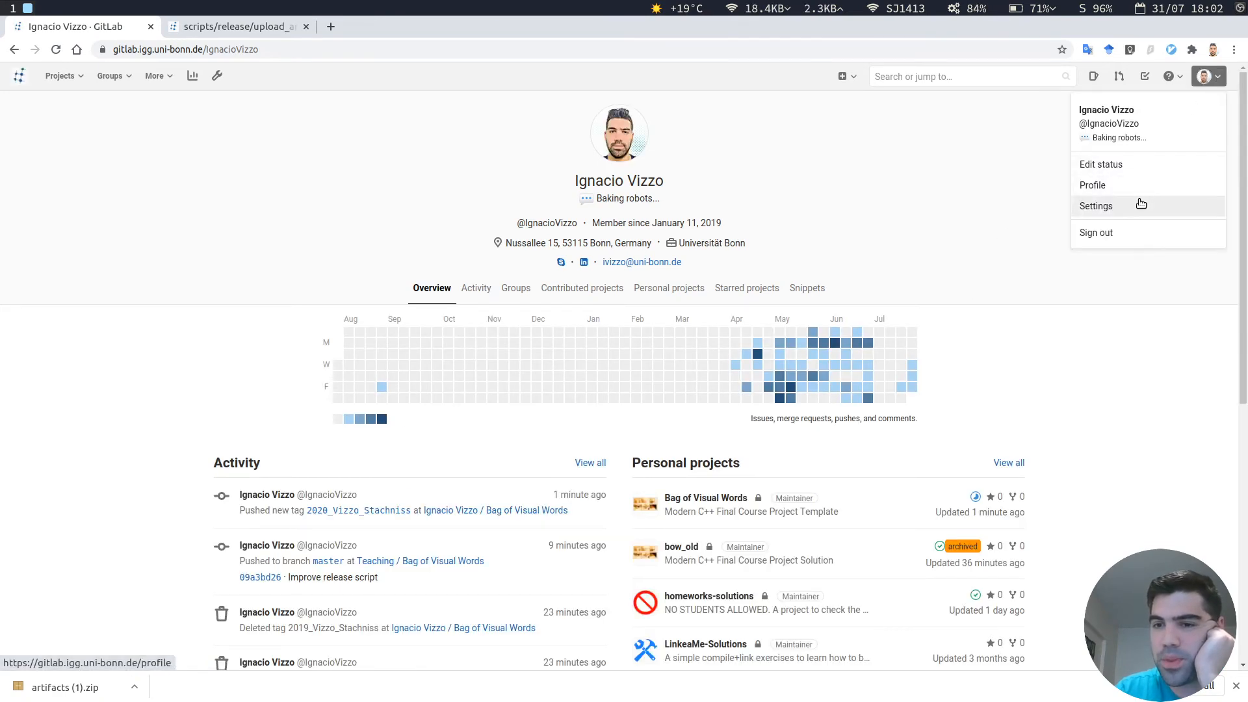
click(1096, 206)
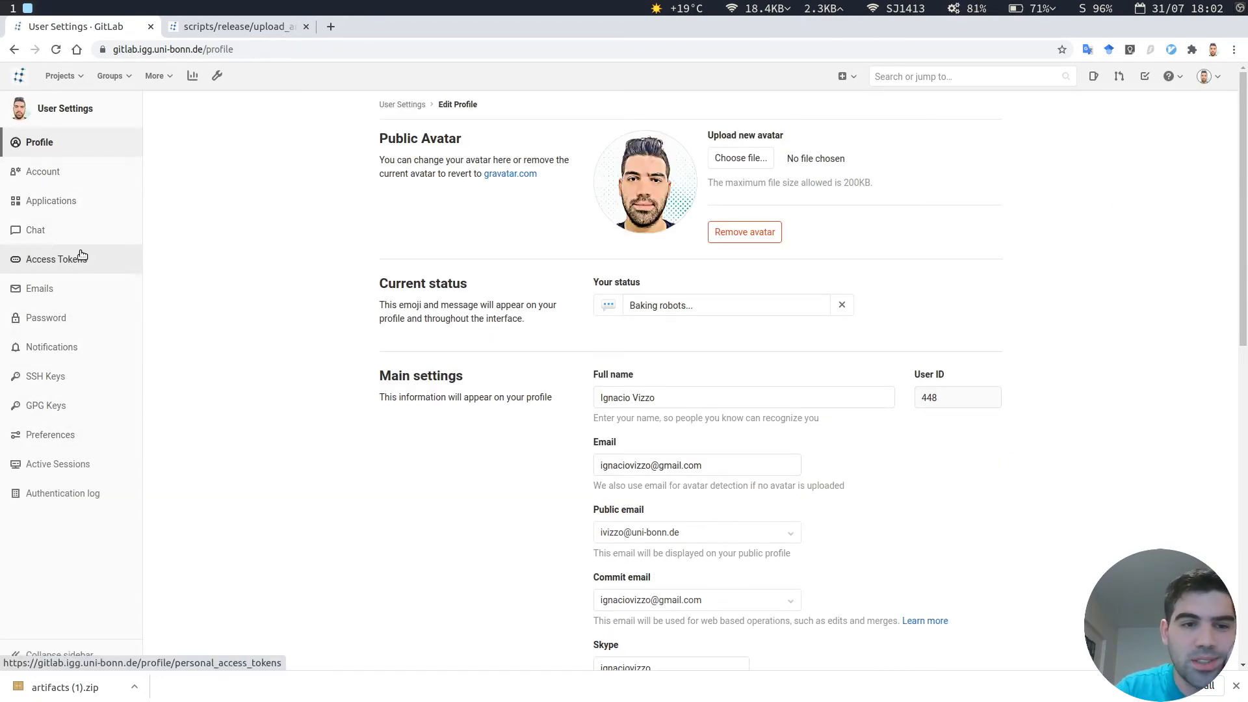
Show the Access Tokens page and scroll to the three active api-scoped tokens
click(56, 258)
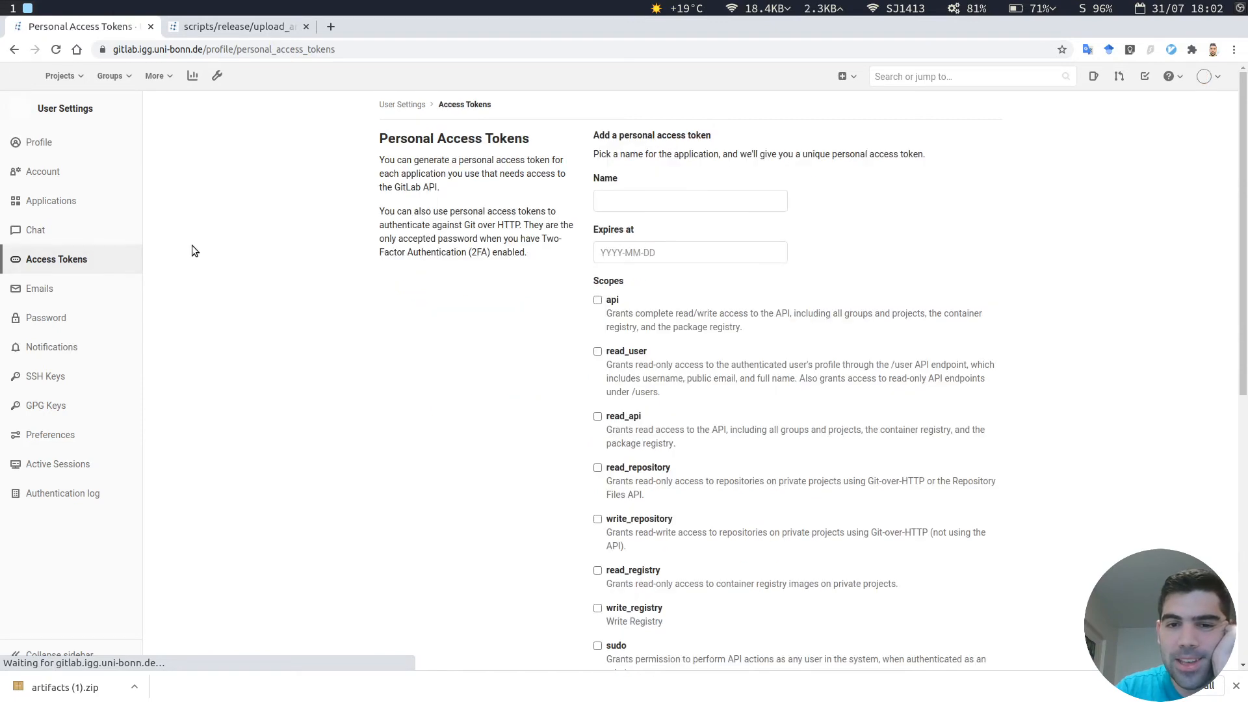
click(689, 201)
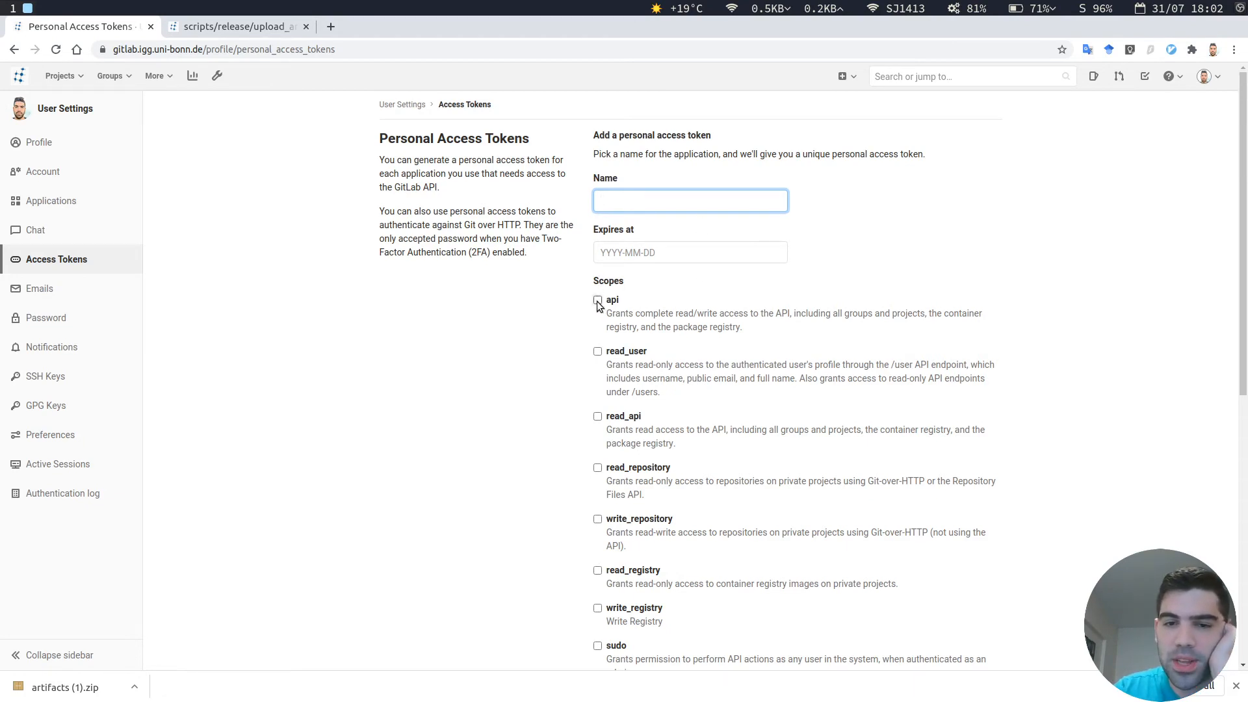
scroll(down, 3)
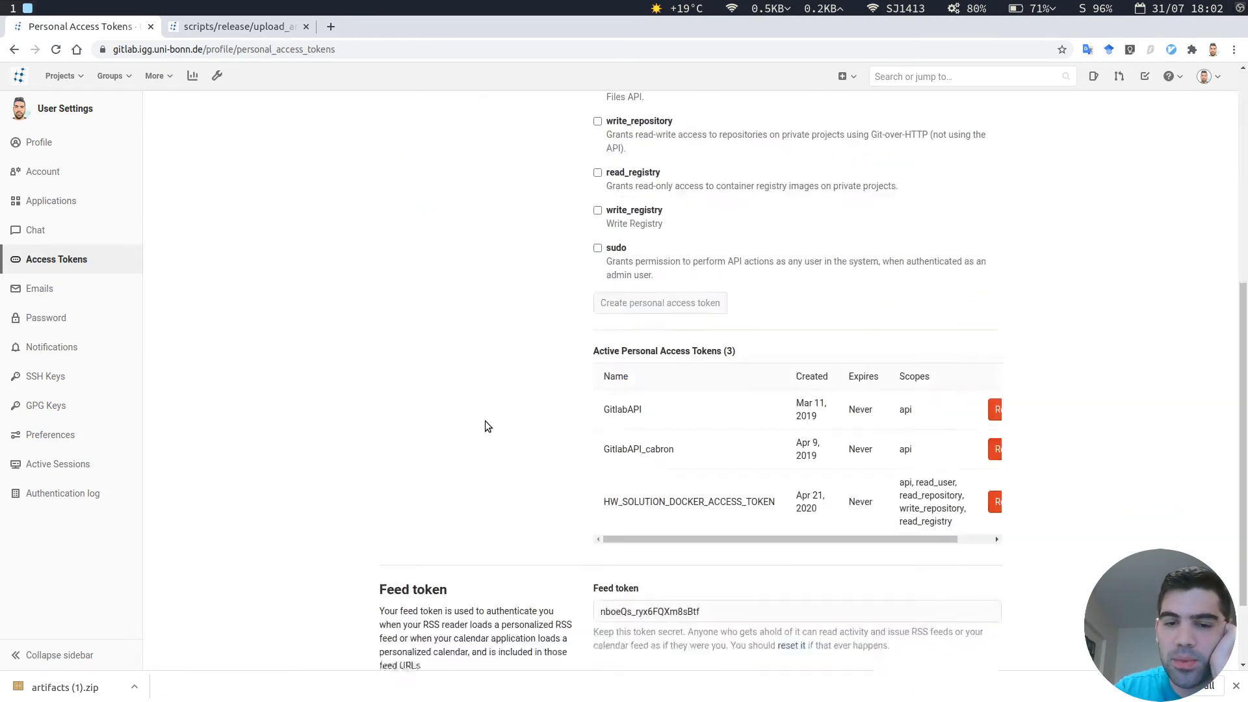
scroll(down, 3)
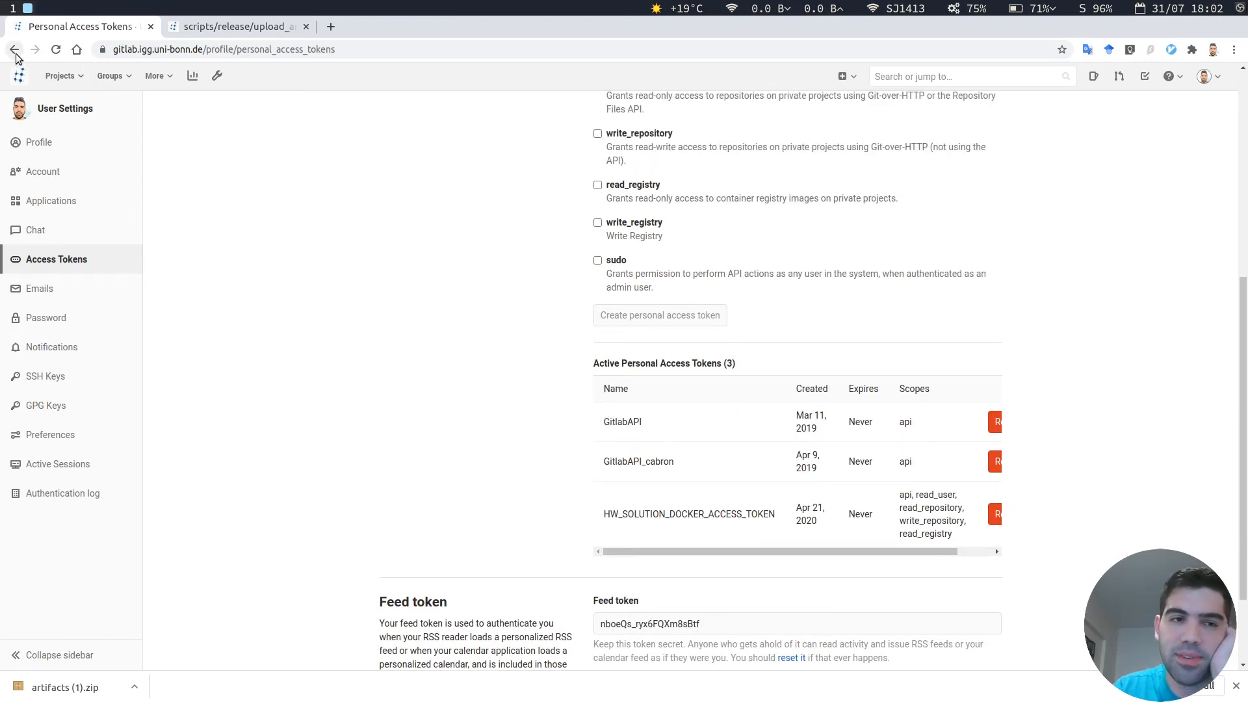
Append an 'export IGG_GITLAB_TOKEN="..."' line with the copied token to ~/.bashrc
click(13, 49)
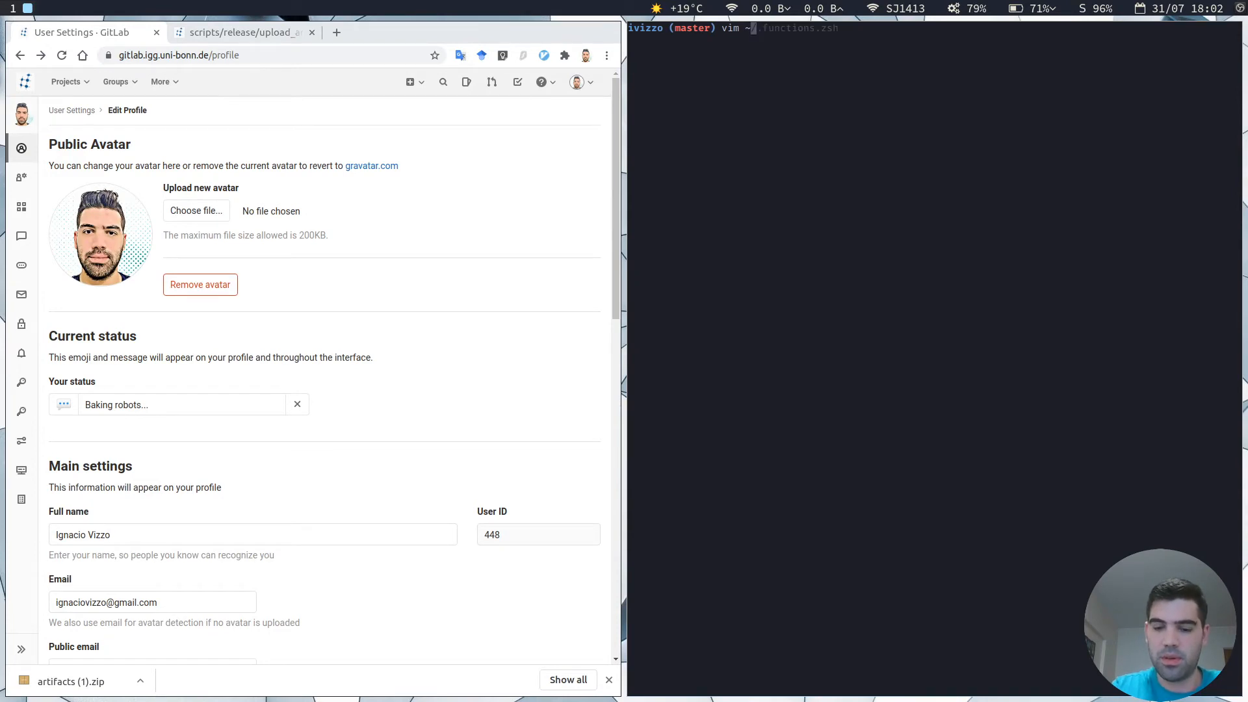
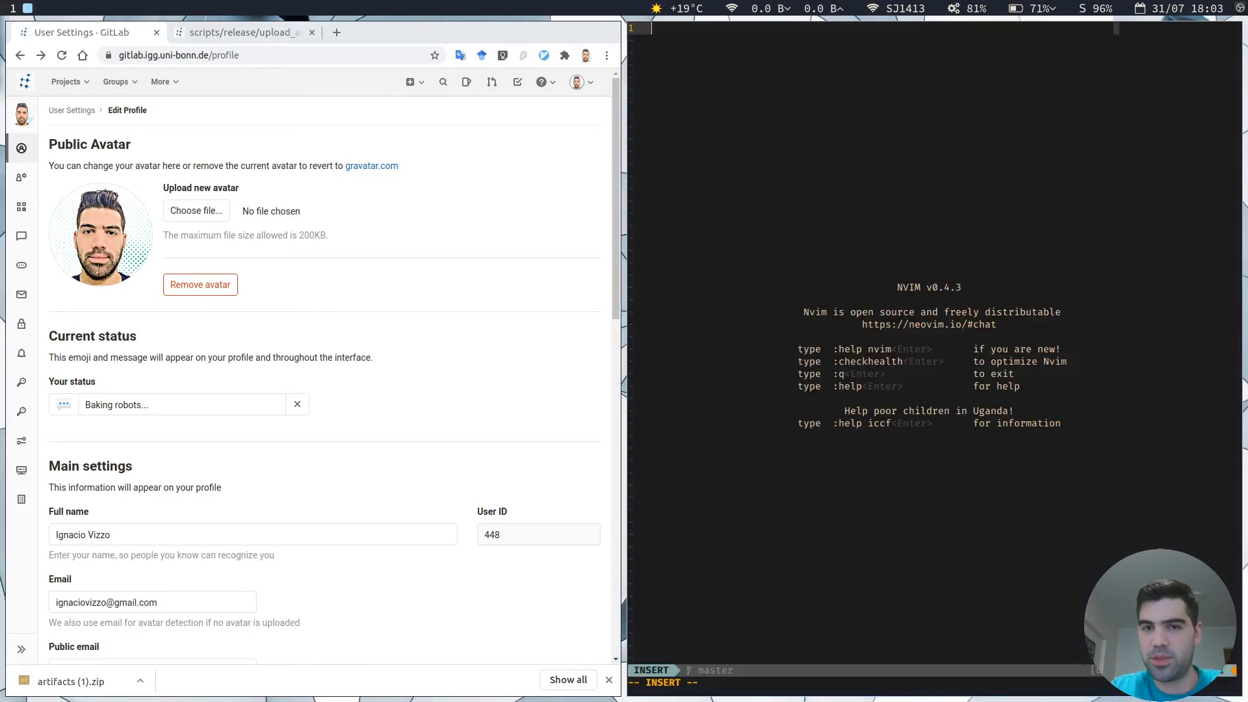
Write step 1: get your IGG_GITLAB_TOKEN and put it in your bashrc
text(1.)
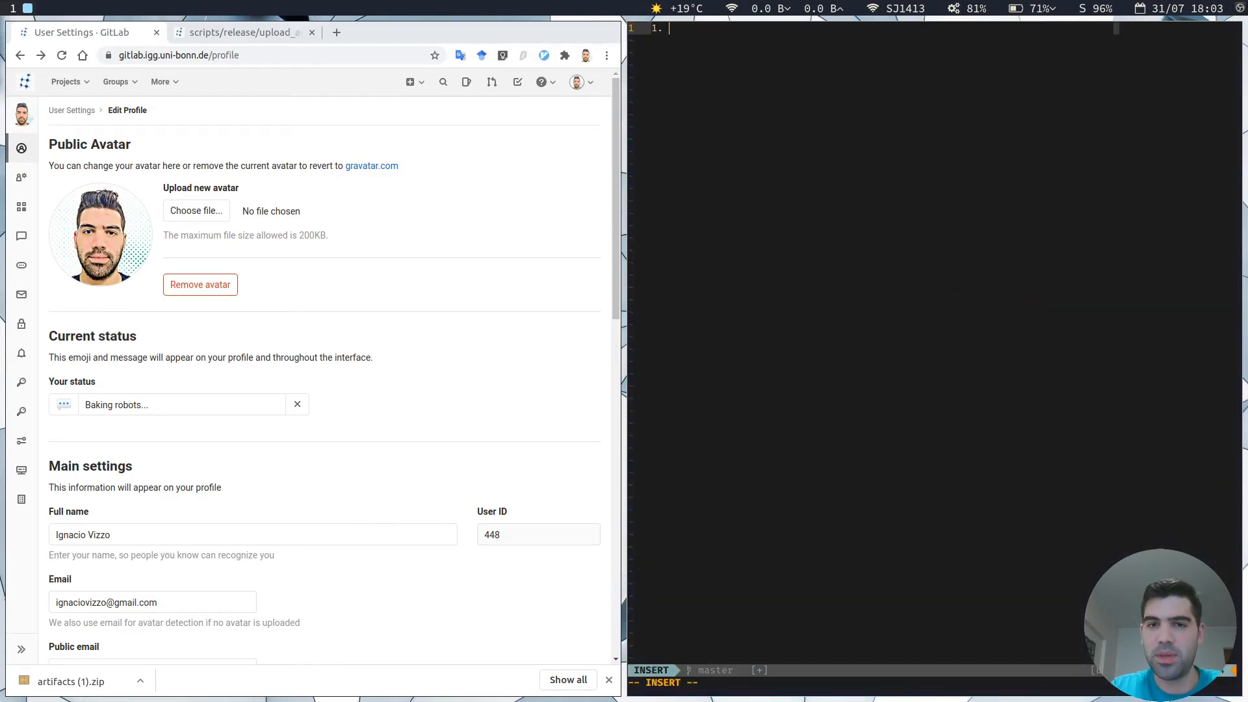
text(-)
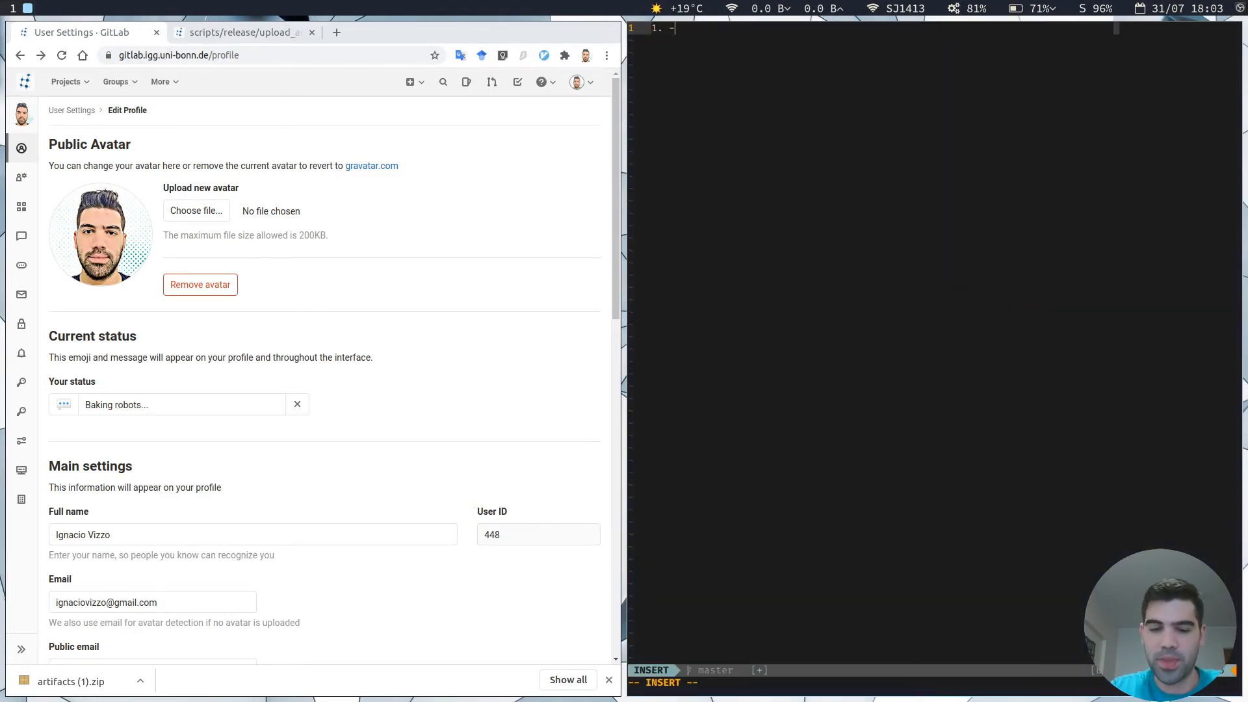
text(Get)
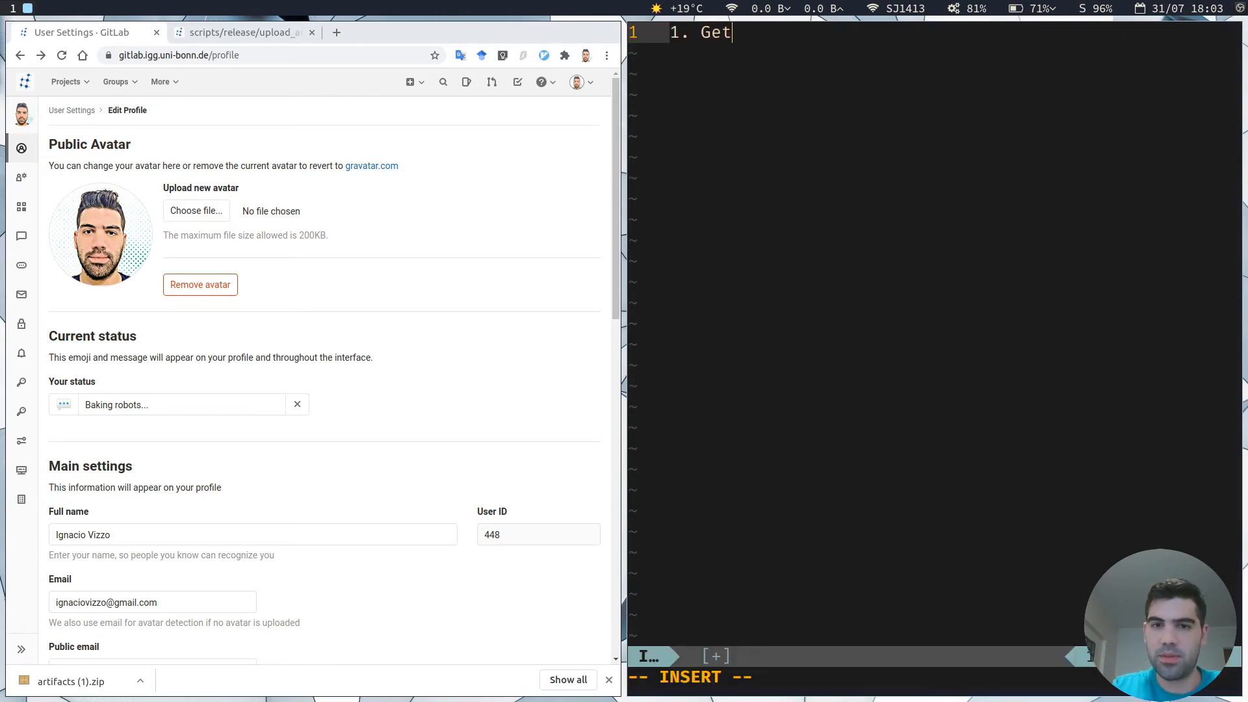
click(243, 31)
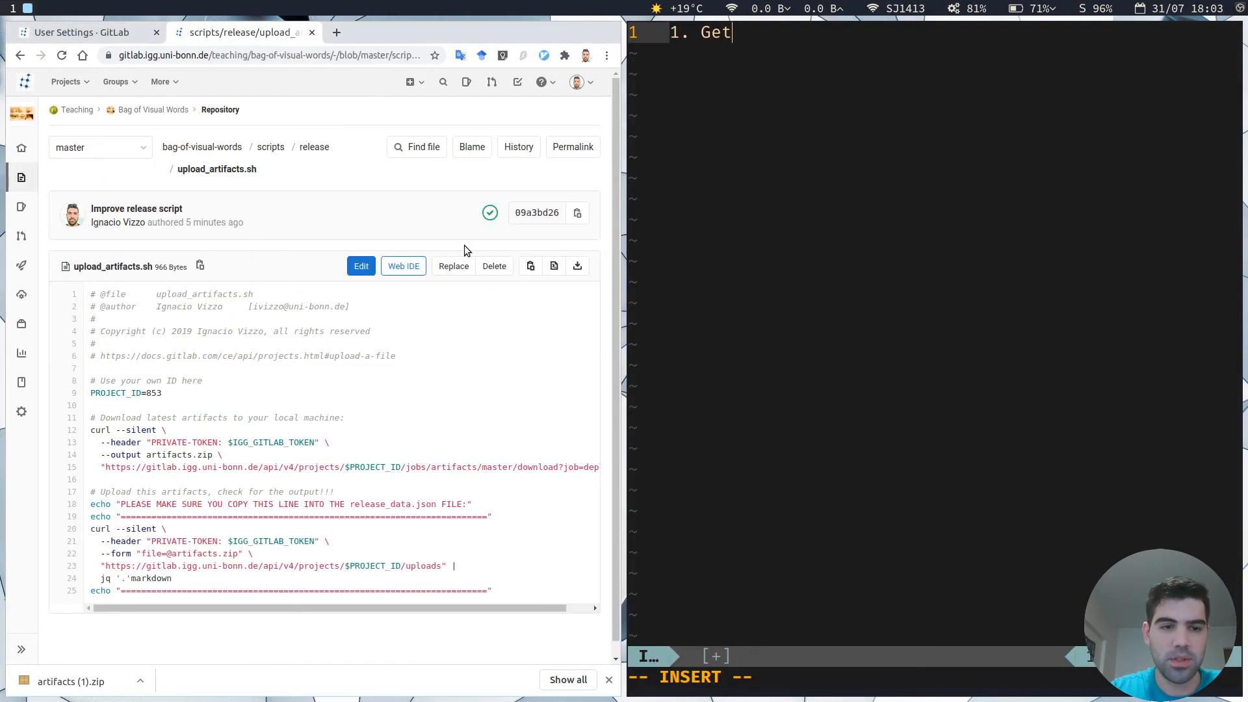
text(your)
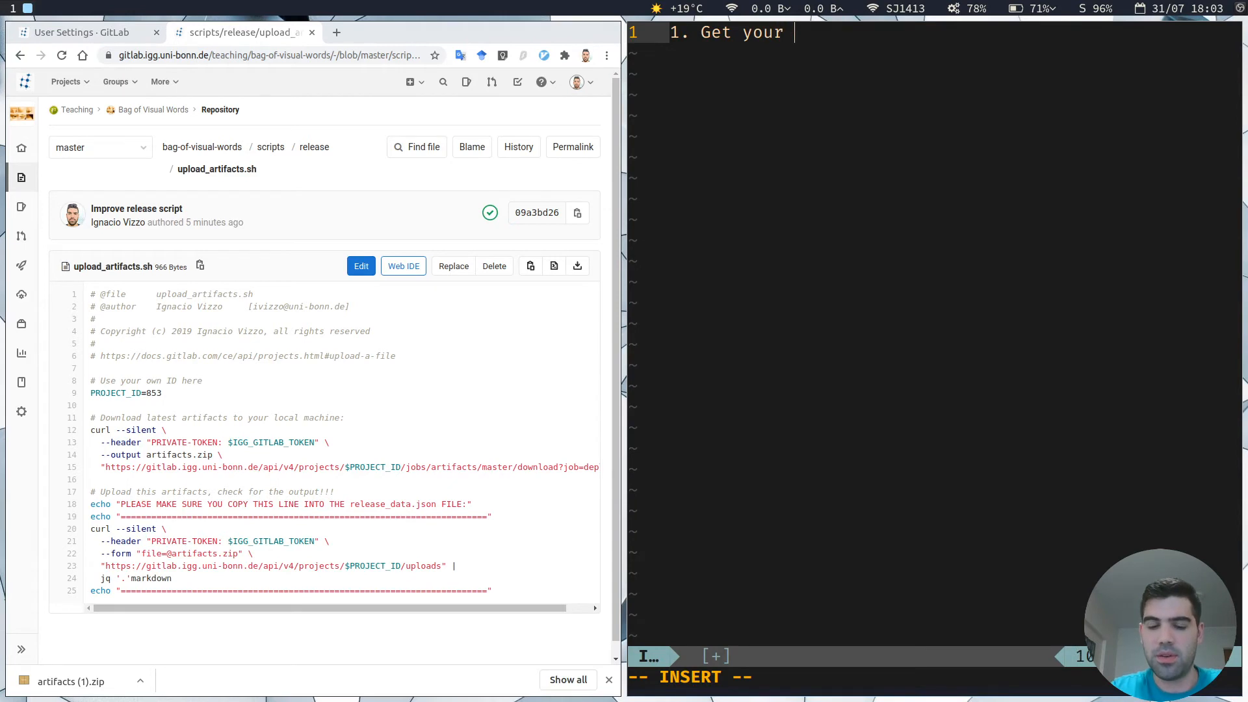
text(IGG_GIT)
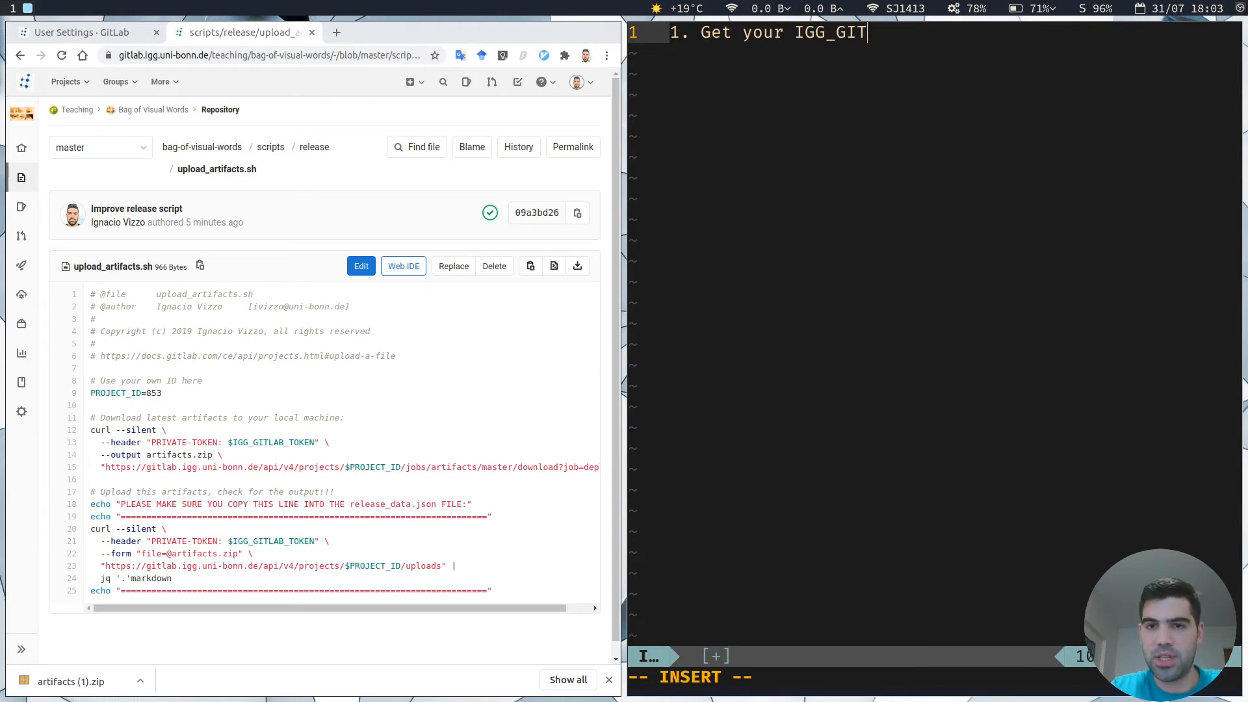
text(LAB_TOK)
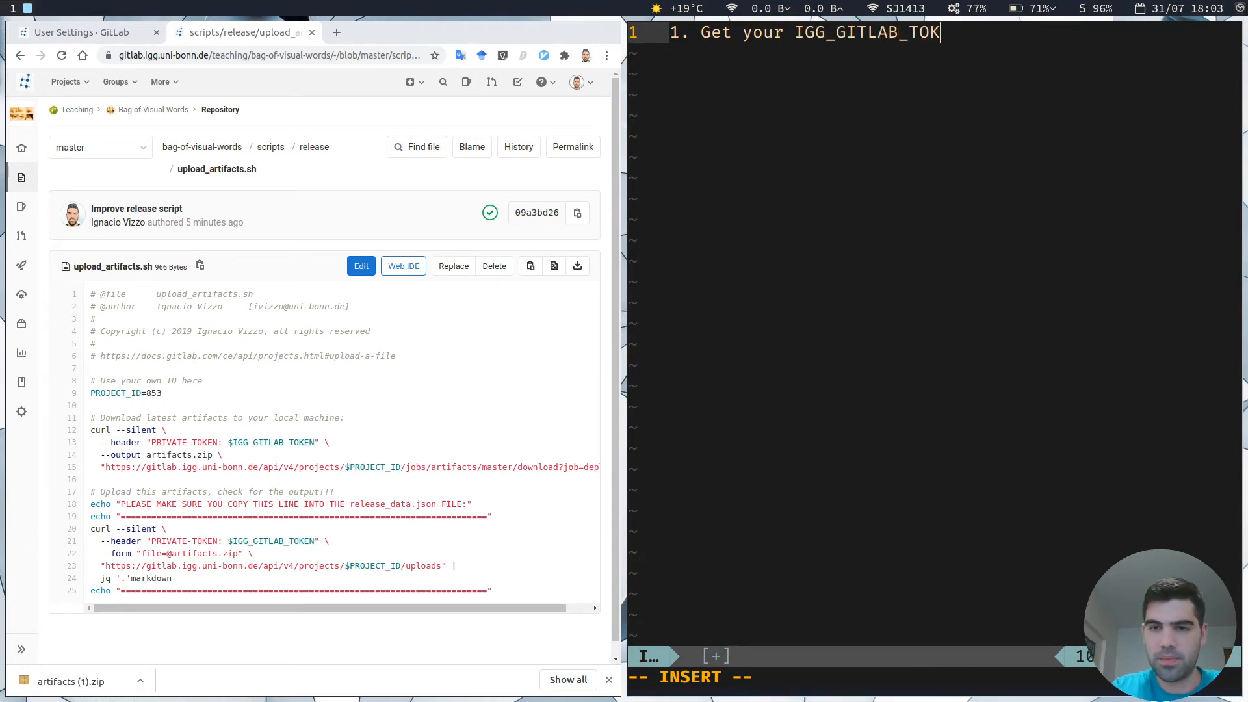
text(EN and put it to)
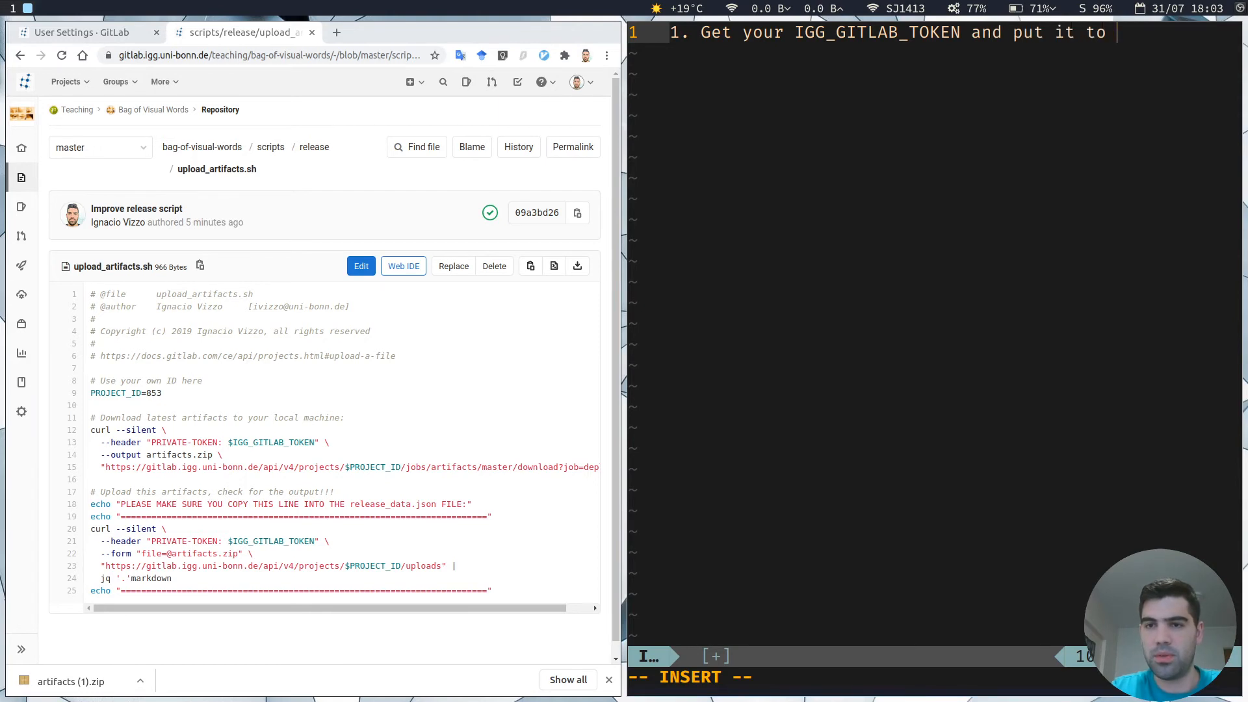
text(your bashrc)
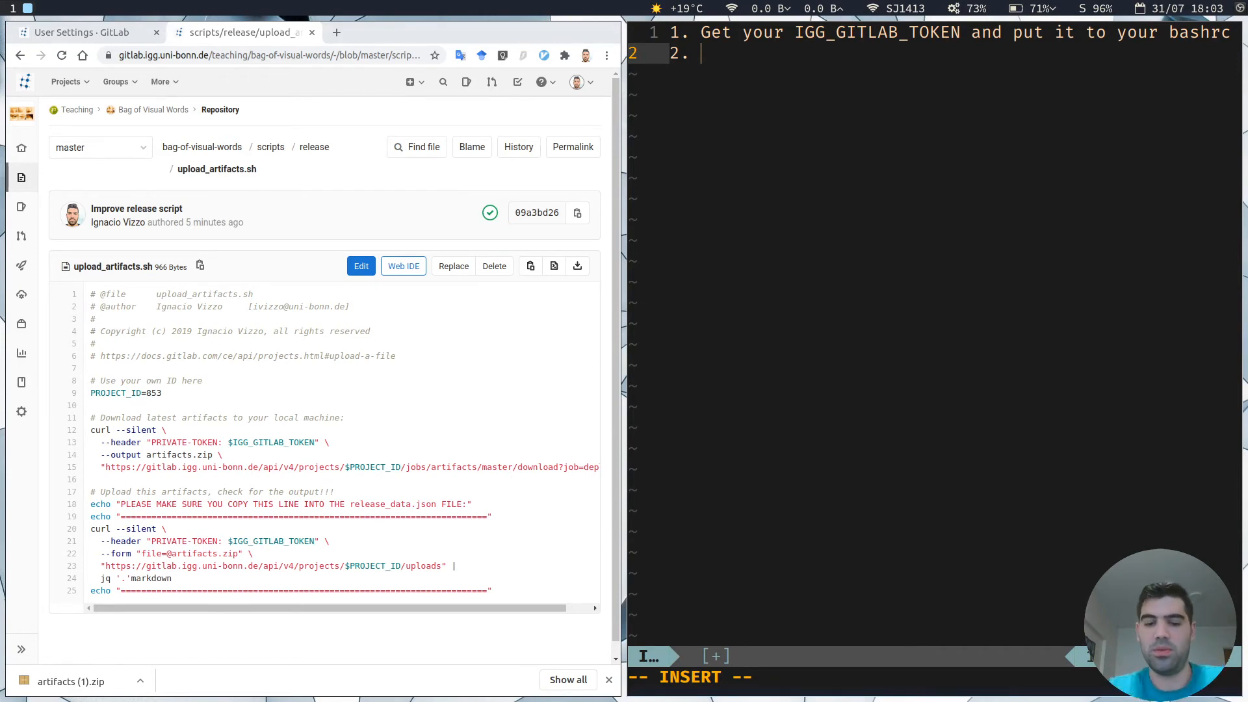
Write the steps to get your repo via git clone and source the shell rc
text(Get)
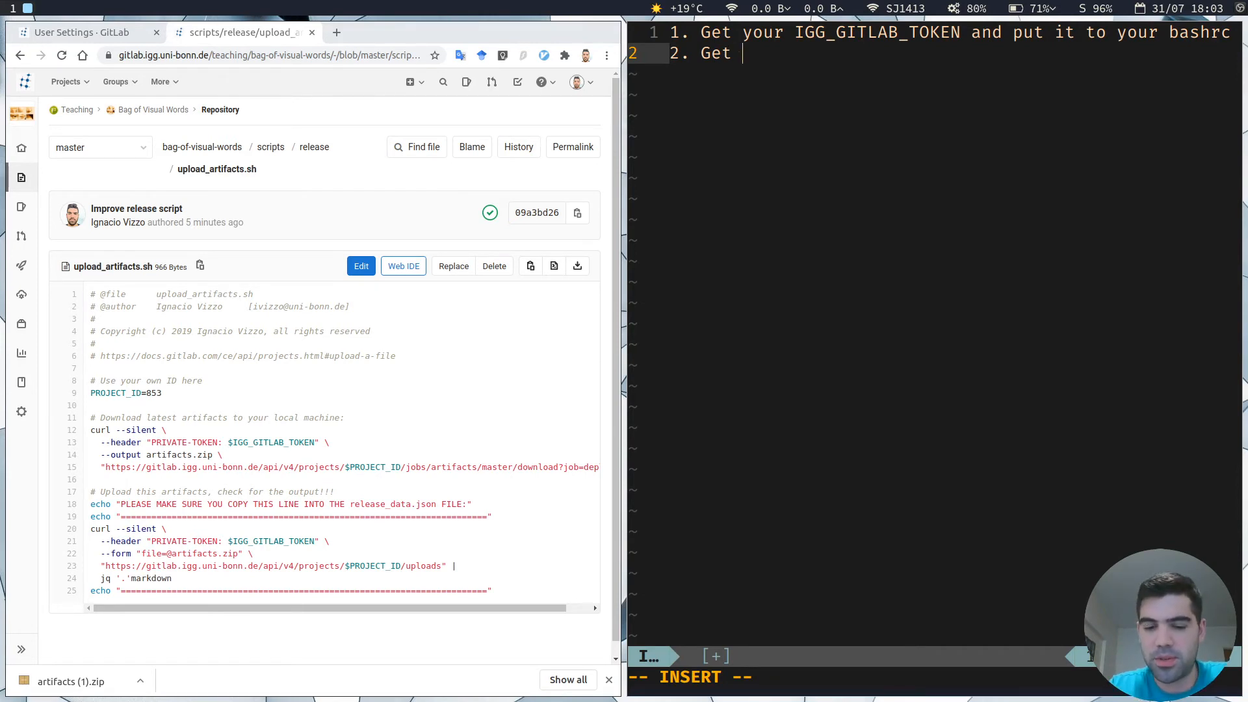
text(your repo)
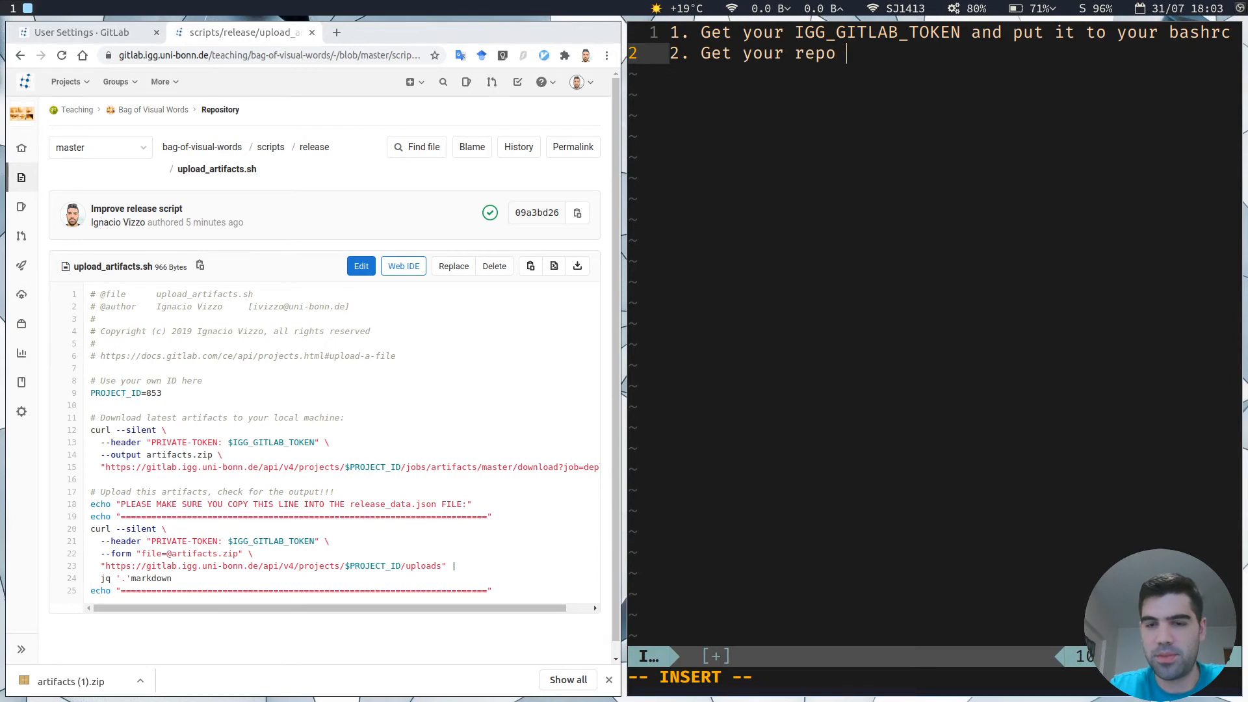
text((git clone)
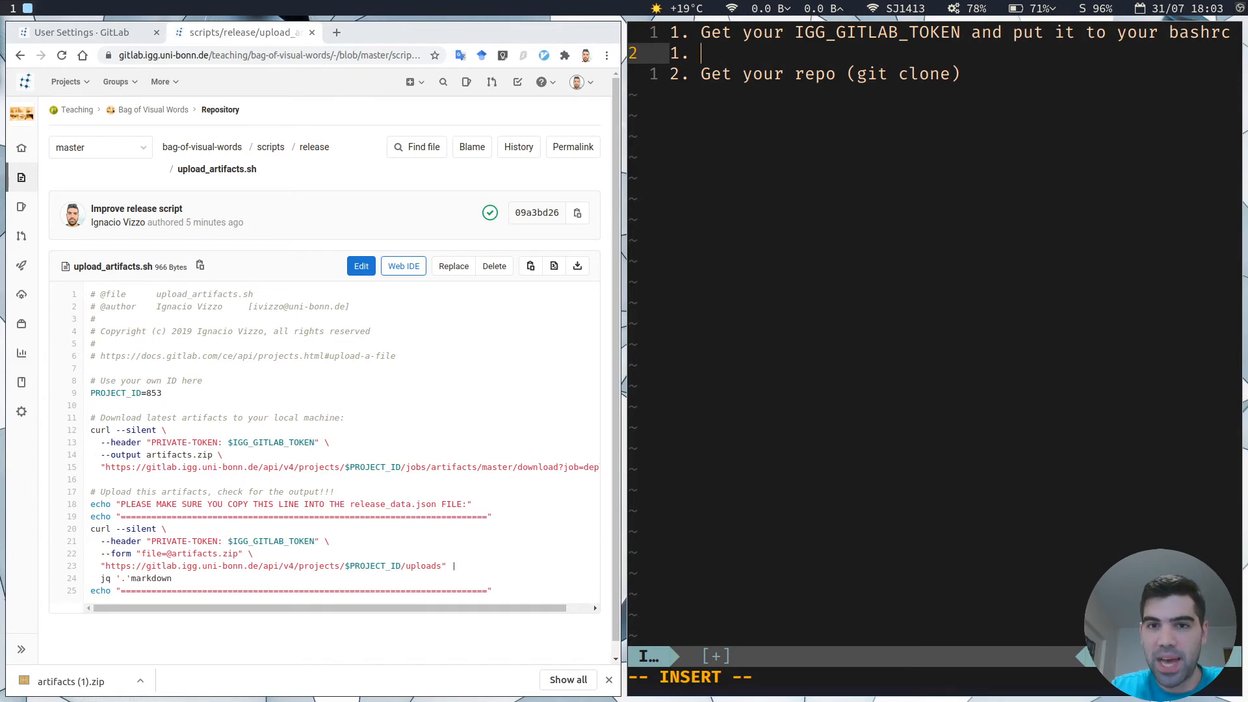
text(source ~/.bashrc || source ~/.zshrc)
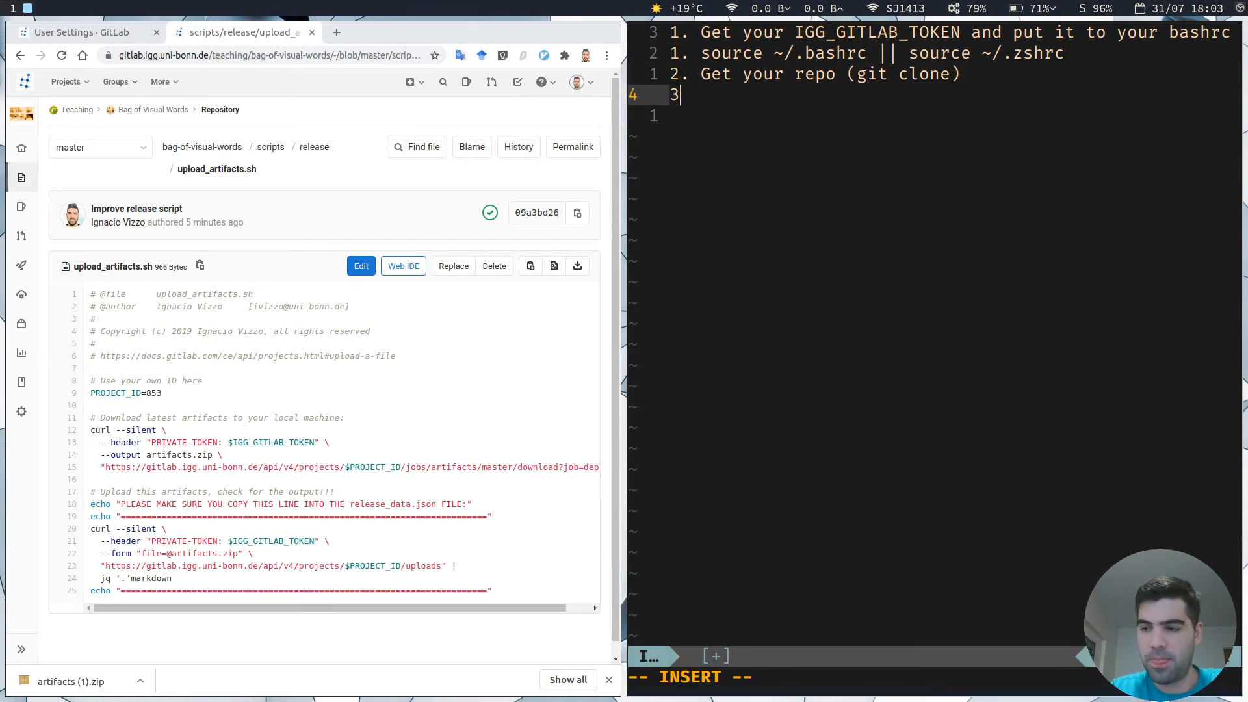
text(.)
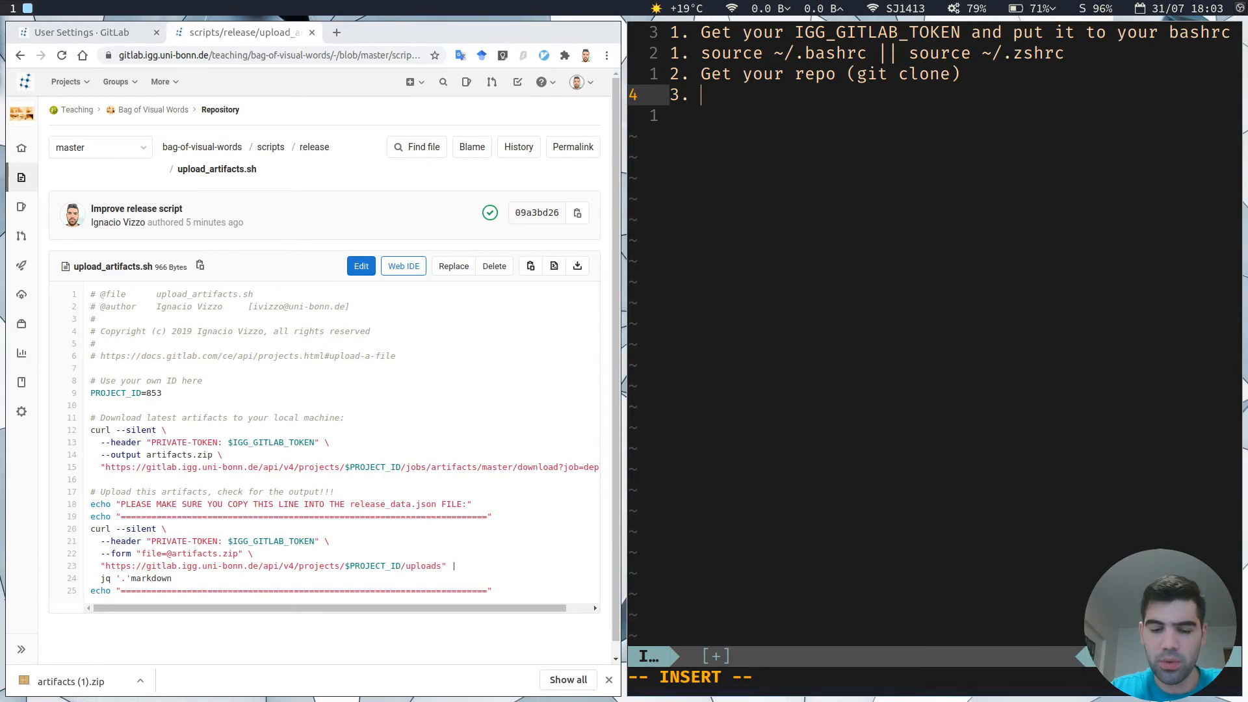
Write the **CHANGE** step switching job=build to deploy
text(**CHANGE)
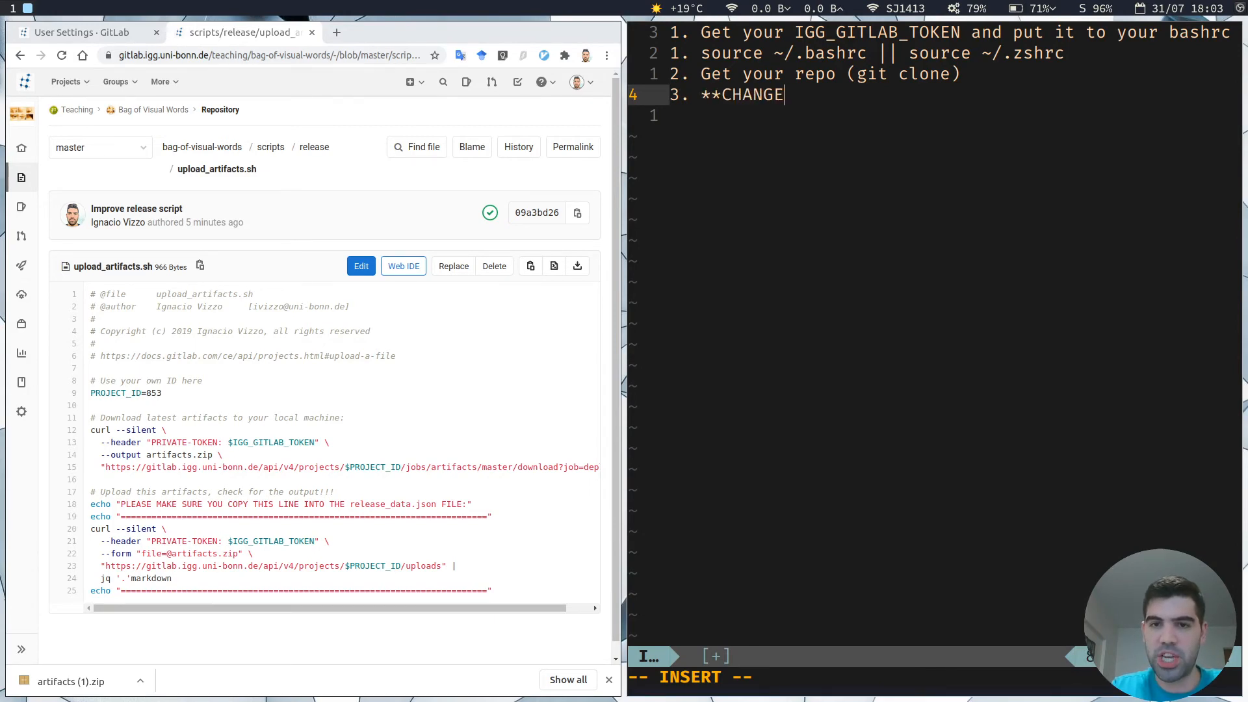
text(**)
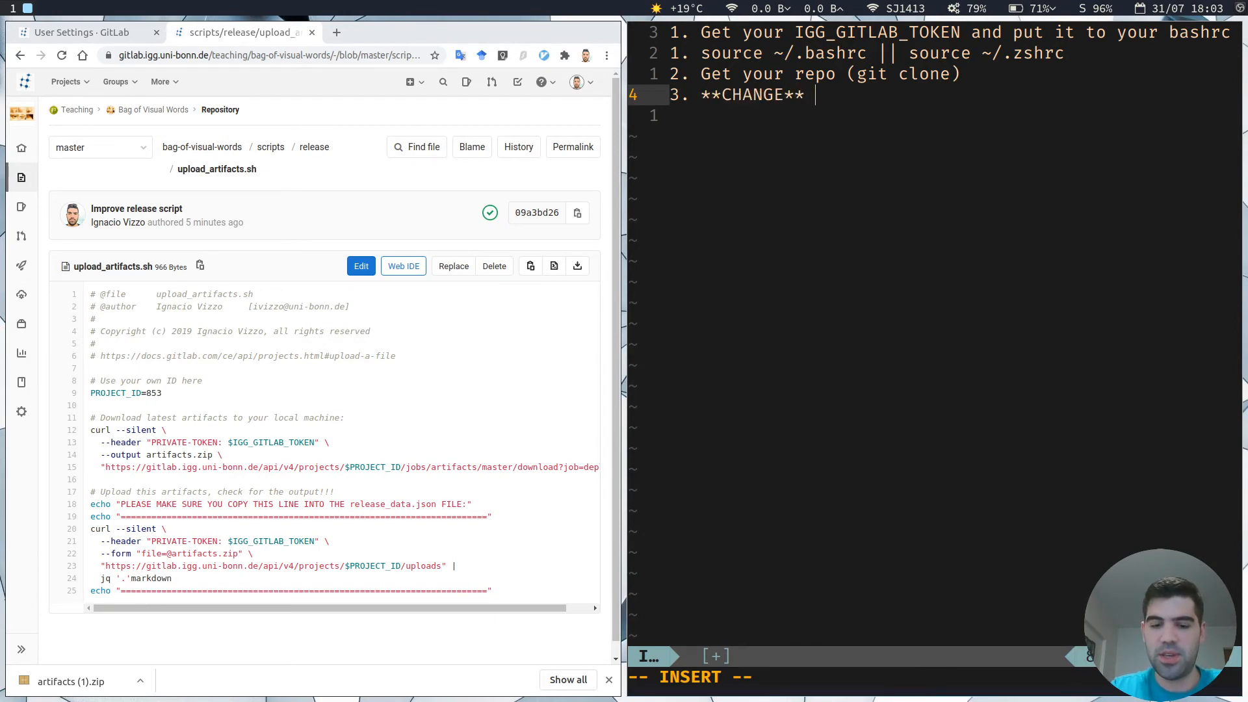
text(job=build -> ho)
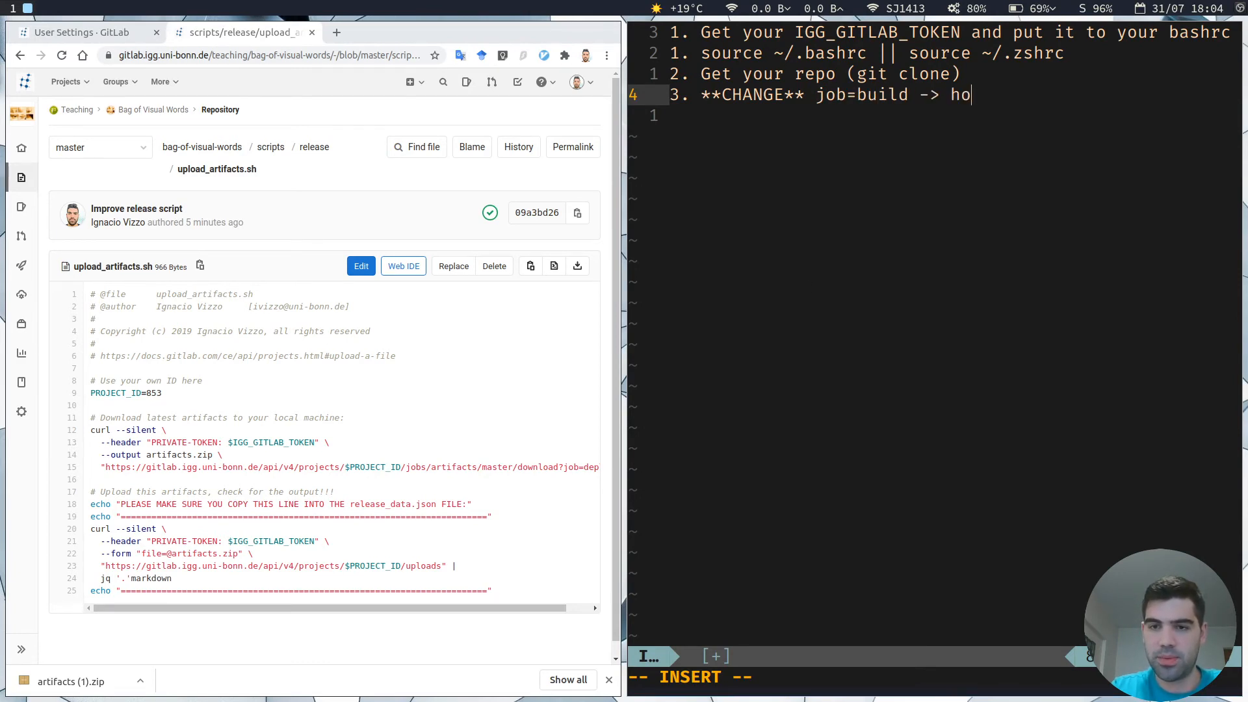
text(job=depo)
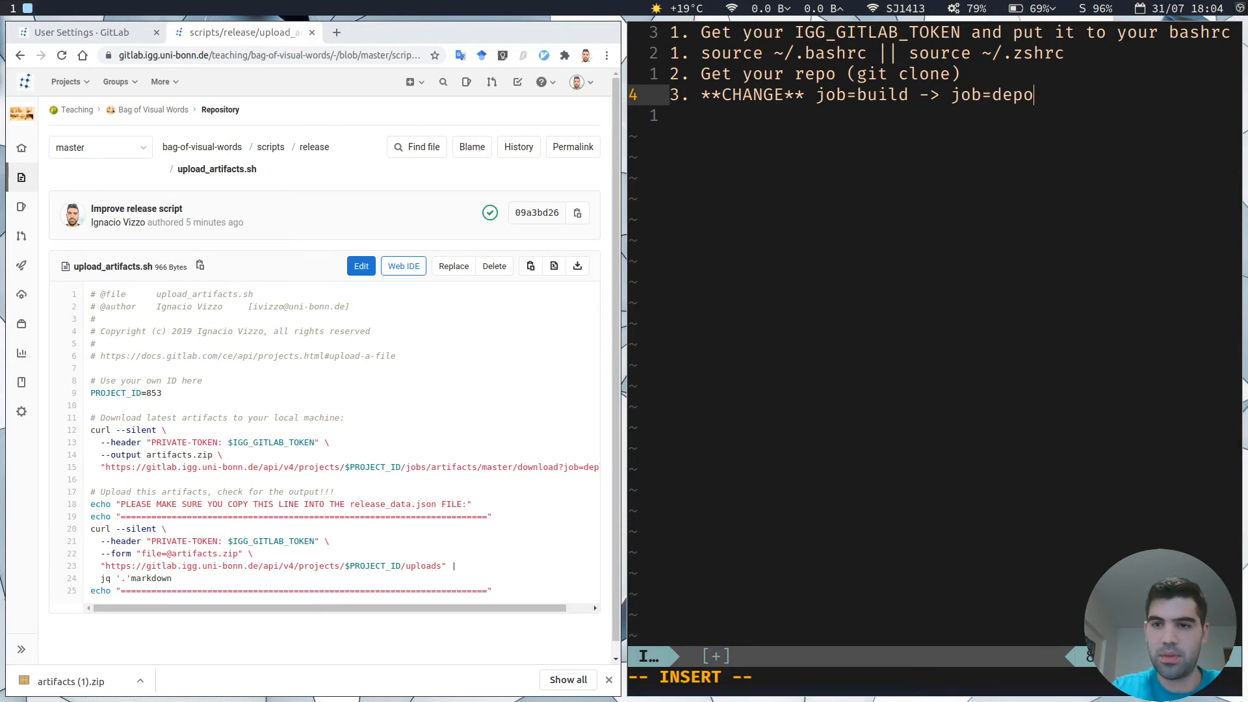
text(y)
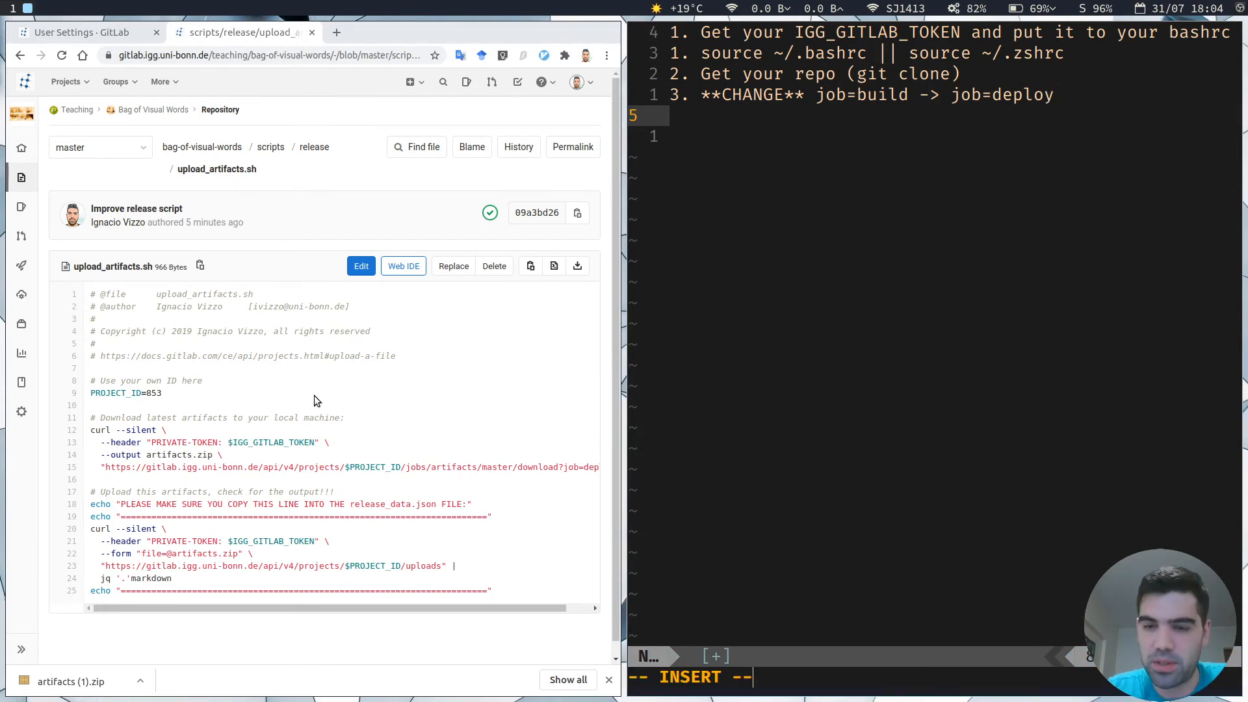
Write optional step 4: paste the new upload artifacts script from the project template
text(4.)
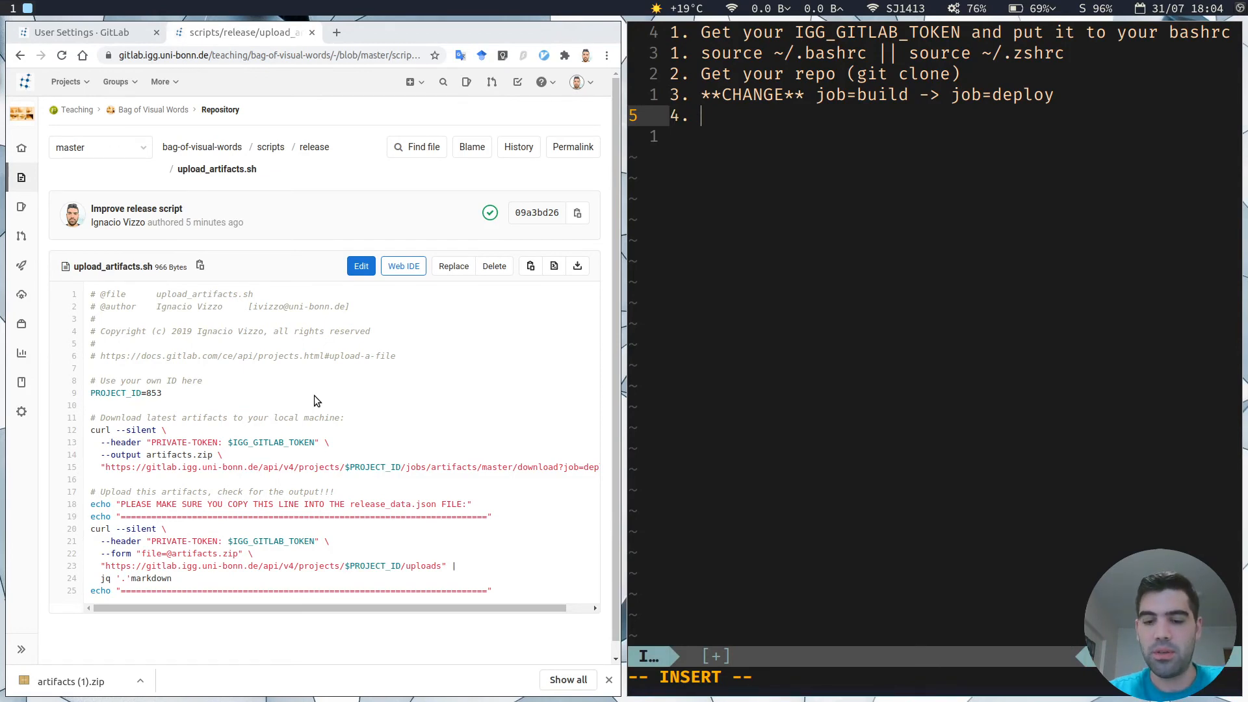
text([])
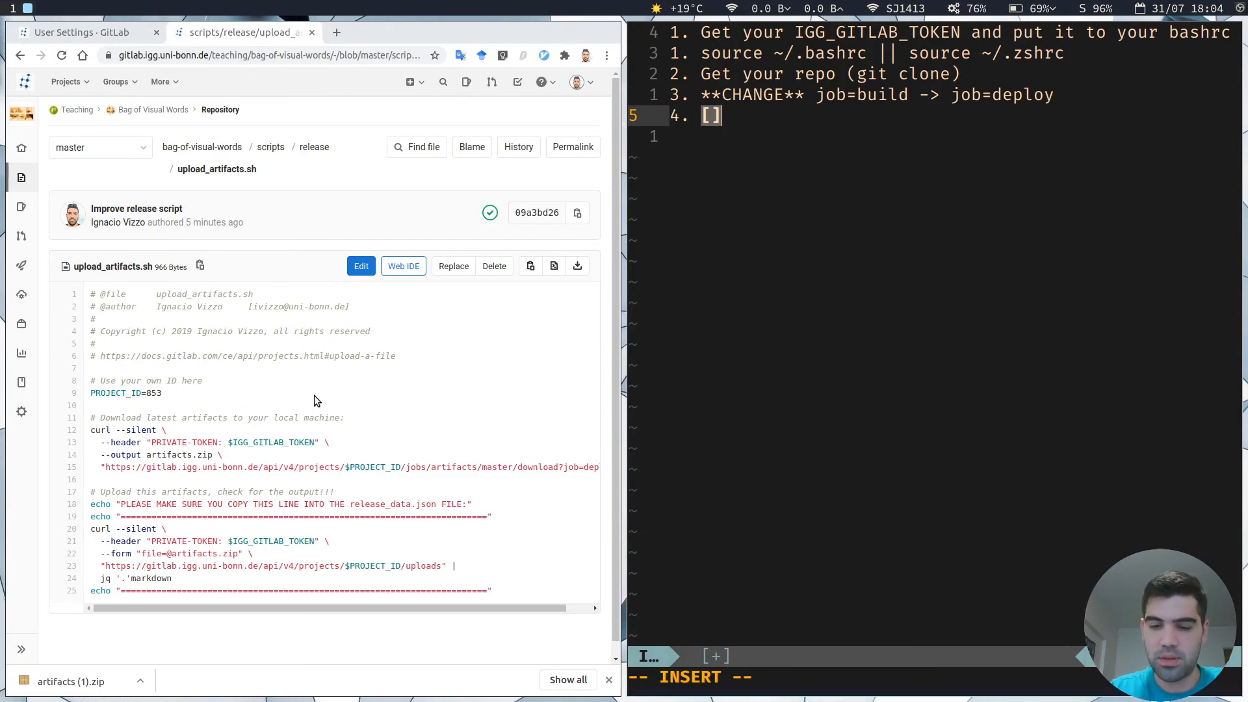
text(optional)
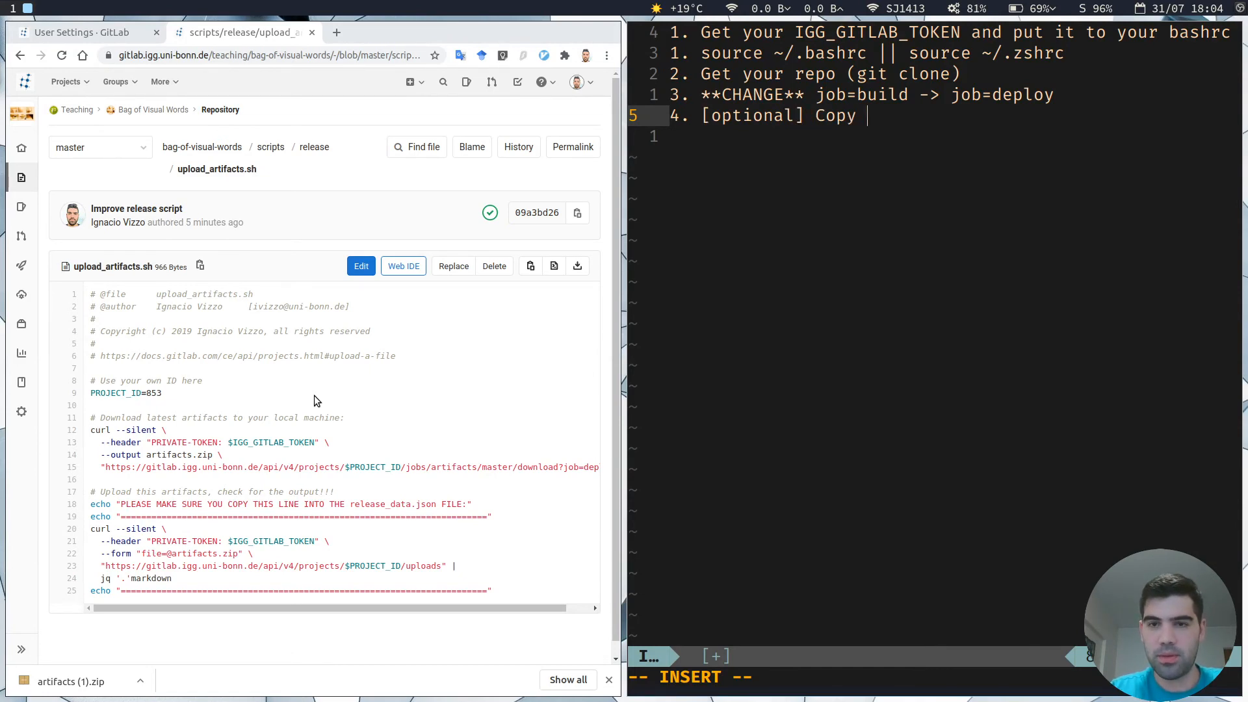
text(-paste t)
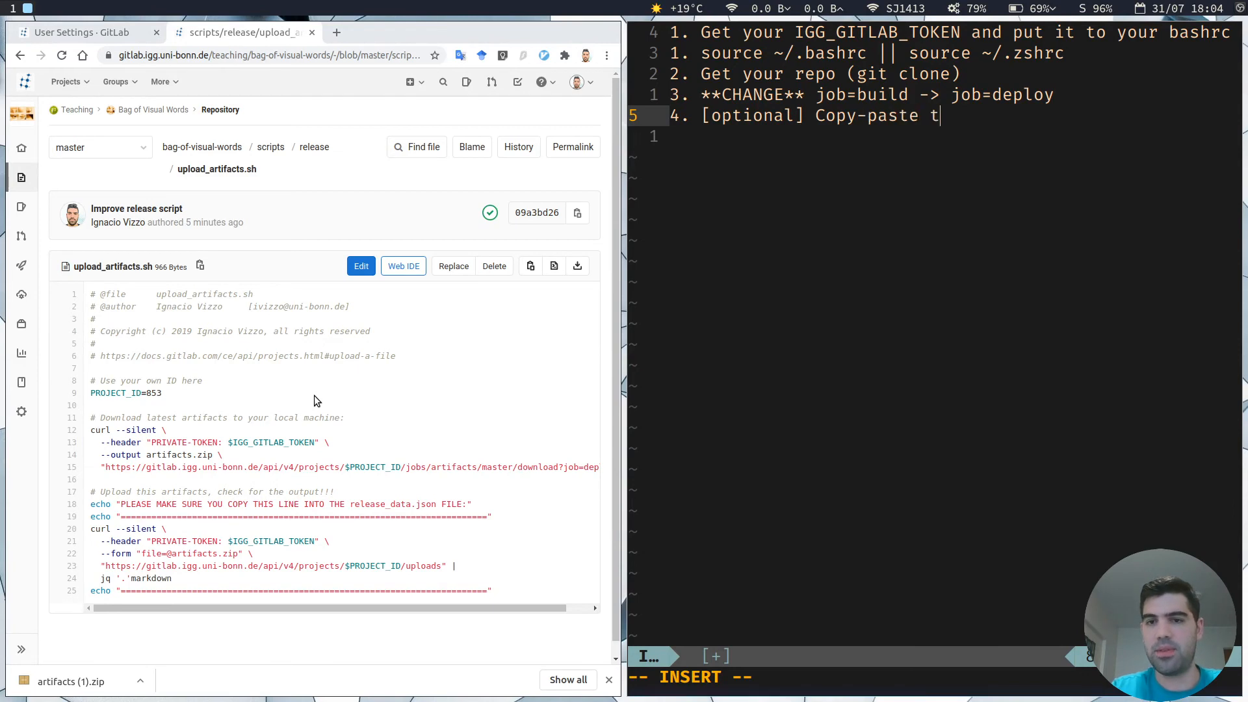
text(he new version of the)
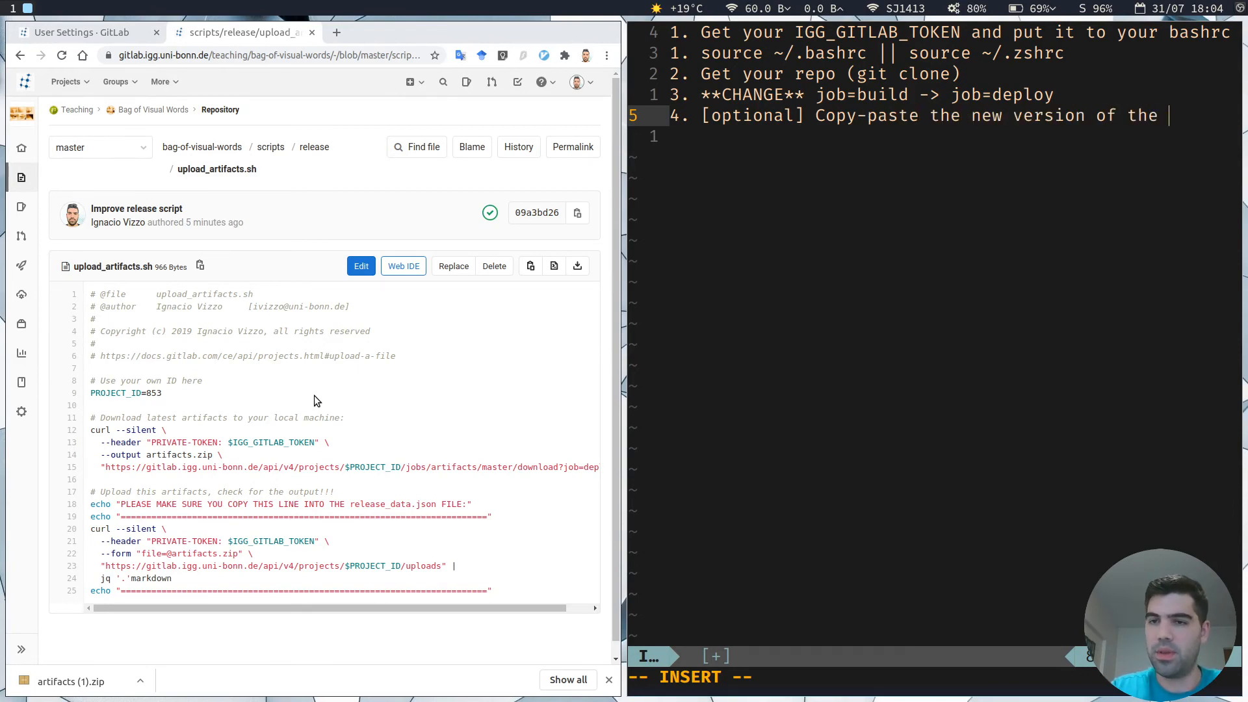
text(upload artifacts scr)
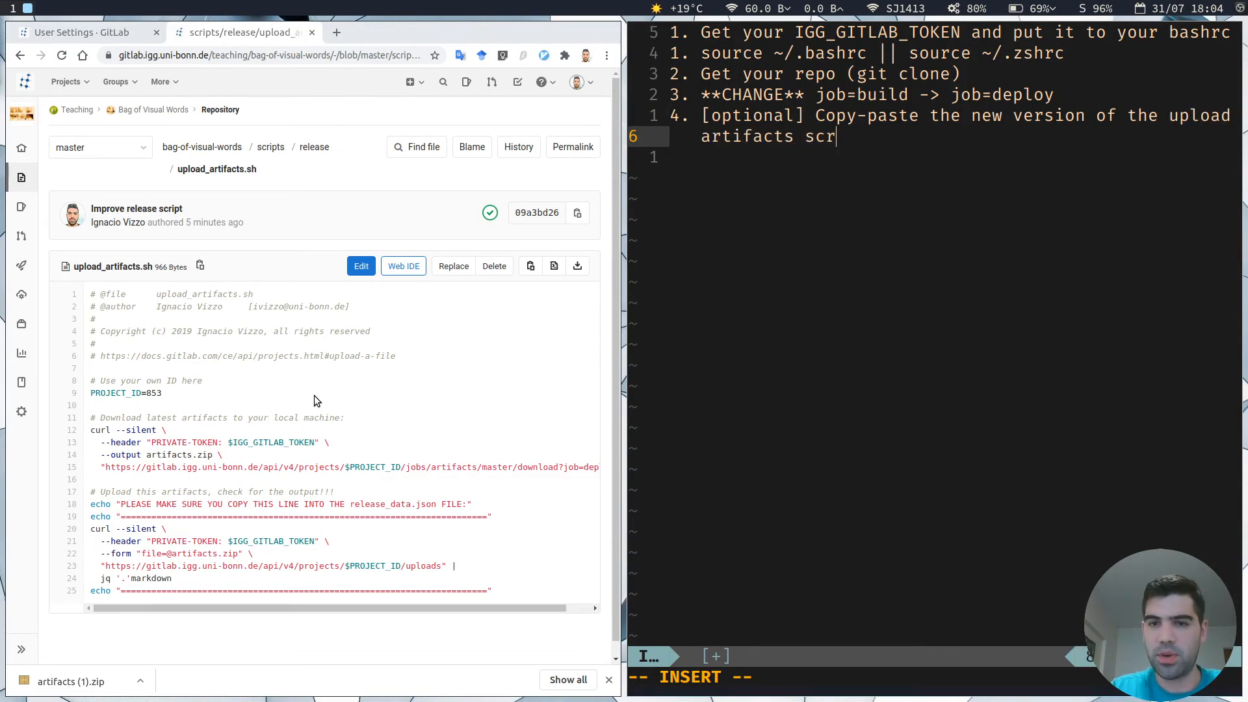
text(ipt (from project template)
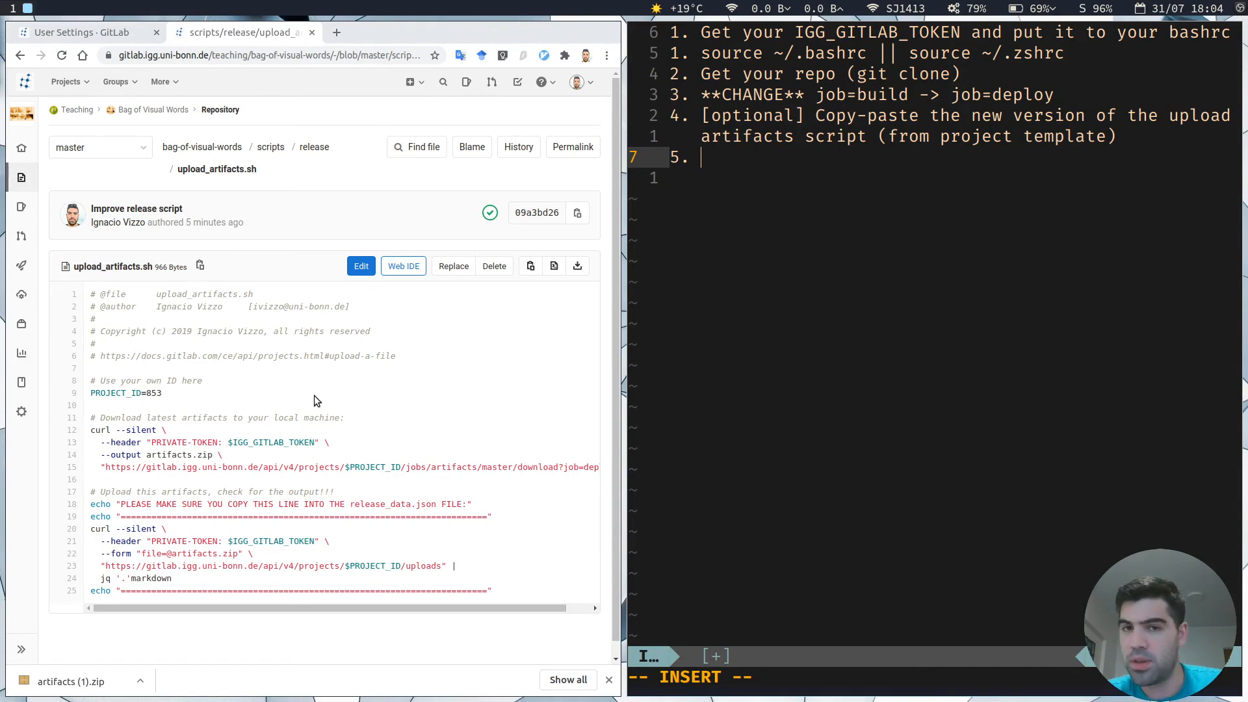
Write step 5: run ./upload_artifacts.sh and copy the resulting hash
text($ ./)
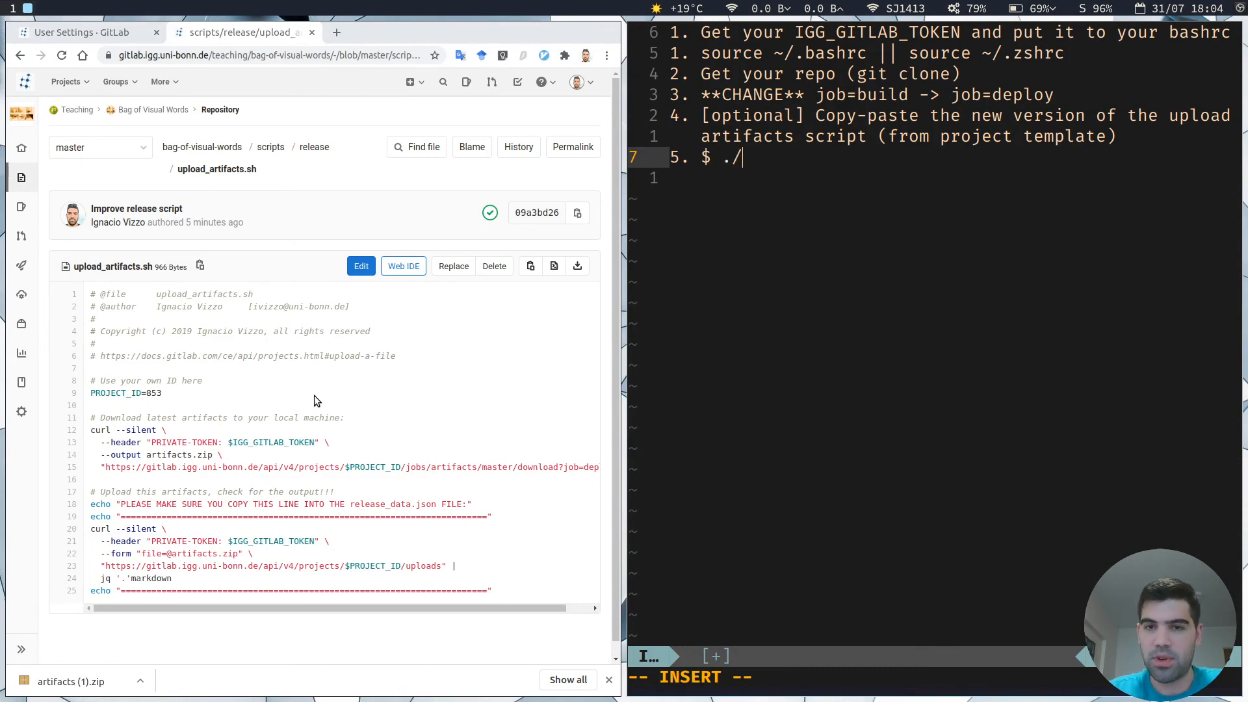
text(upload_ar)
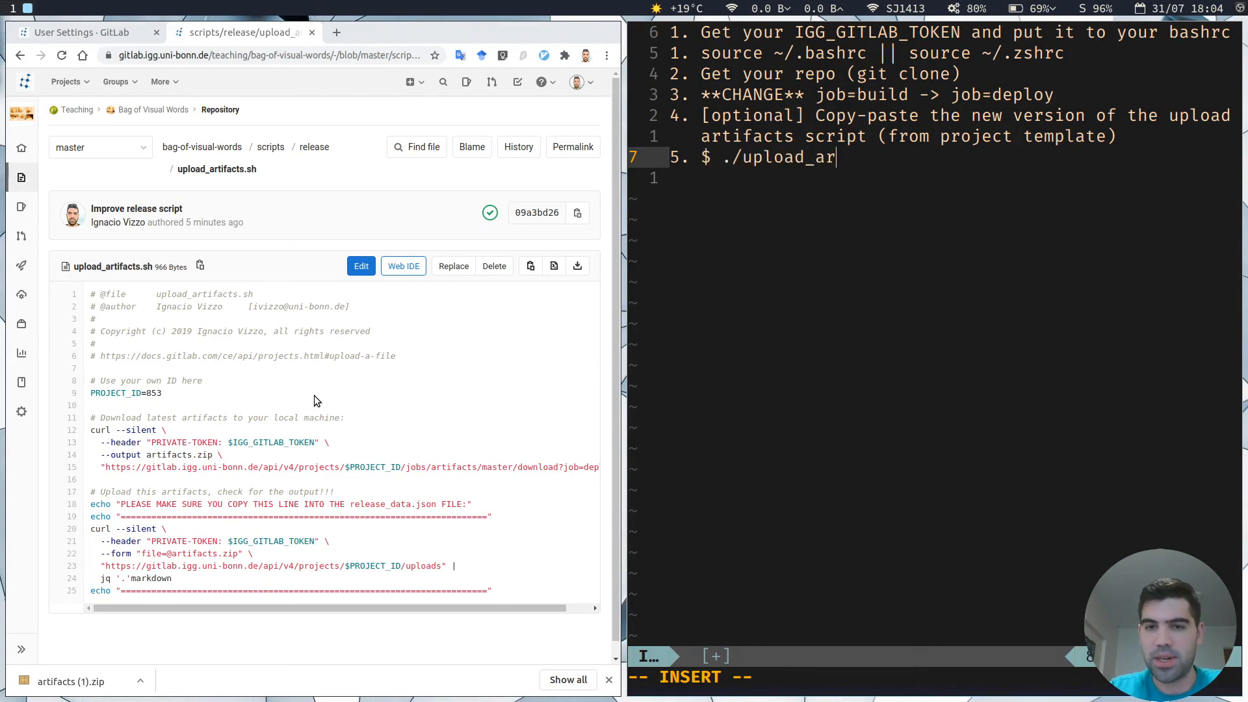
text(ifacts.sh)
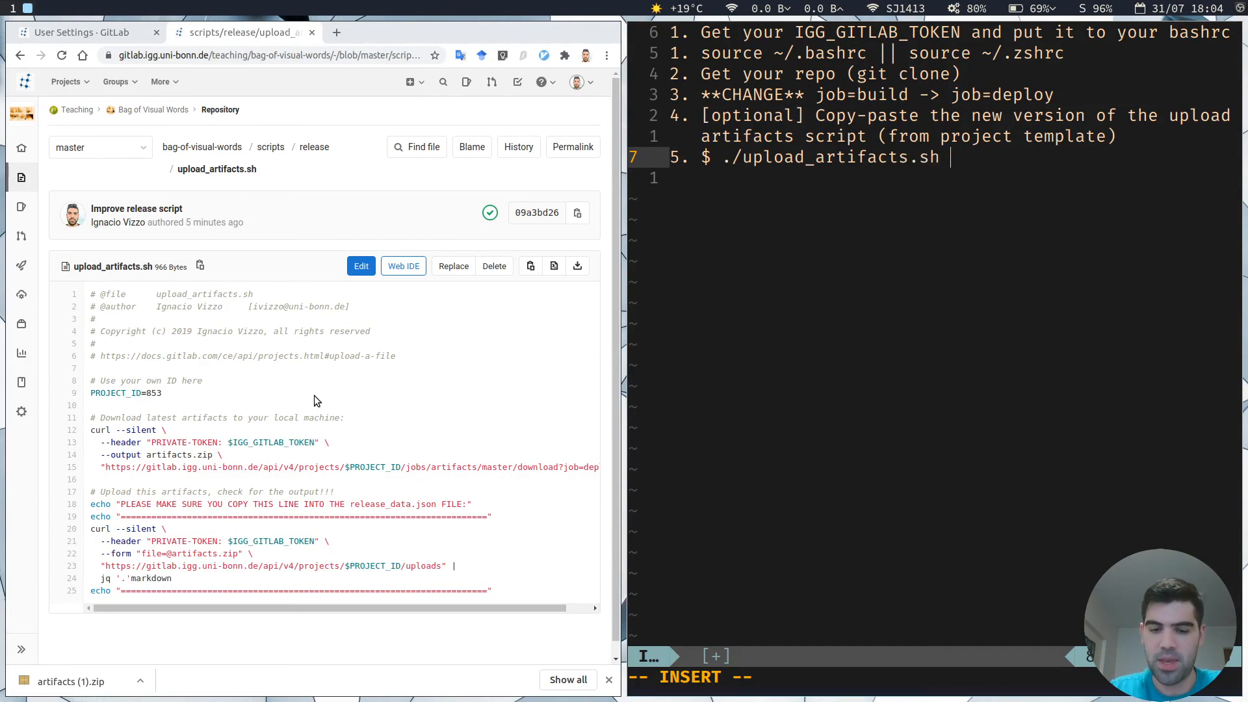
text(copy paste)
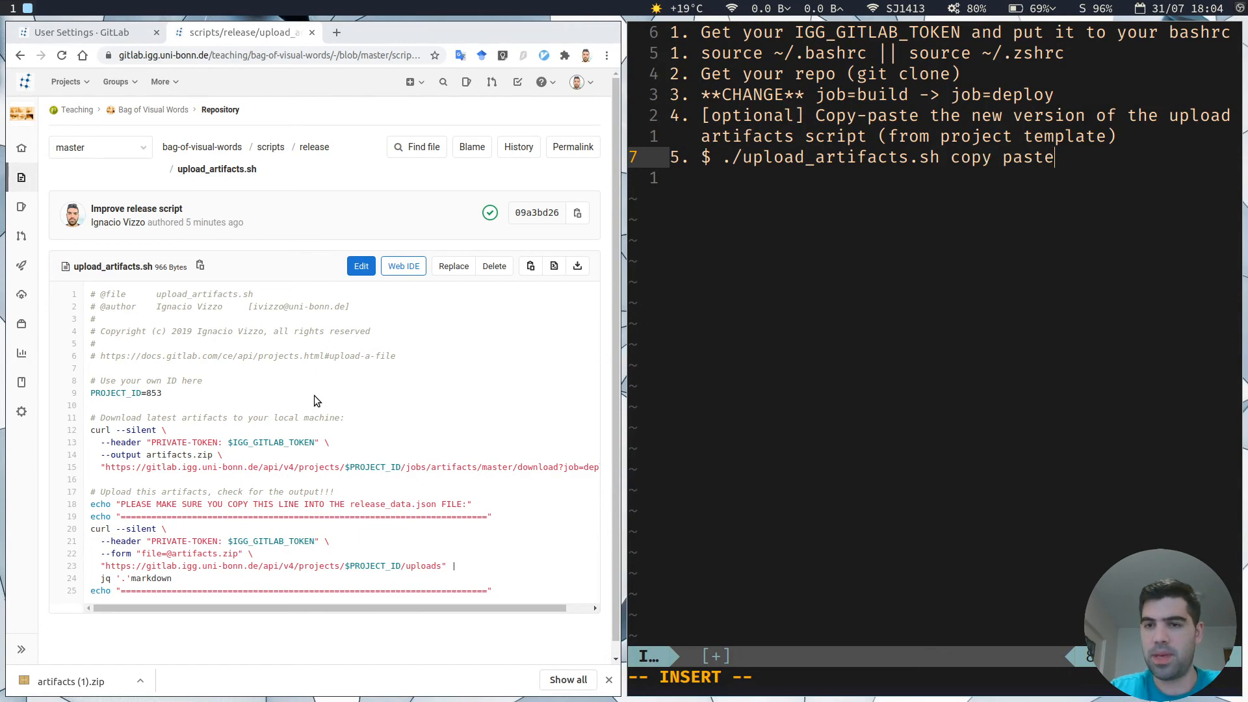
text(the has)
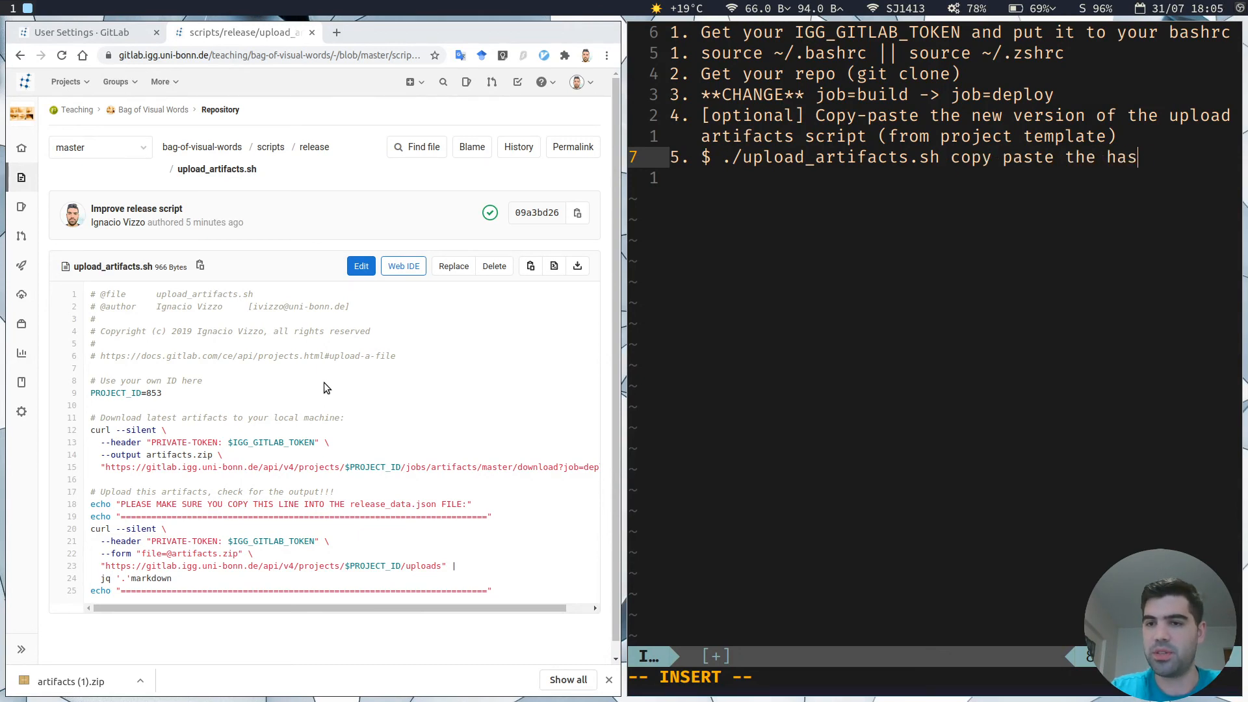
Write step 6: paste the hash into release_data.json
text(6)
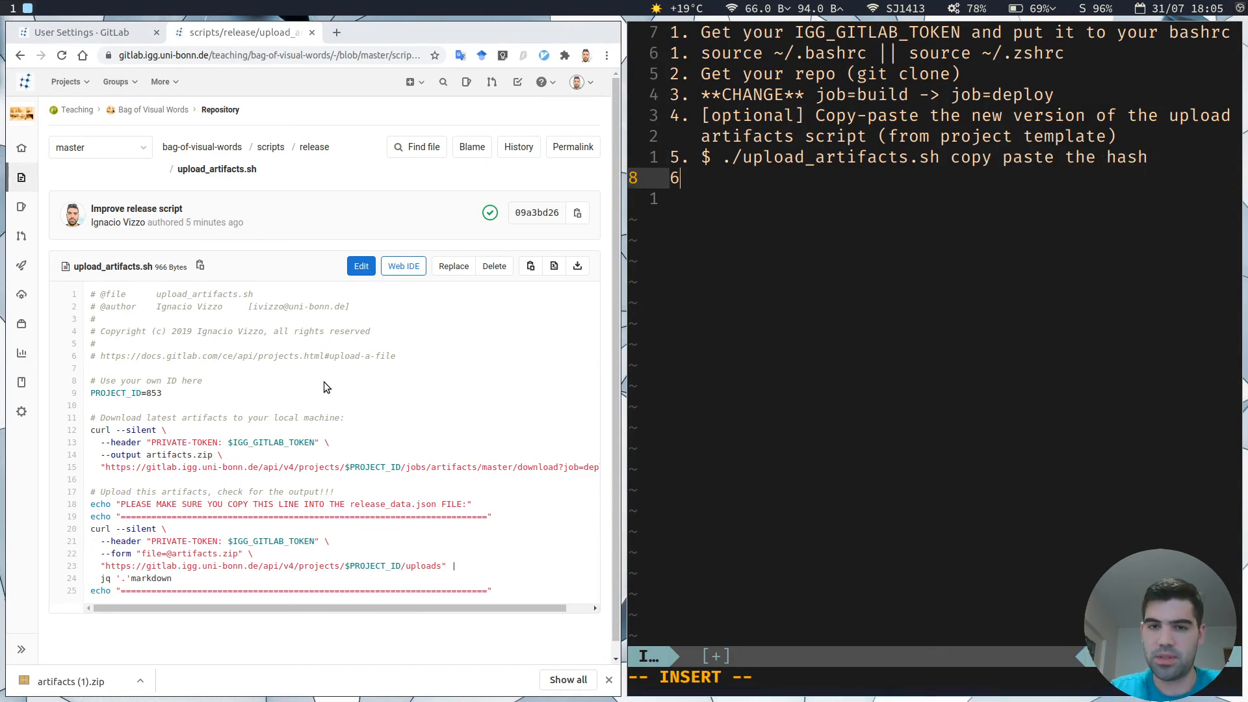
text(.)
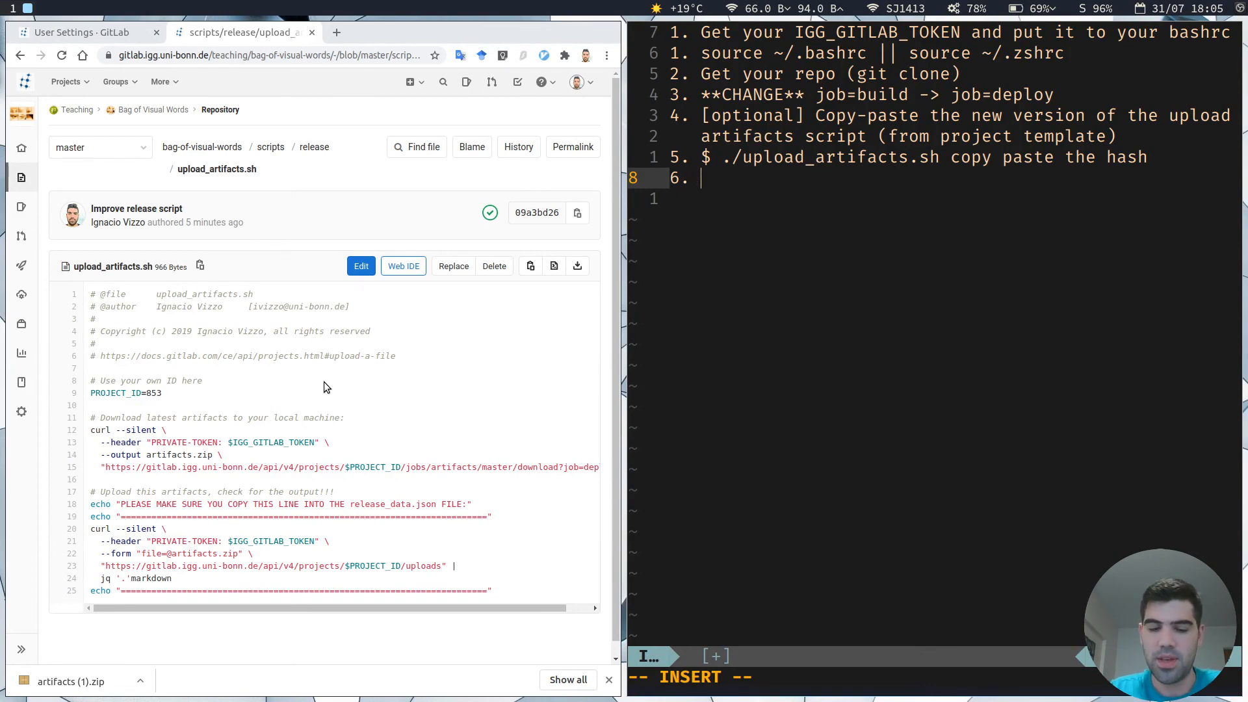
text(paste do)
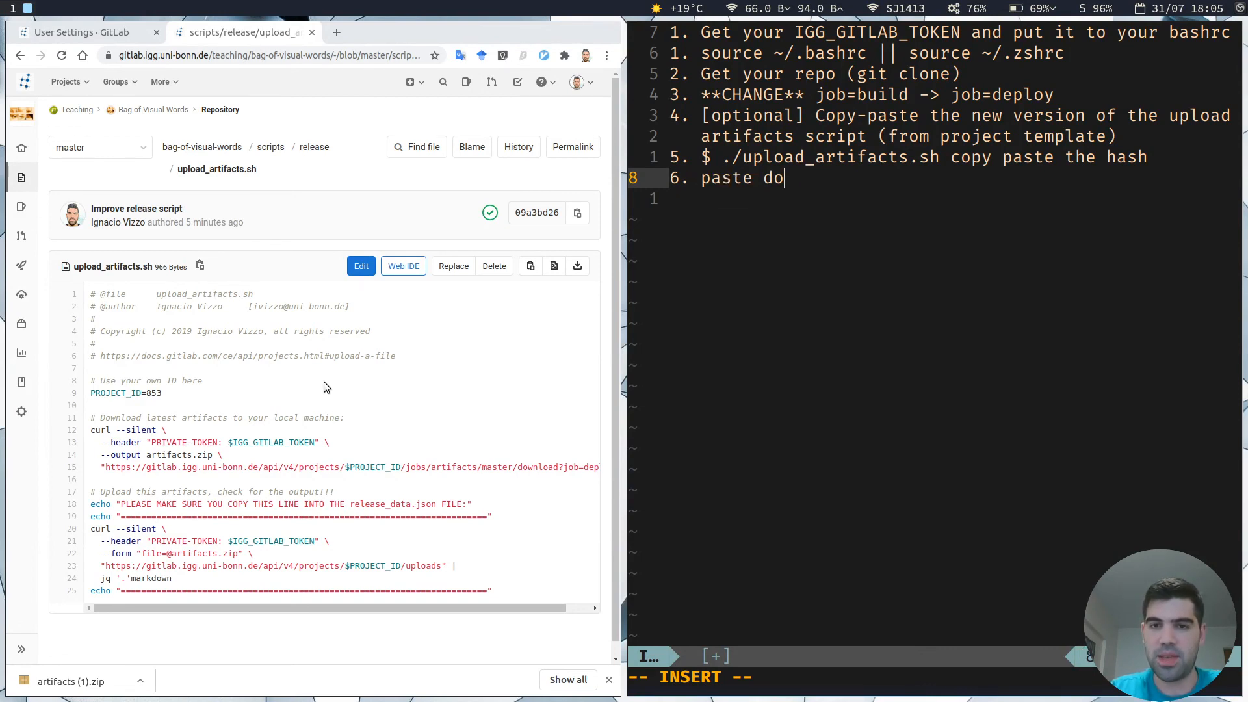
text(wn this hash in the release_data.json)
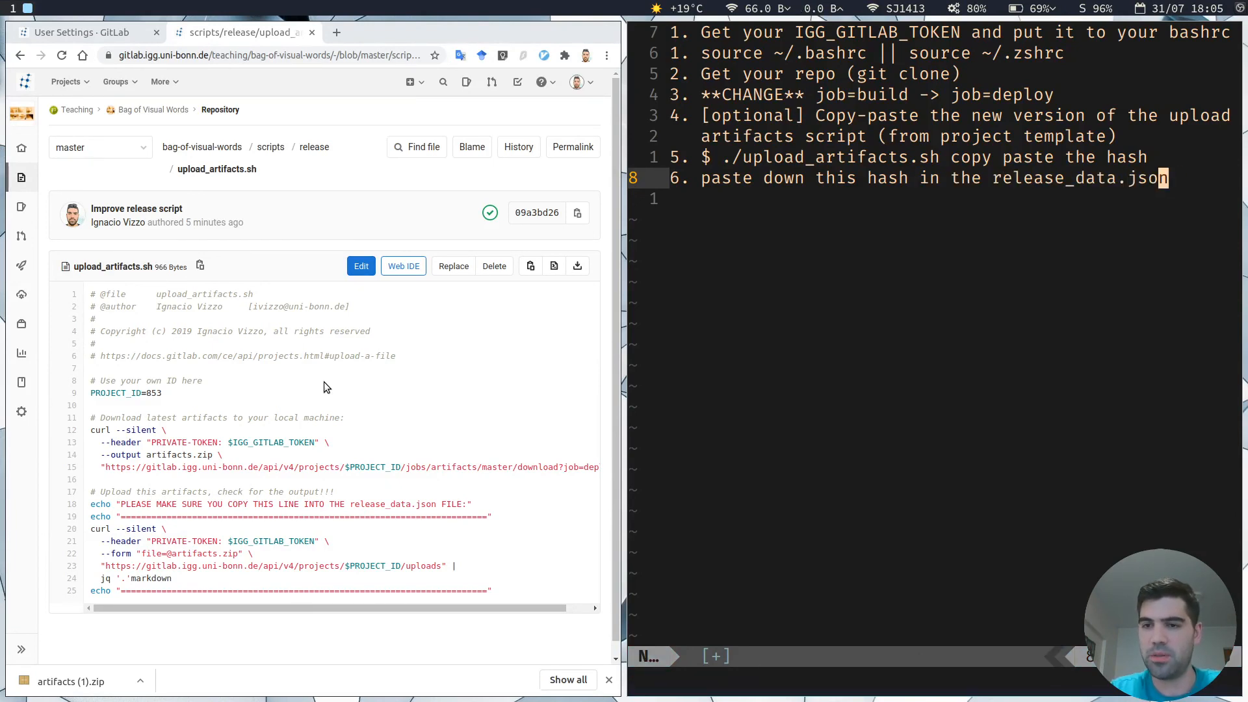
Write step 7: run ./make_release, and leave insert mode
text(7)
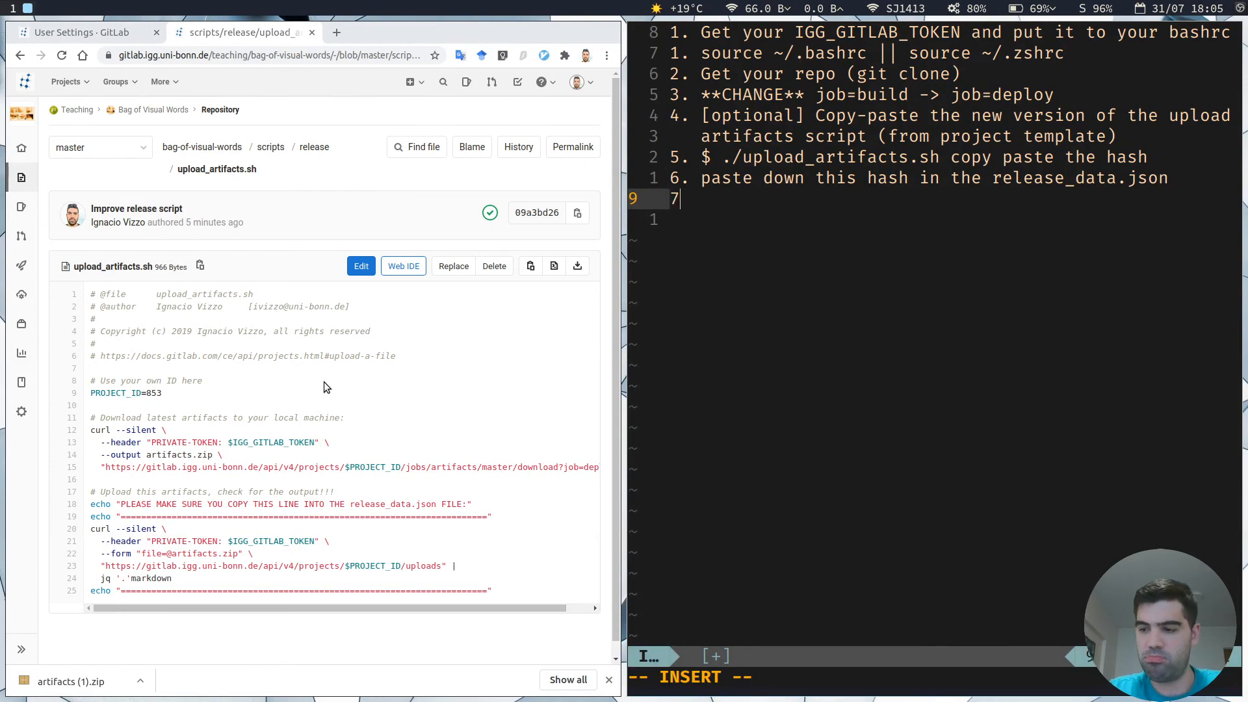
text(.)
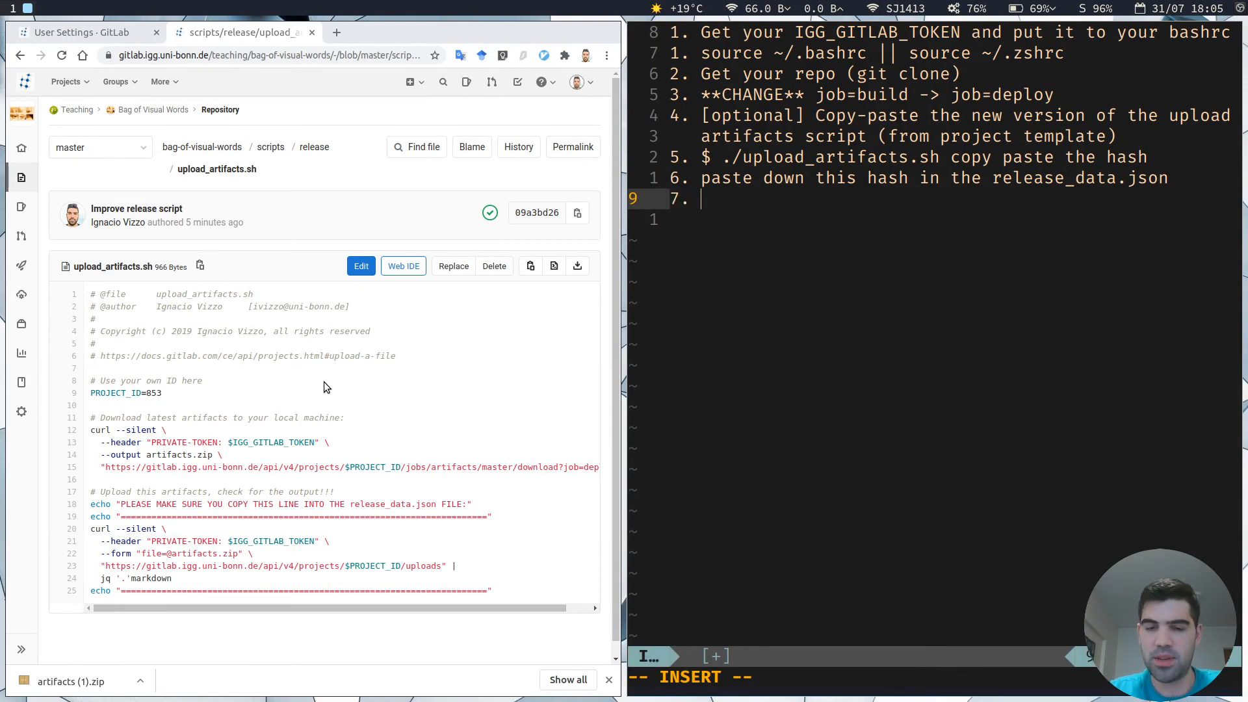
text(make_release.)
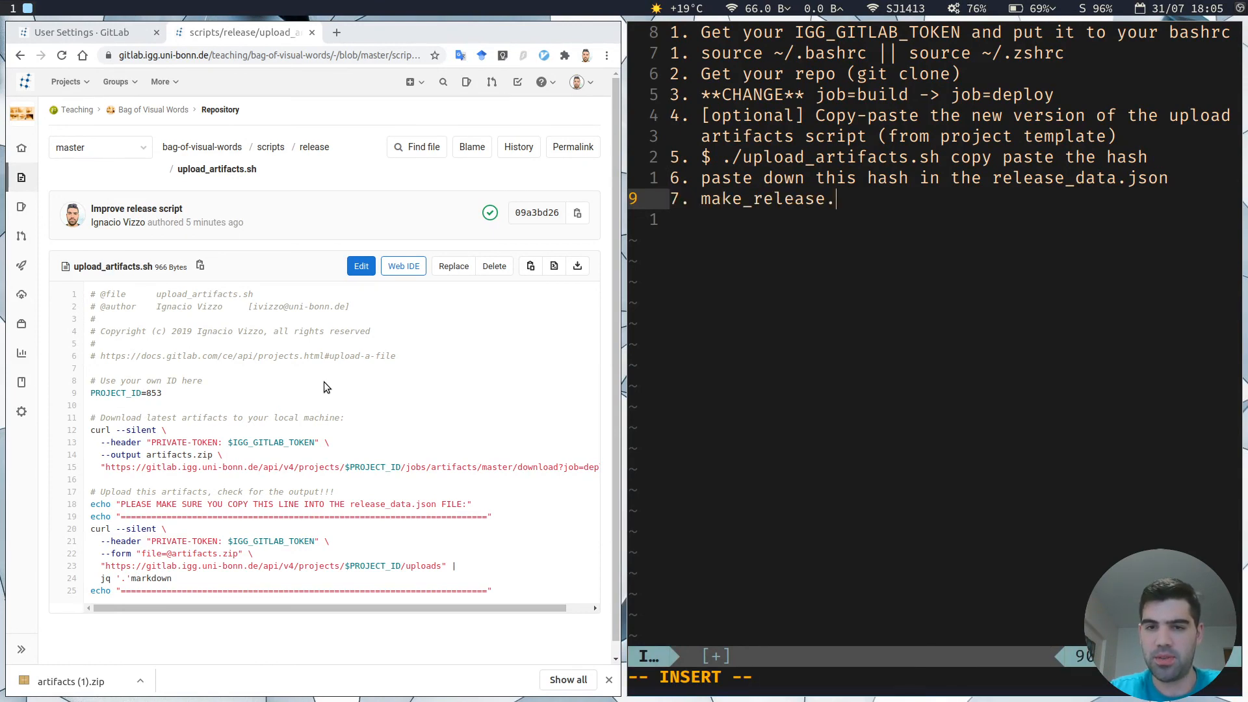
text($ make_release)
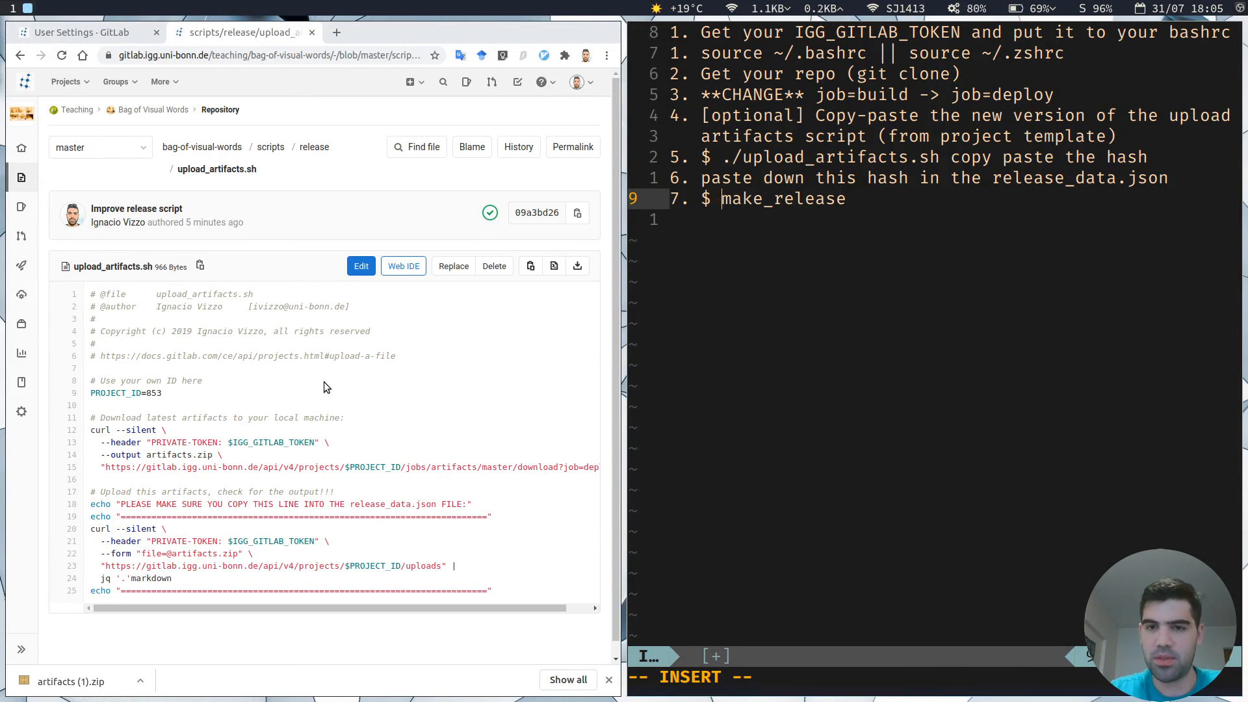
key(Escape)
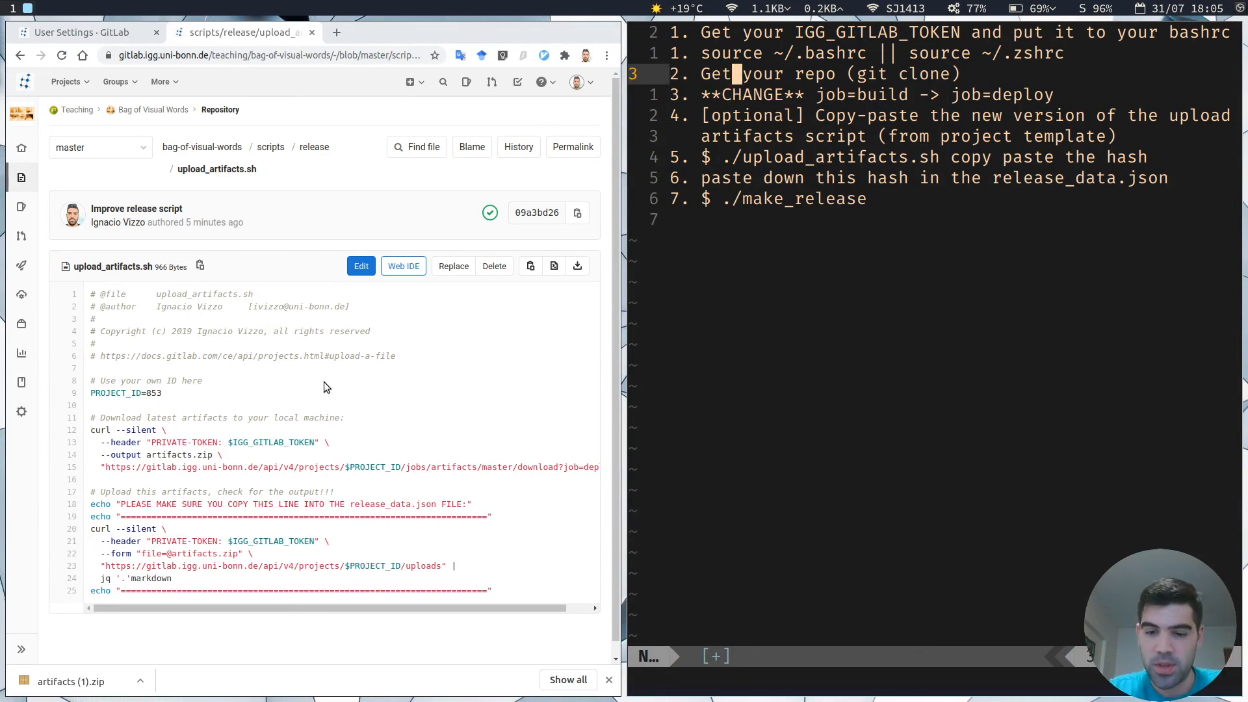
Add 'CHANGE PROJECT_ID for yours' after the clone step and save the recap
key(o)
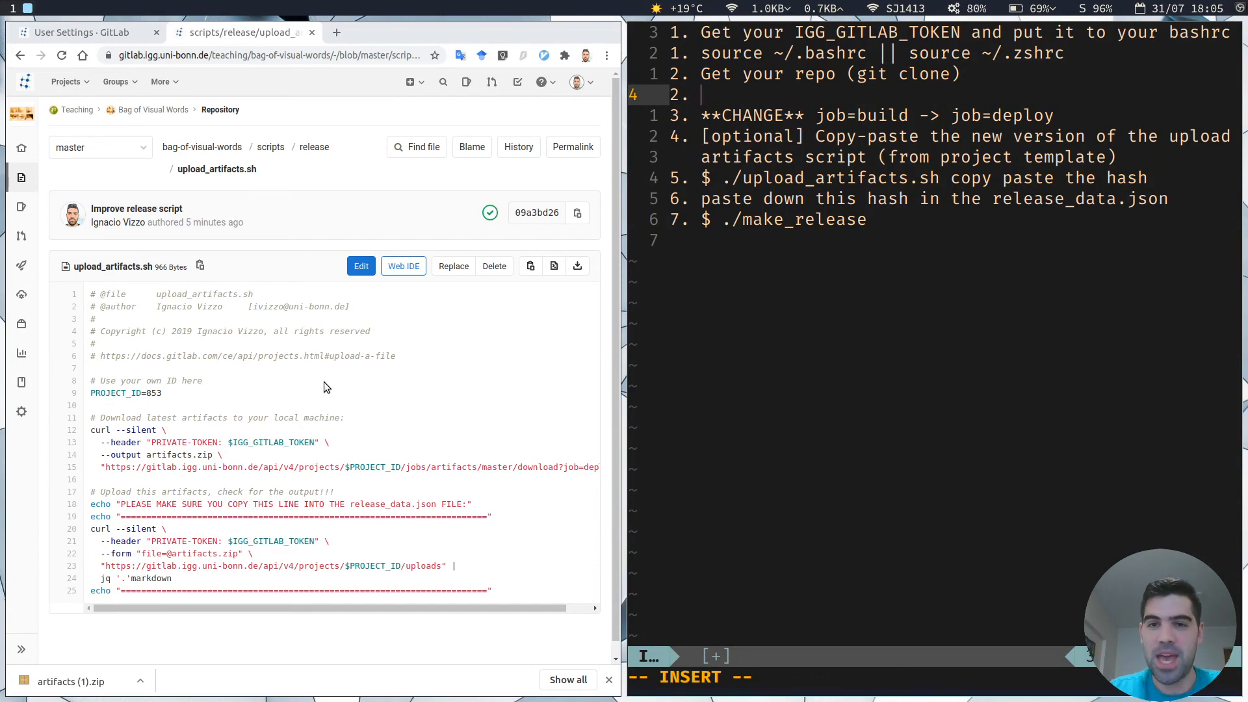
text(CHANGE PR)
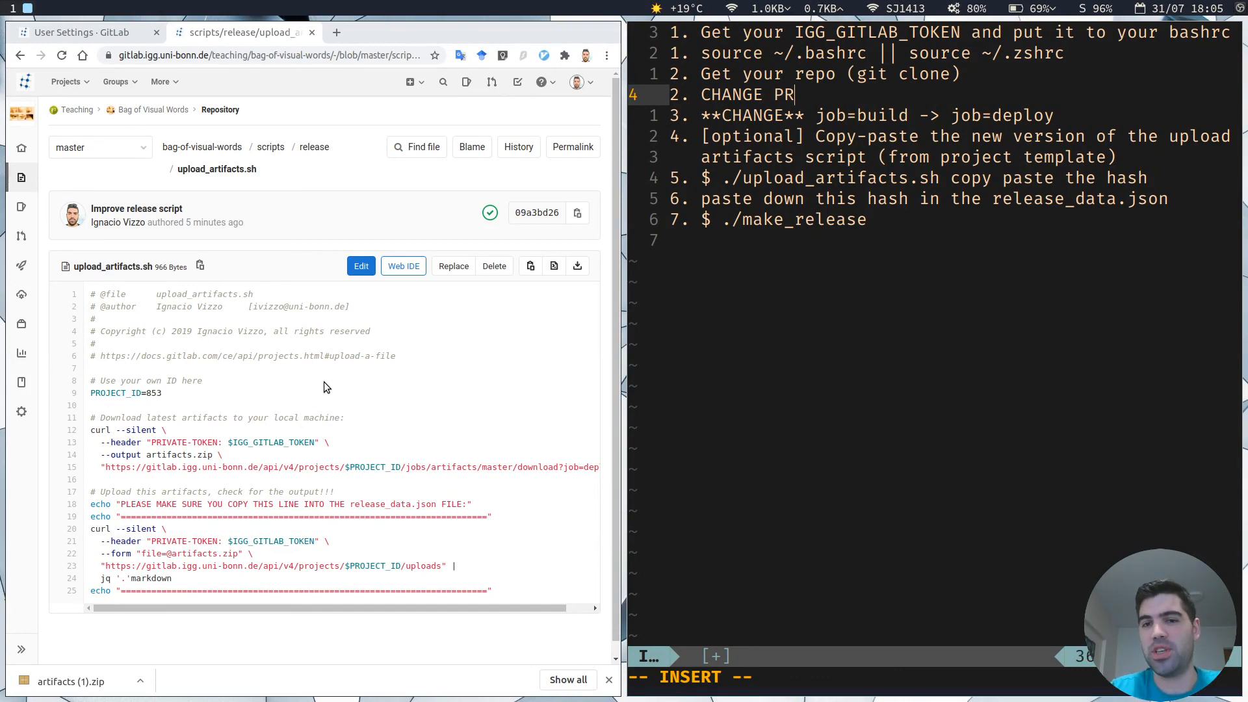
text(OJECT_ID)
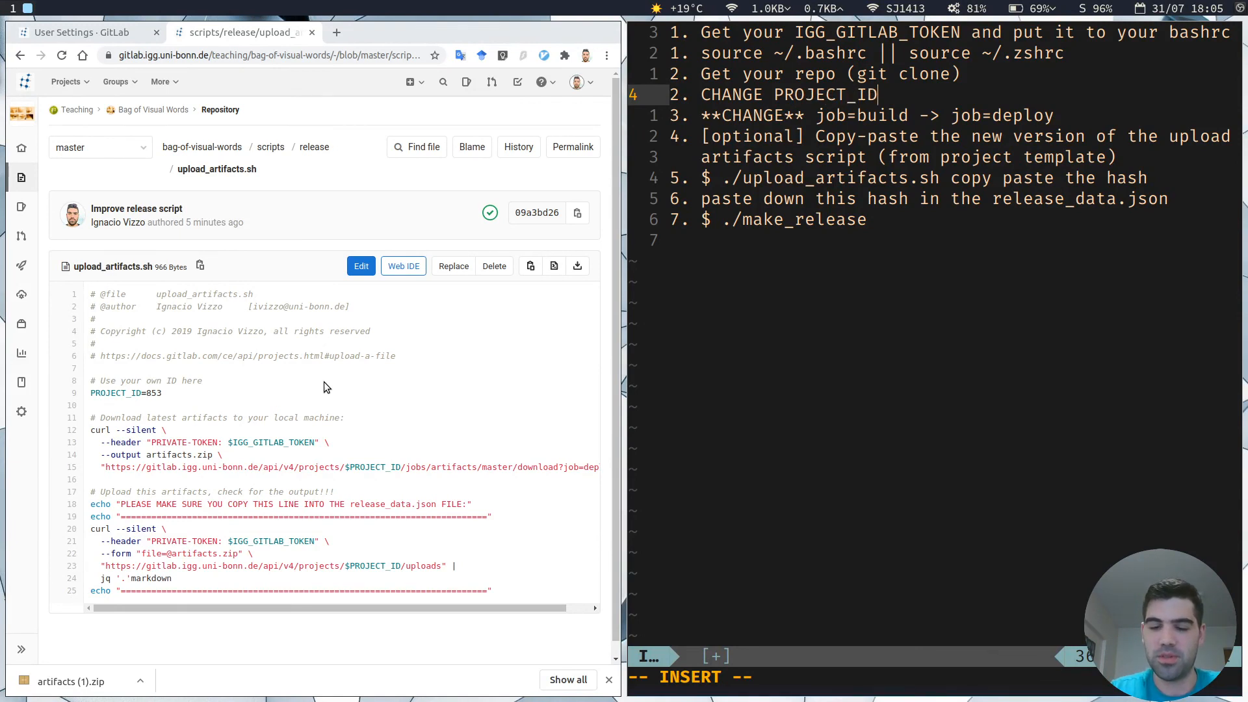
text(for)
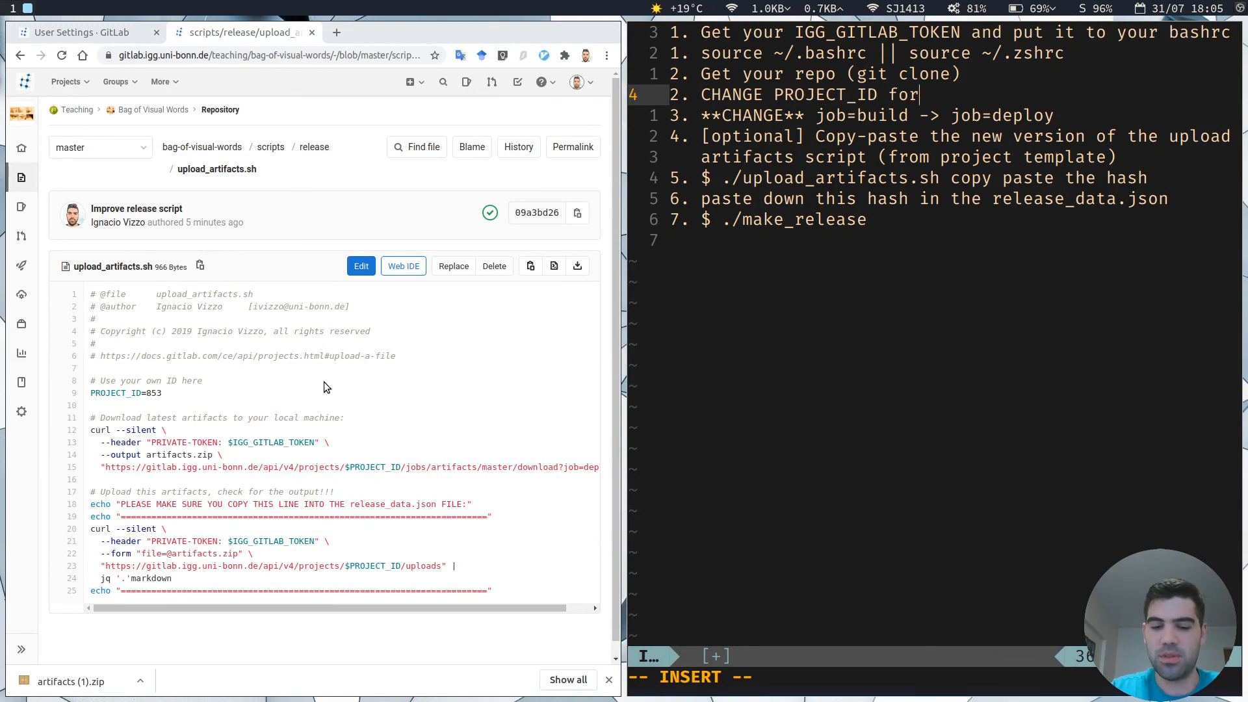
text(yours)
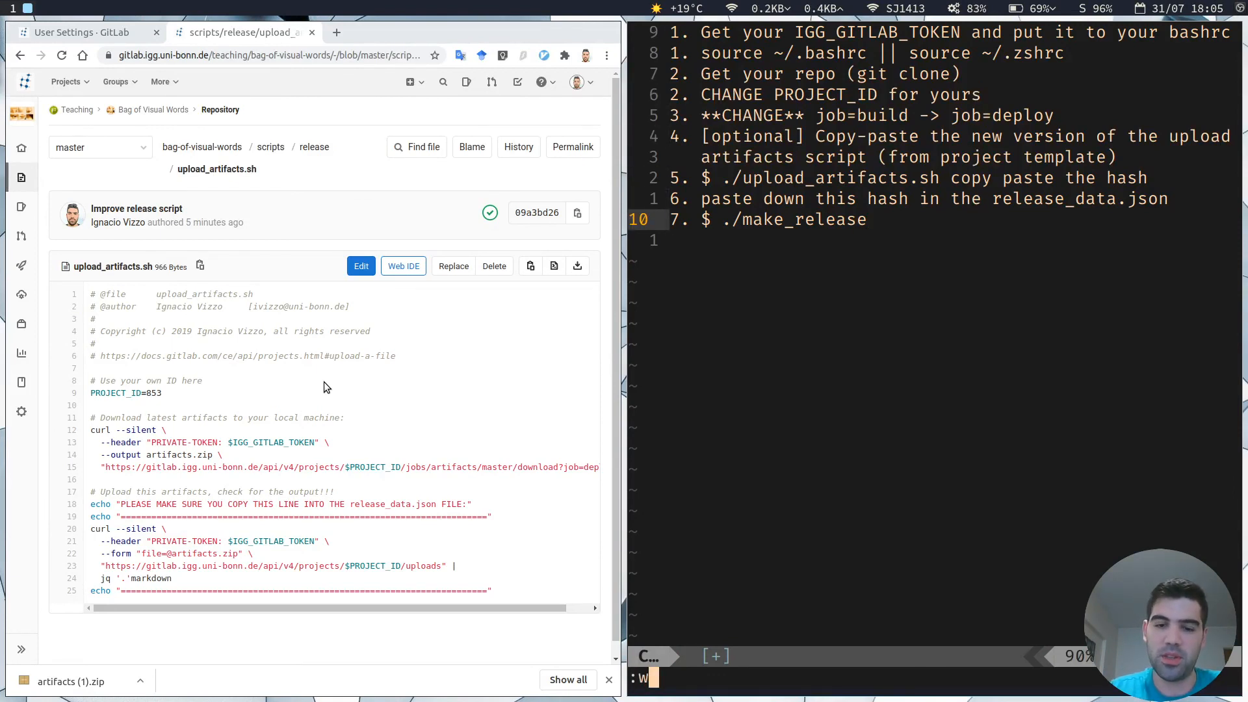
key(V)
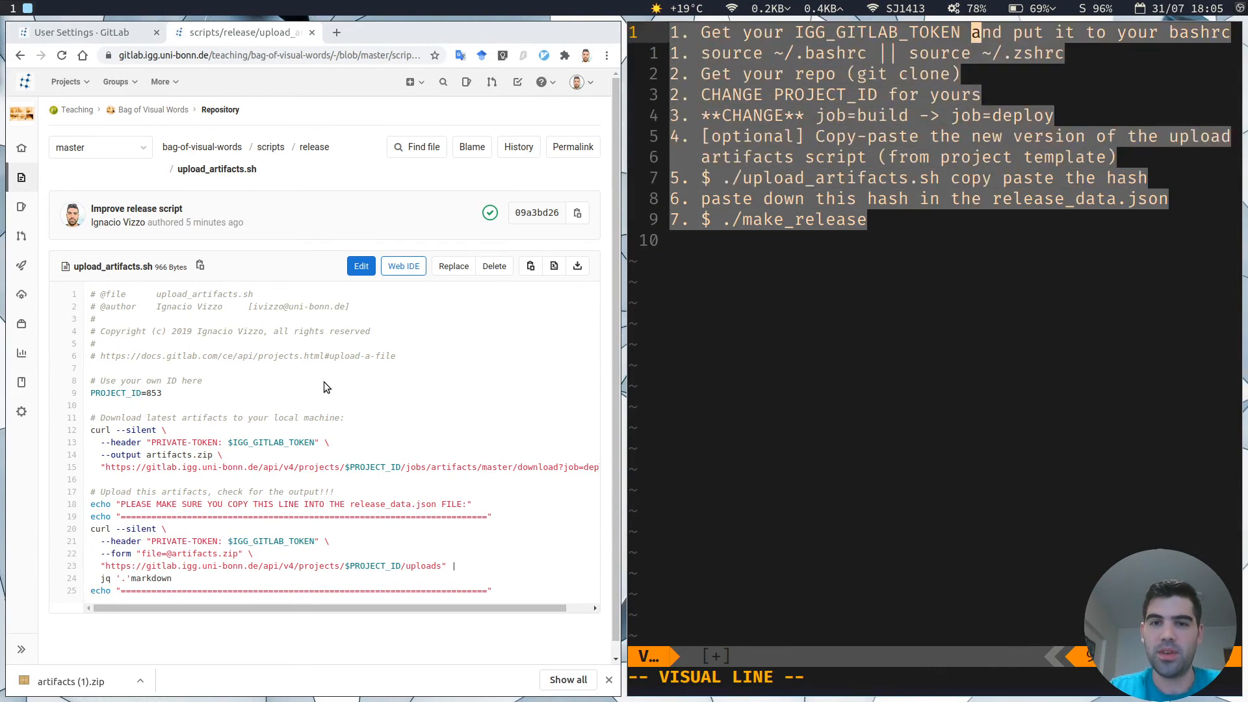